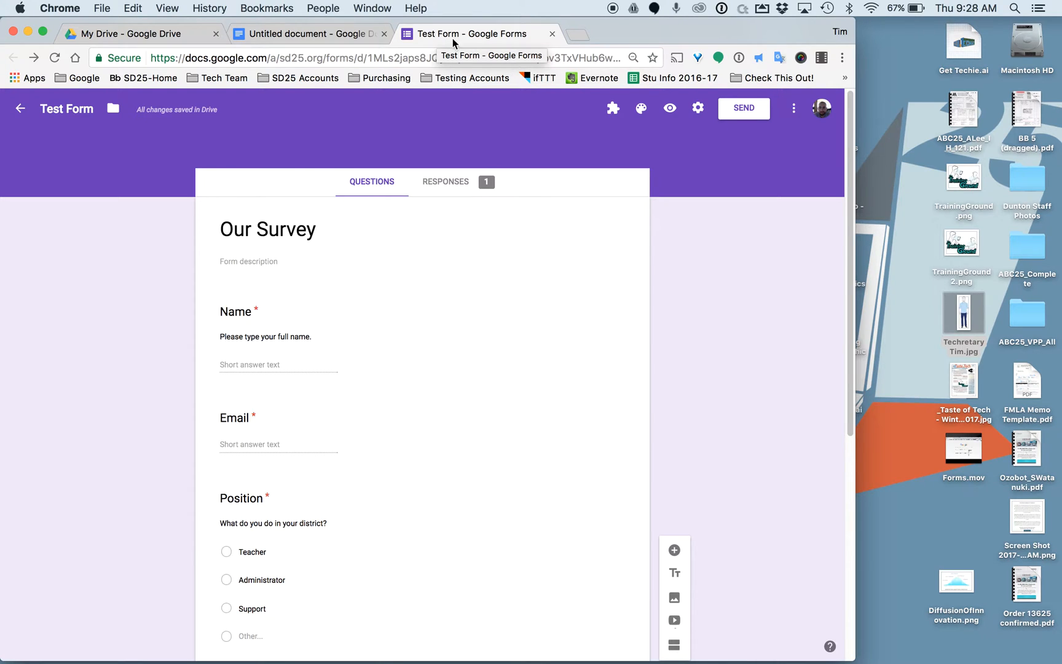
mouse_move(612, 108)
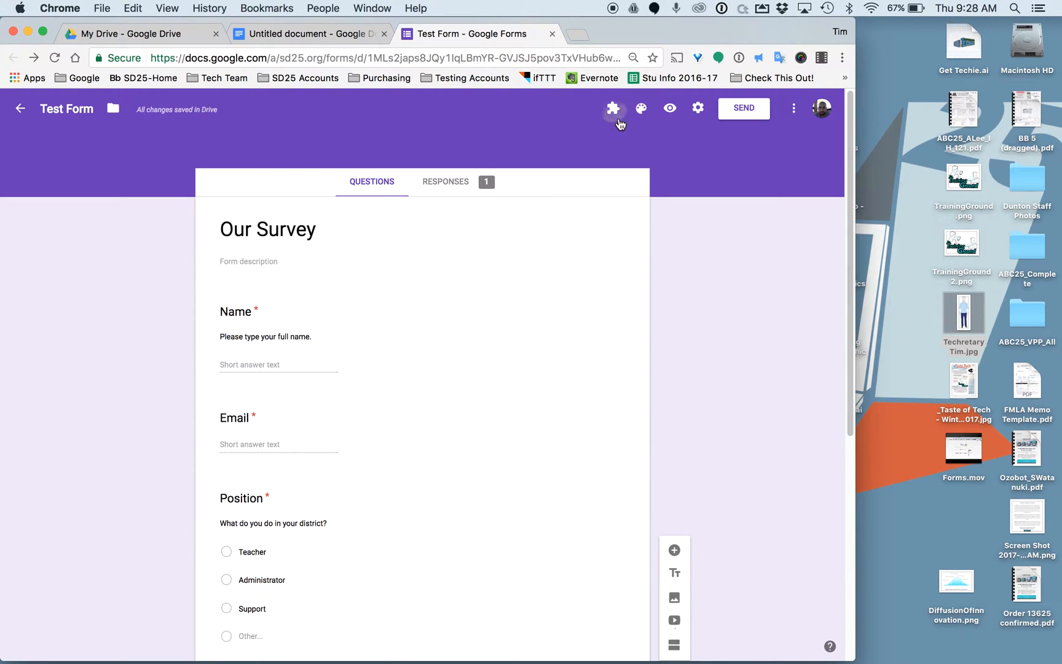
Search the add-ons store for 'form Publishe' and see Form Publisher marked Manage.
click(612, 108)
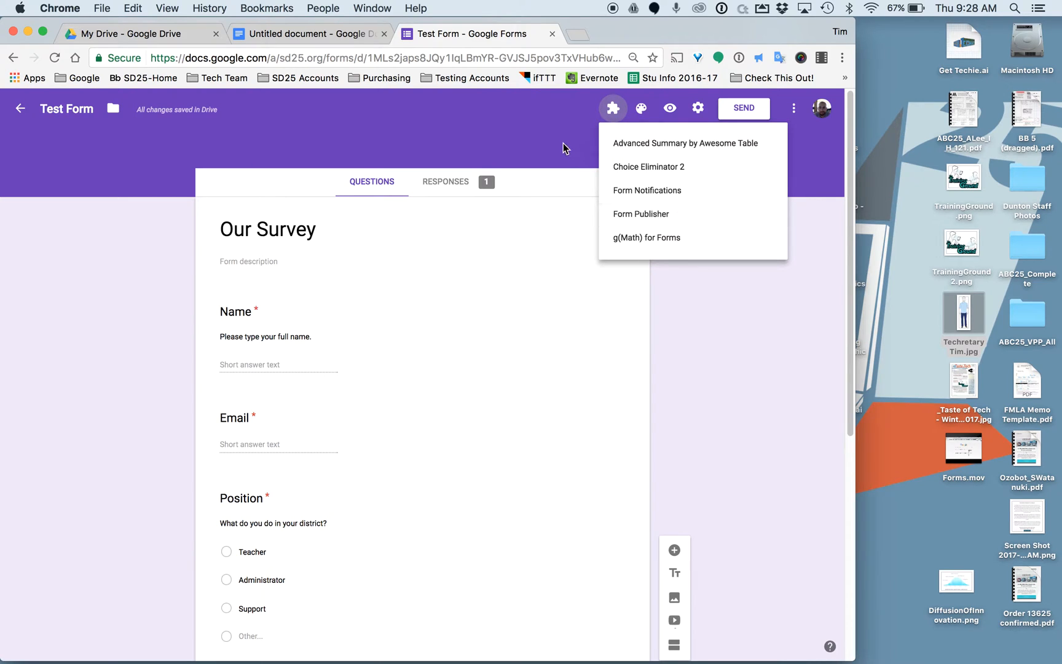
mouse_move(612, 114)
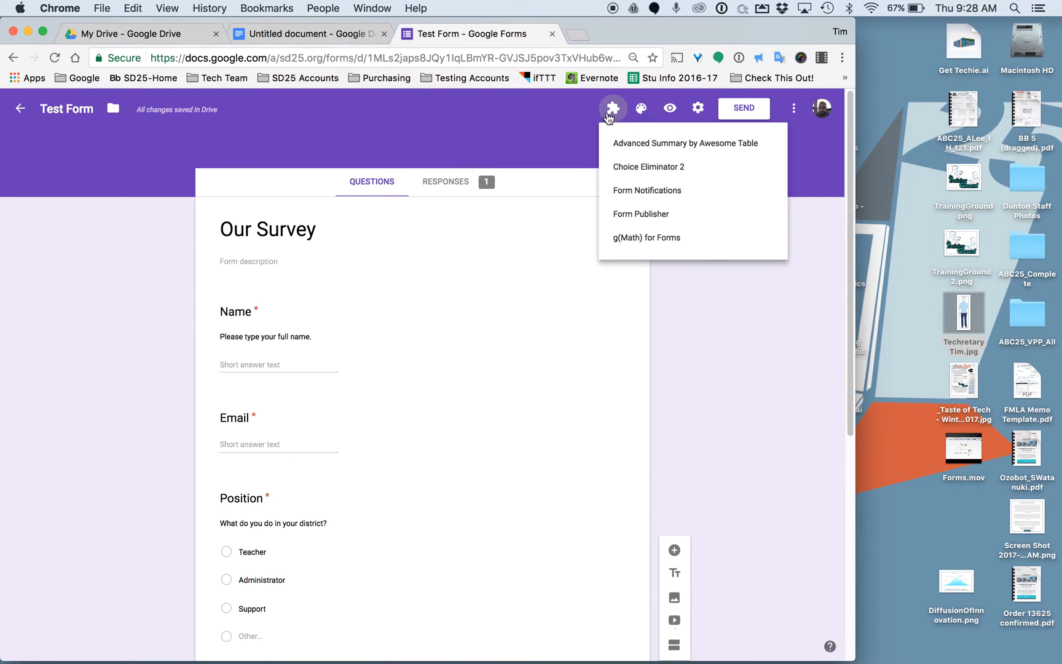
mouse_move(635, 152)
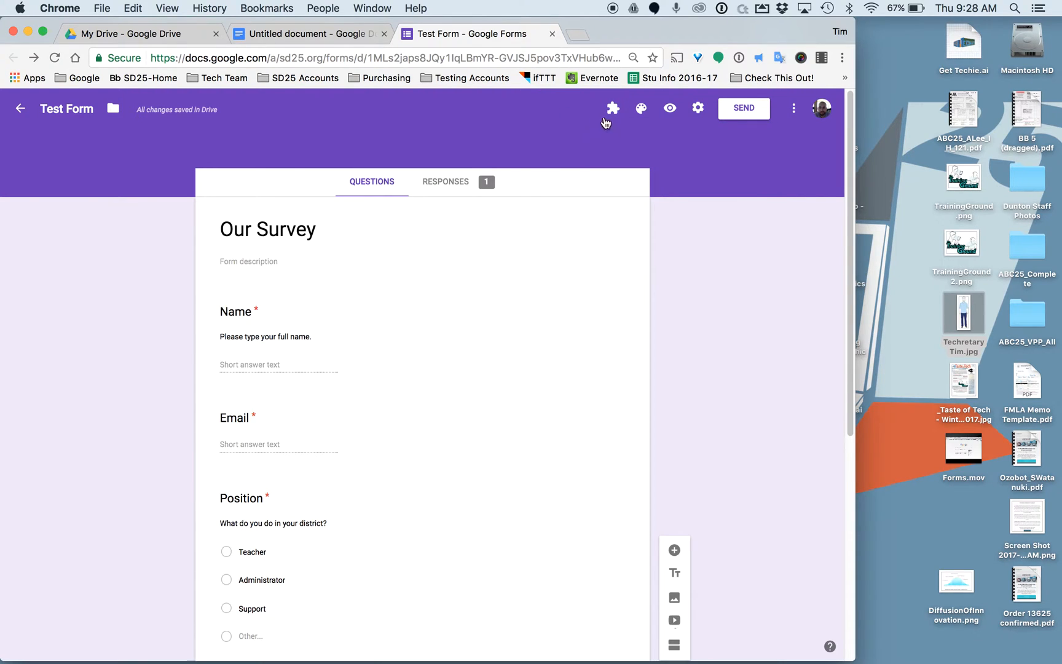
mouse_move(783, 121)
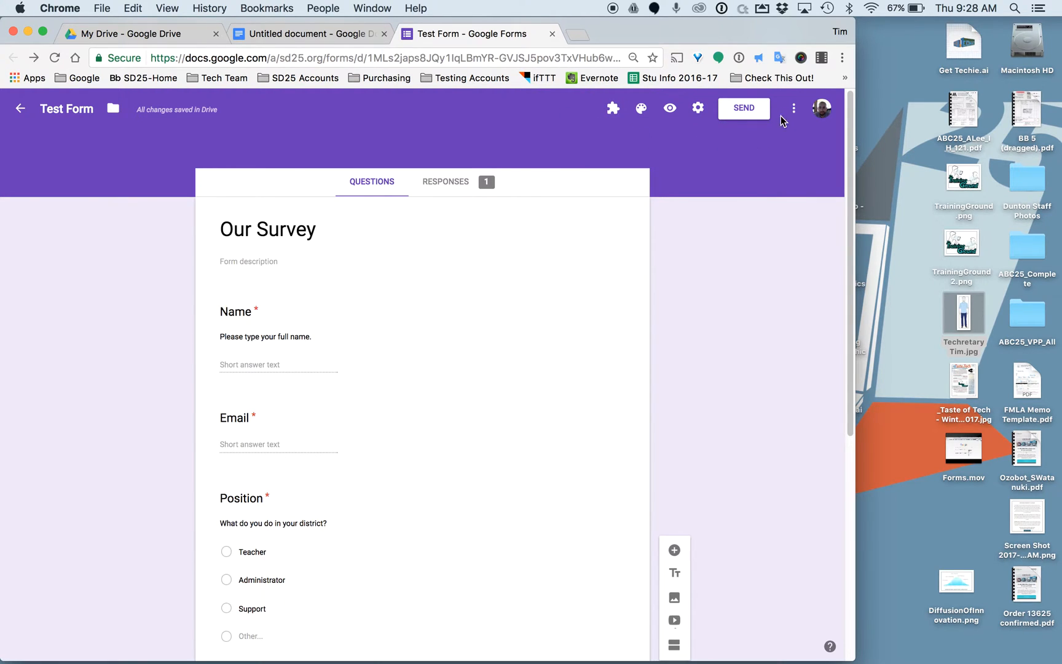
click(793, 109)
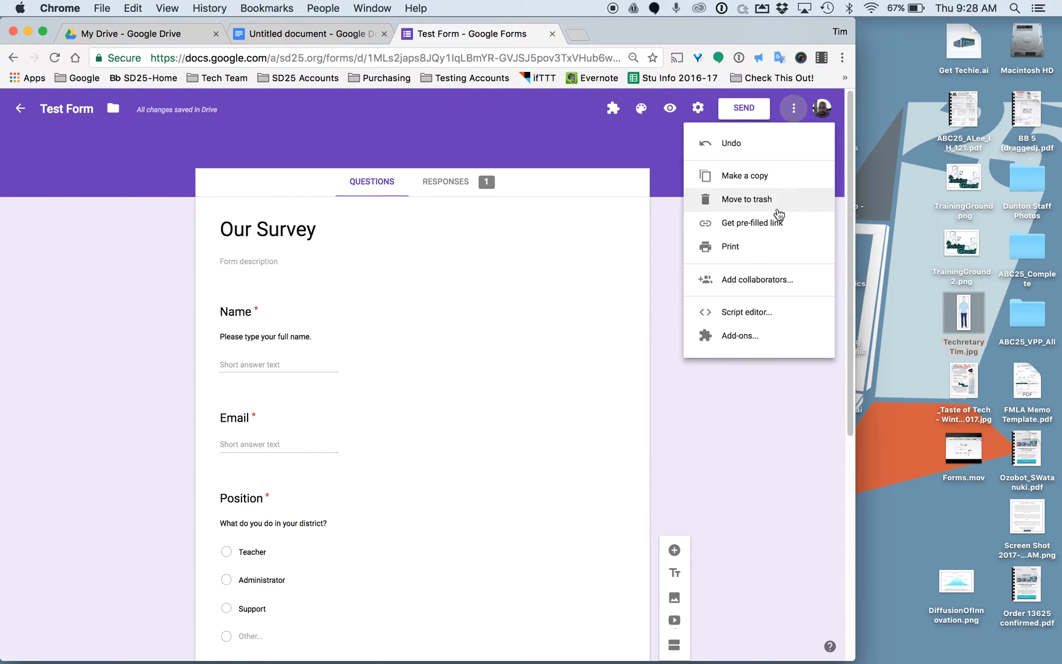
click(740, 336)
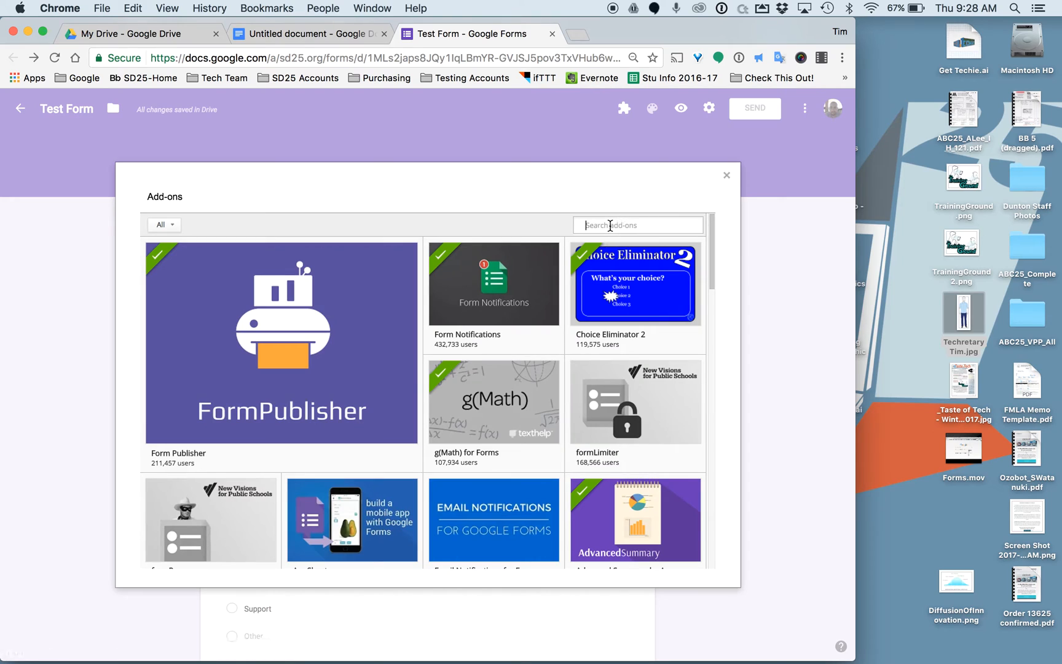
text(form Pu)
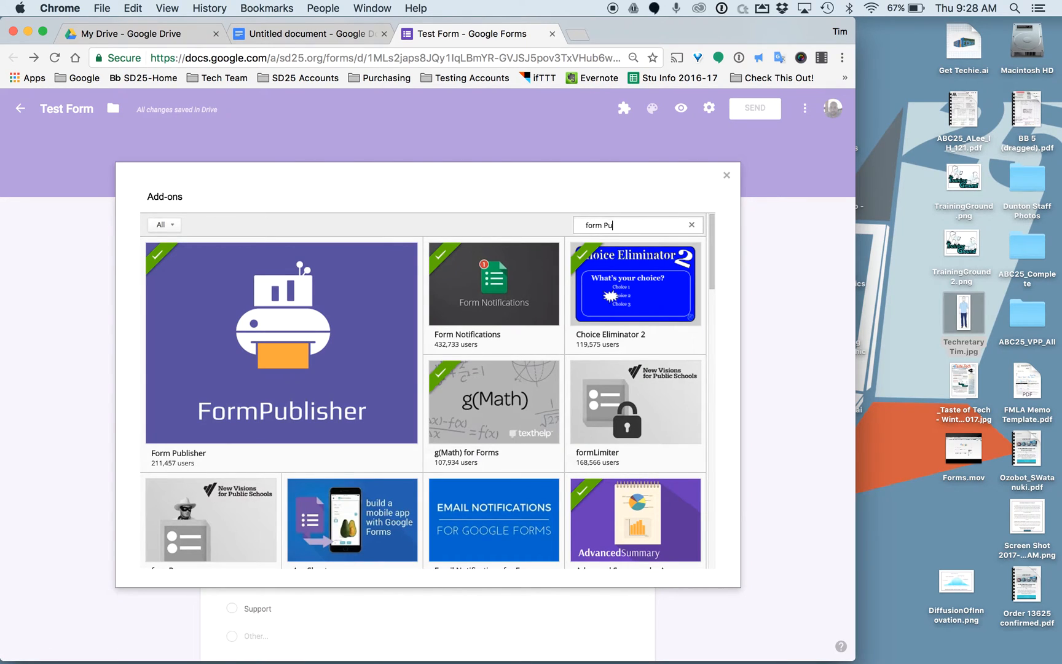
text(blisher)
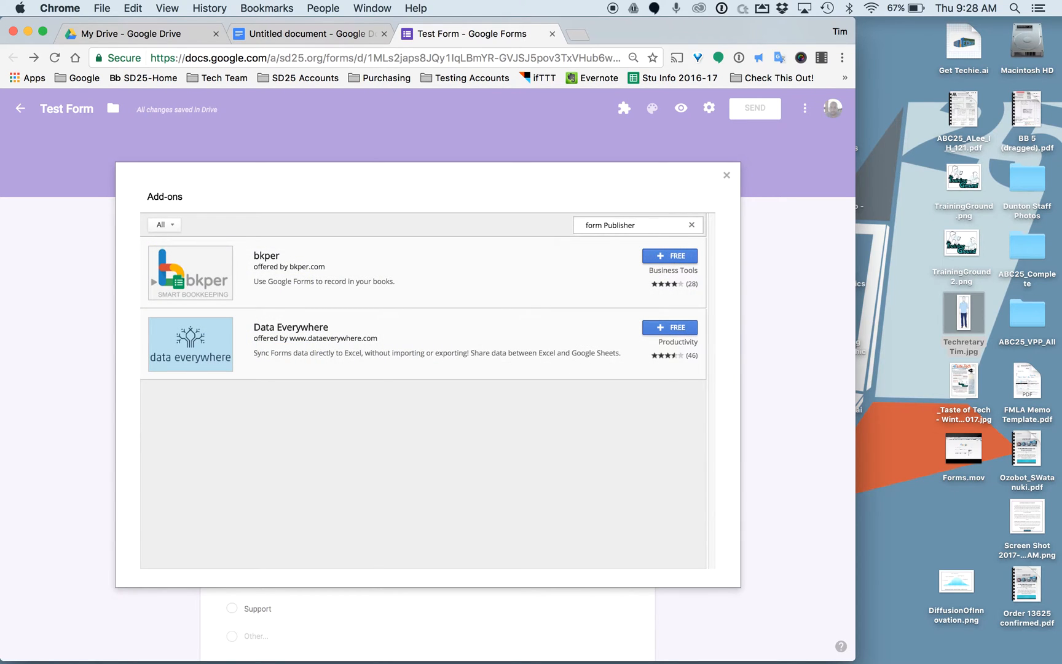
mouse_move(583, 267)
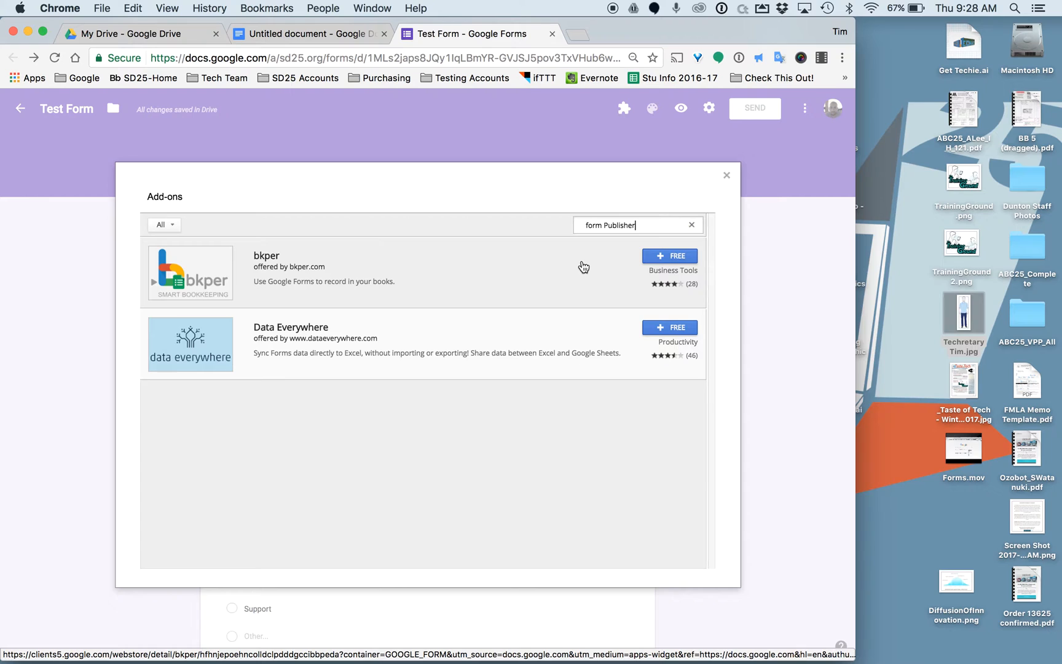
Close the store and bring the add-ons listing back up from the form.
key(Backspace)
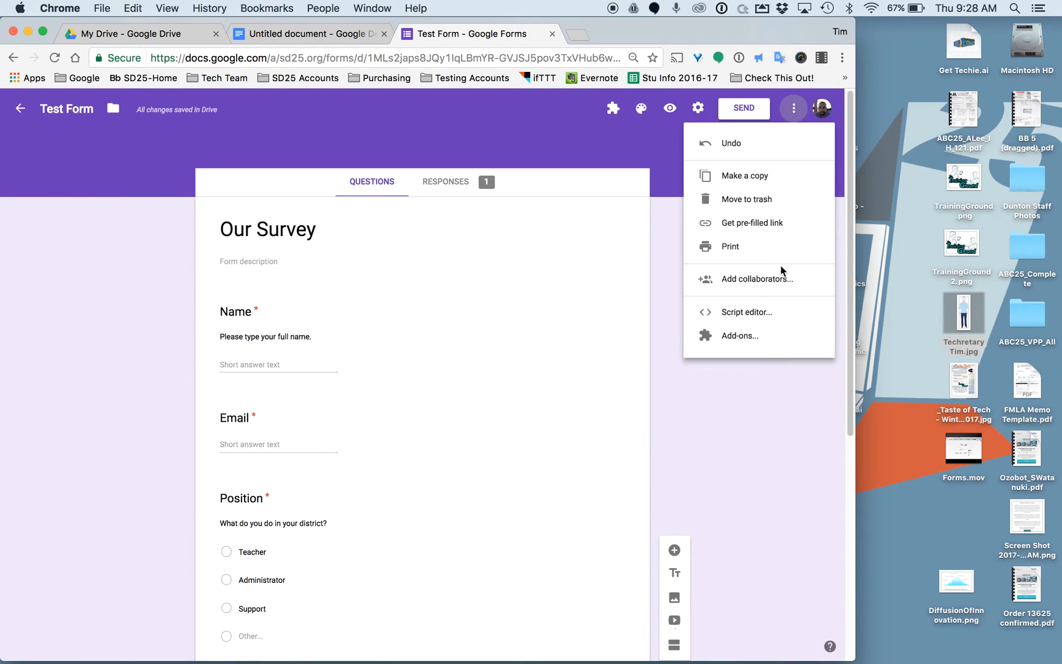
click(740, 336)
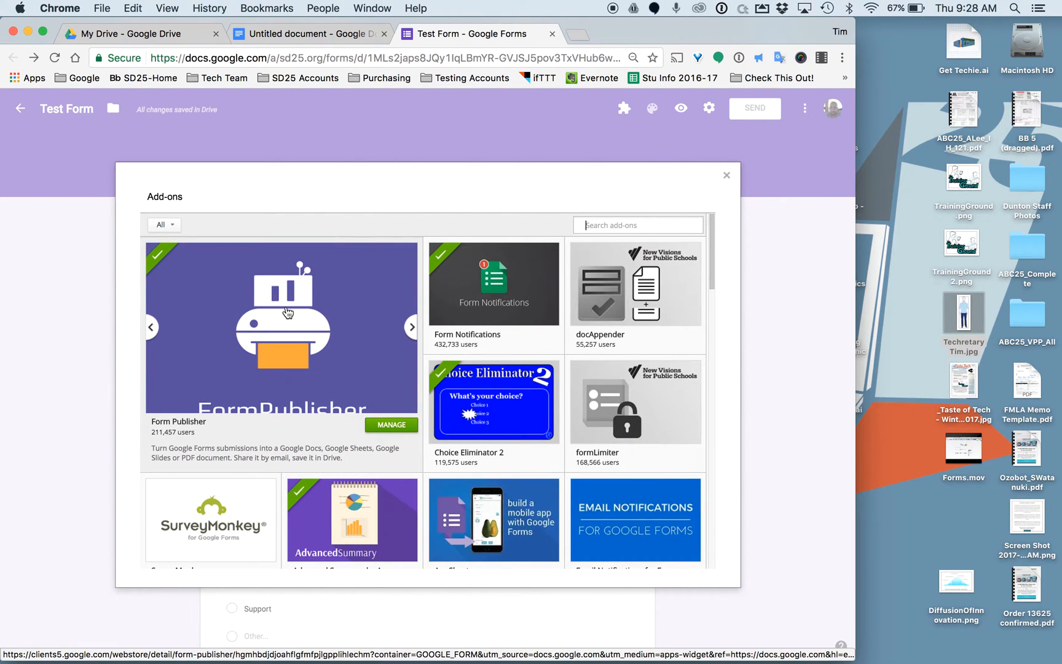
mouse_move(272, 339)
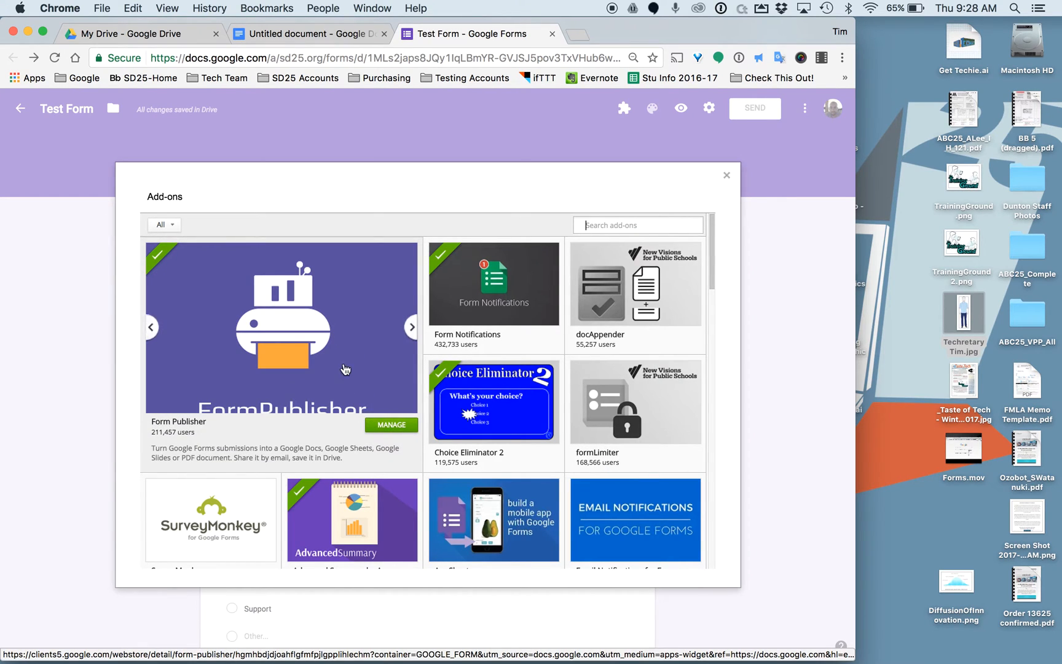
mouse_move(730, 147)
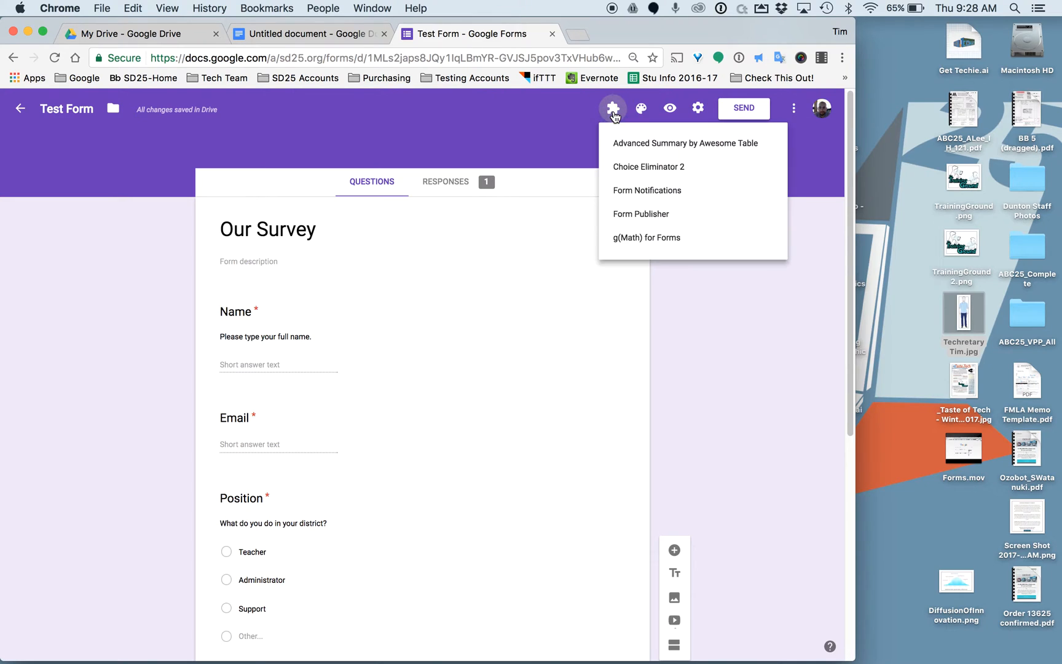
click(688, 438)
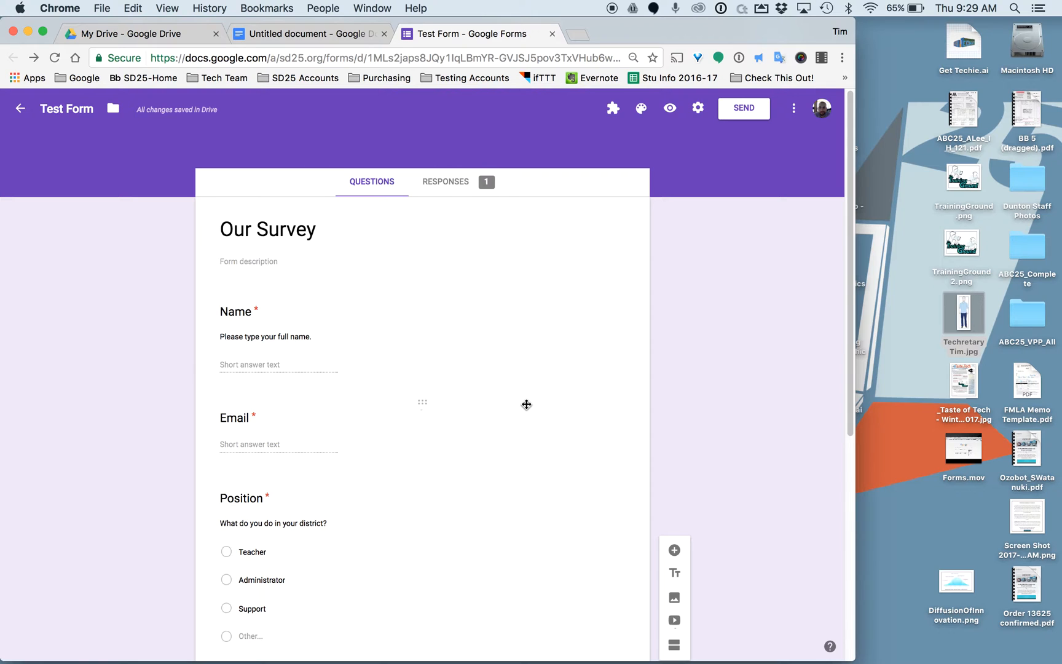
scroll(down, 3)
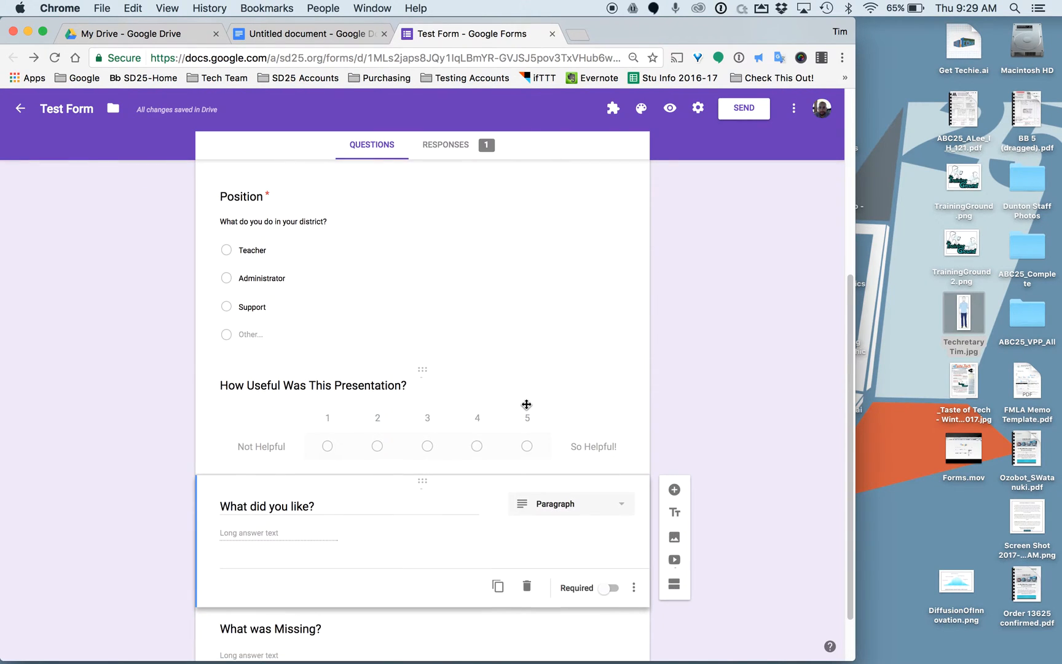
scroll(up, 3)
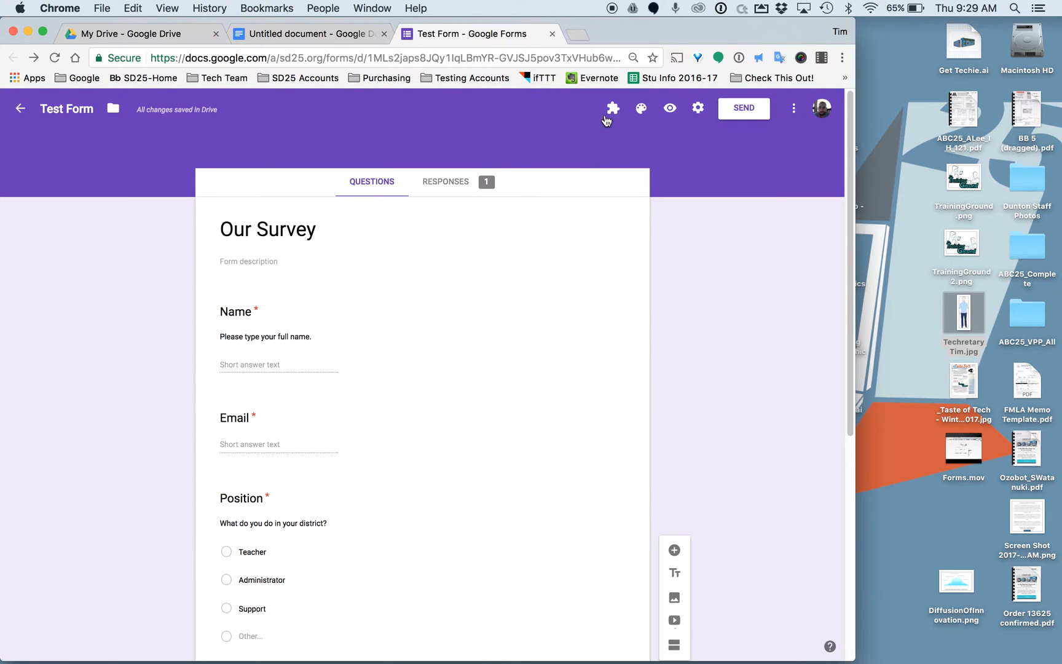
Launch Form Publisher from the installed add-ons and answer YES to having a template file.
click(612, 108)
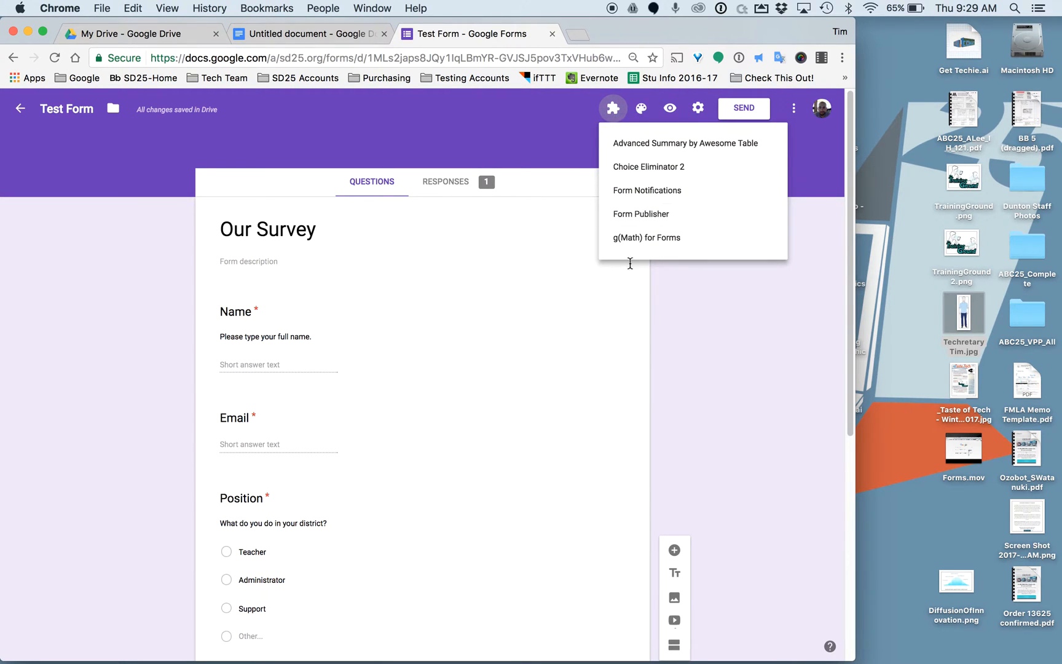
click(640, 213)
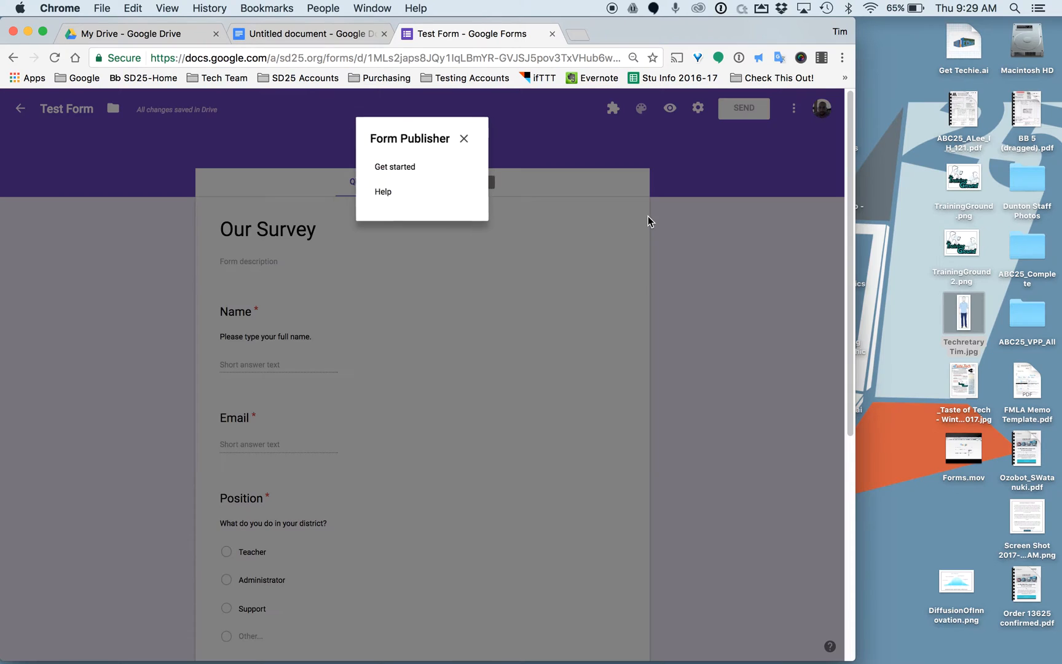
click(394, 167)
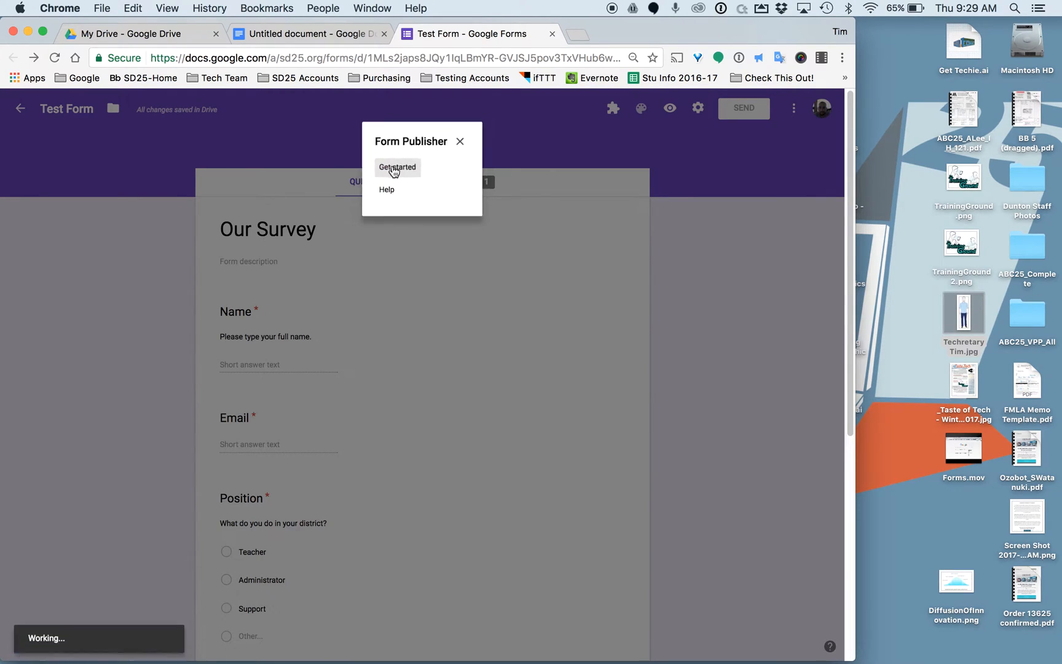
click(397, 167)
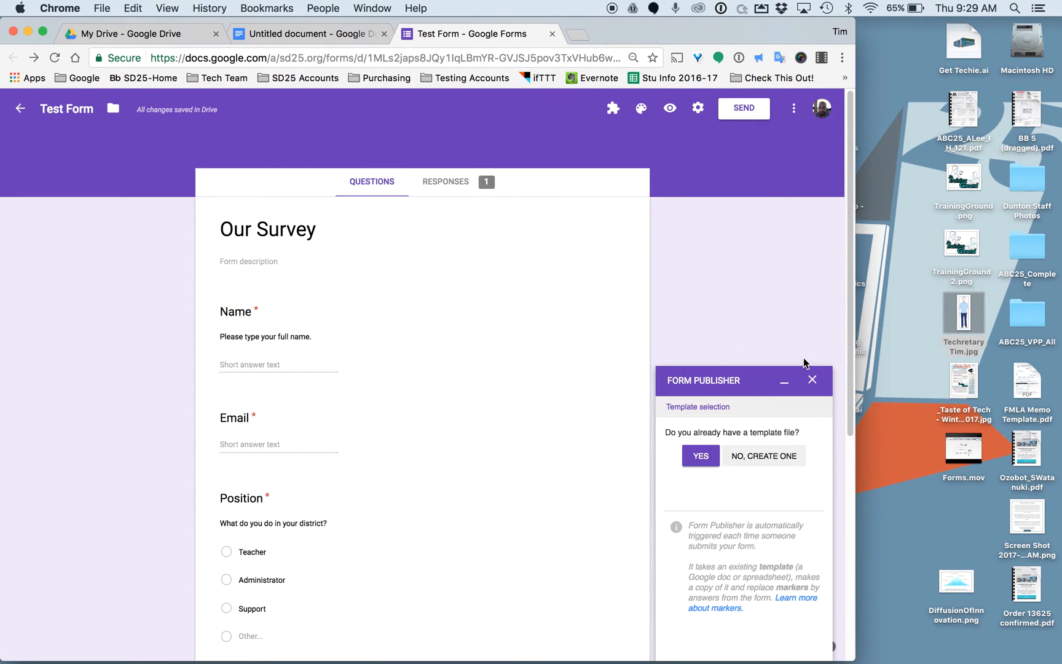
mouse_move(799, 434)
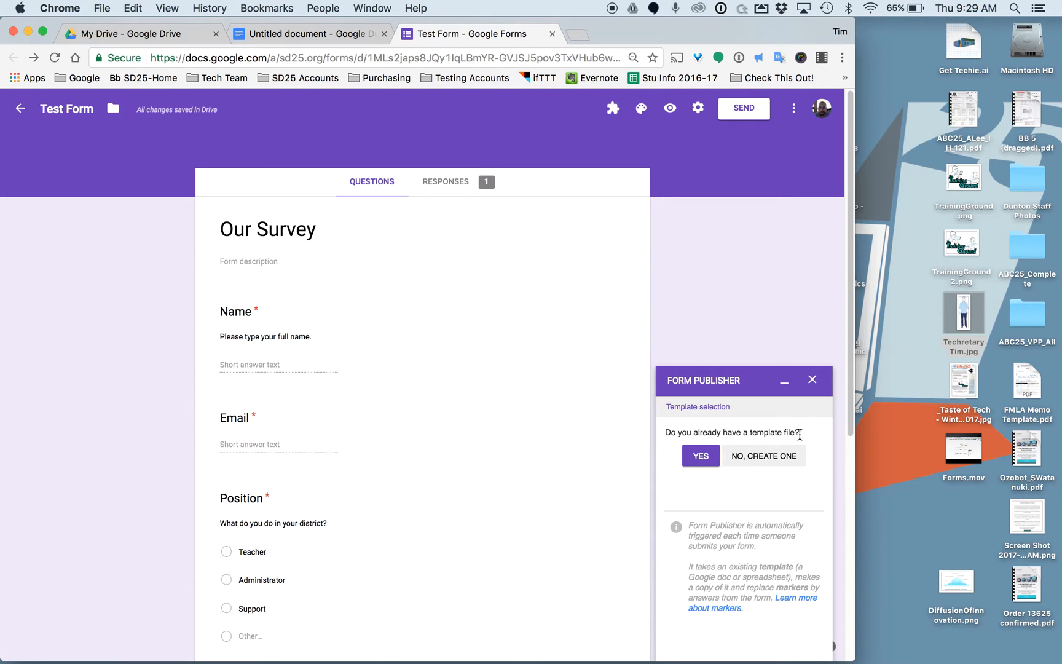
mouse_move(696, 466)
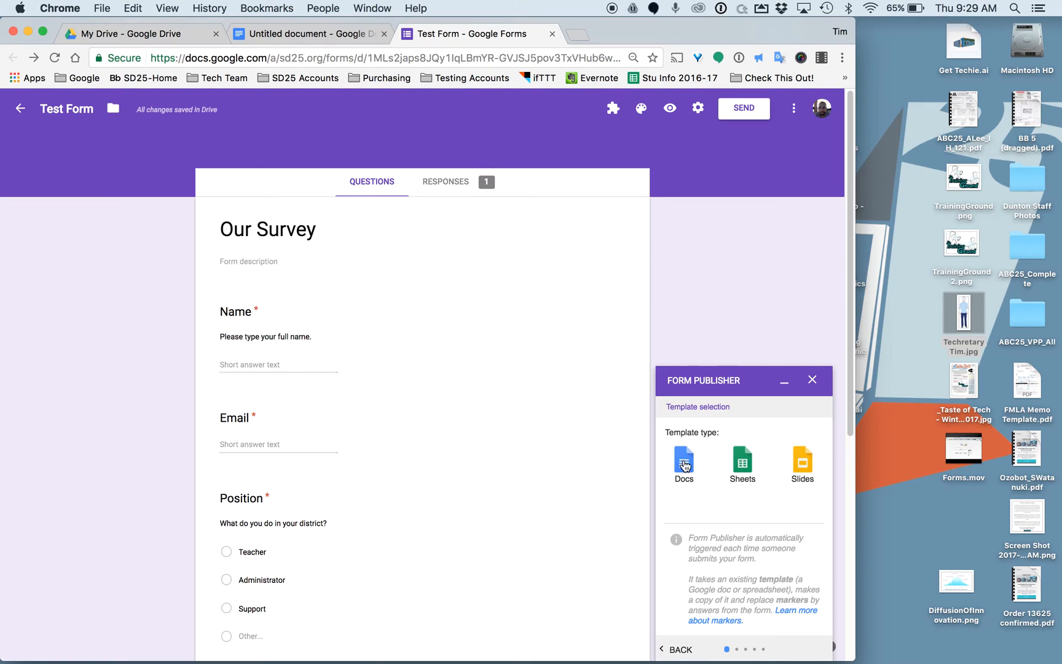
mouse_move(788, 460)
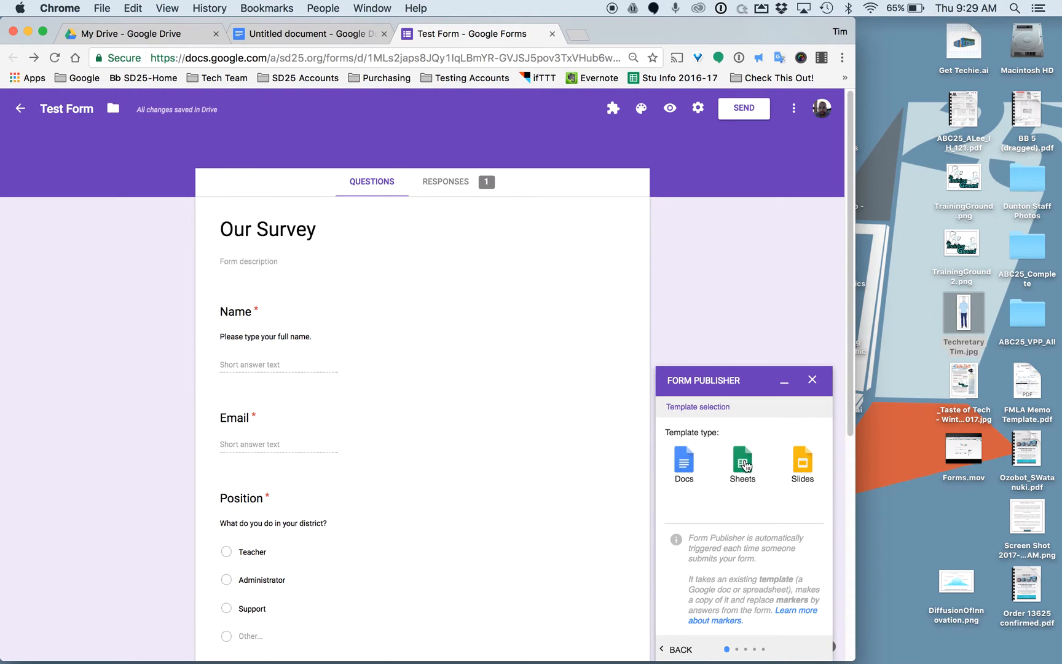
mouse_move(732, 516)
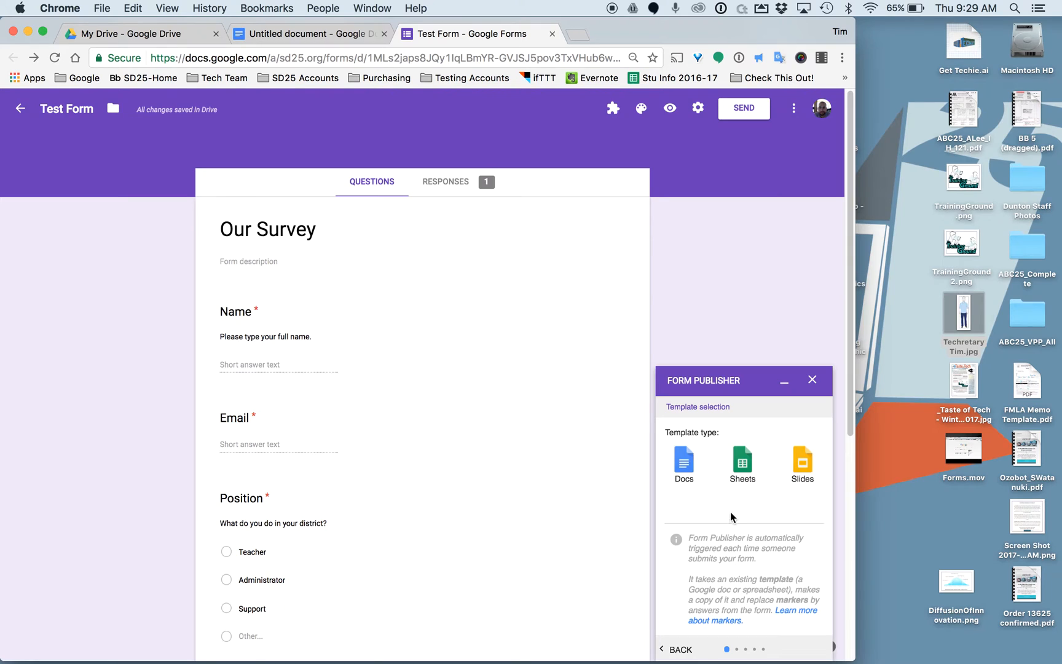
Choose a Docs file type and pick 'Untitled document' as the Form Publisher template.
click(683, 463)
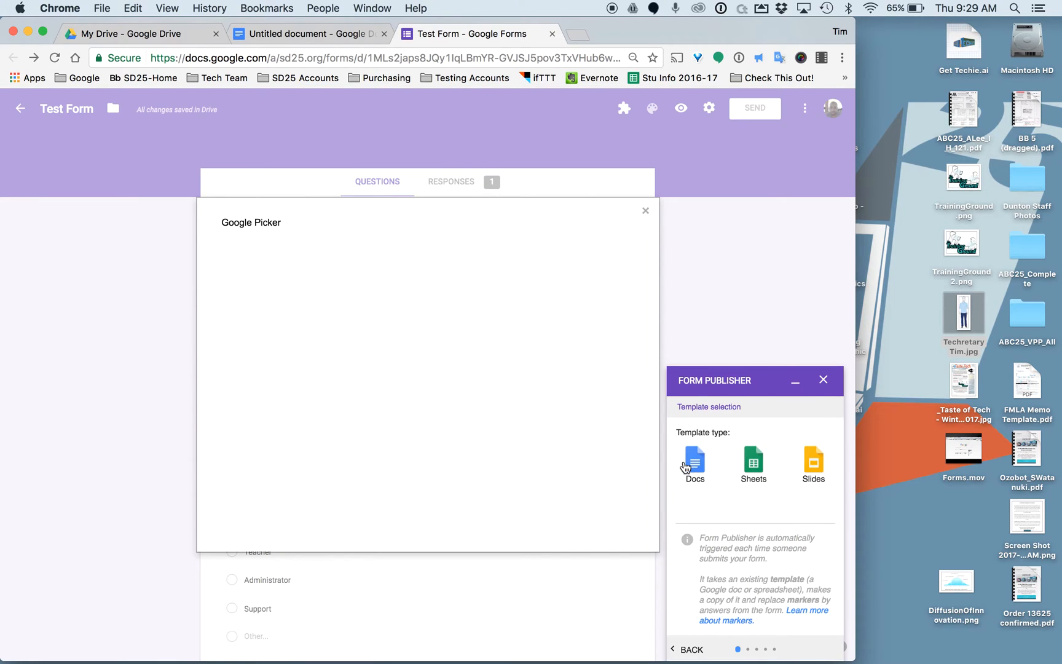
click(693, 463)
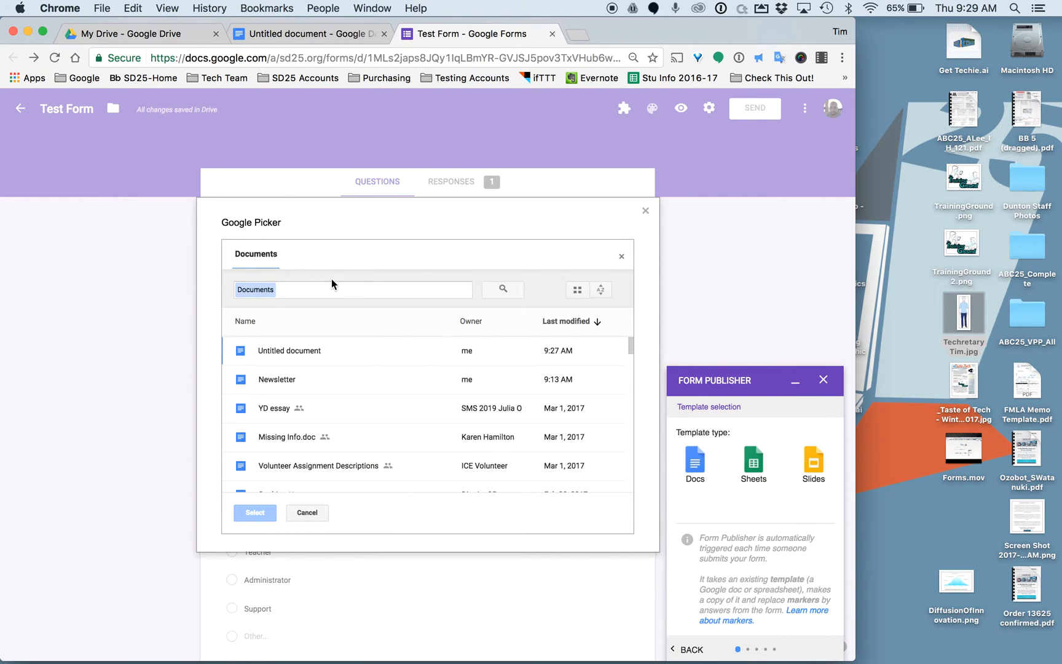
click(289, 350)
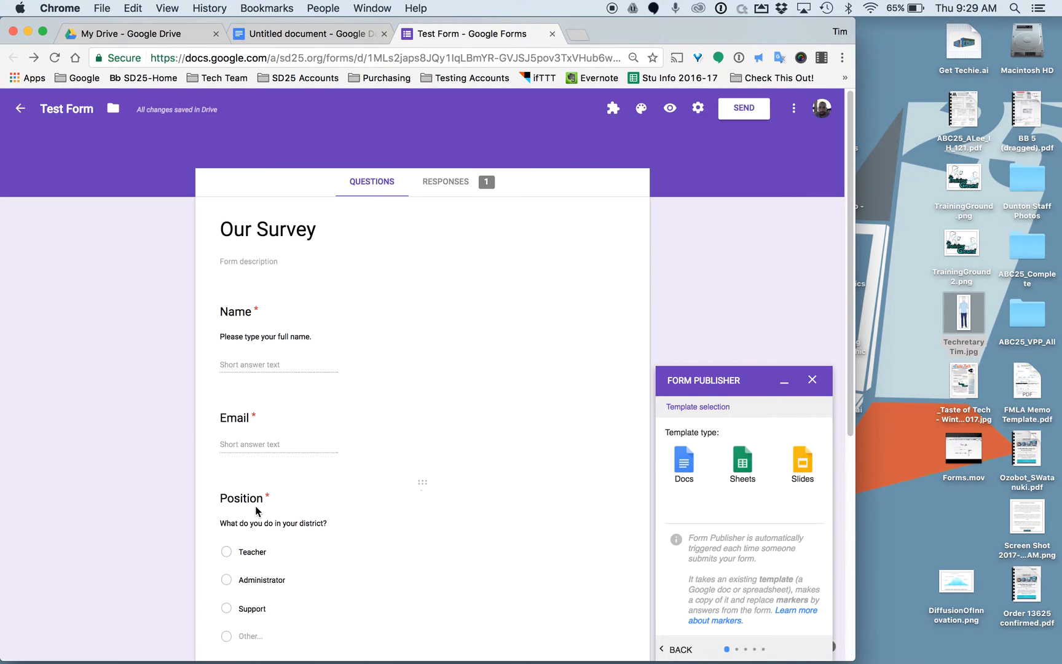
click(683, 464)
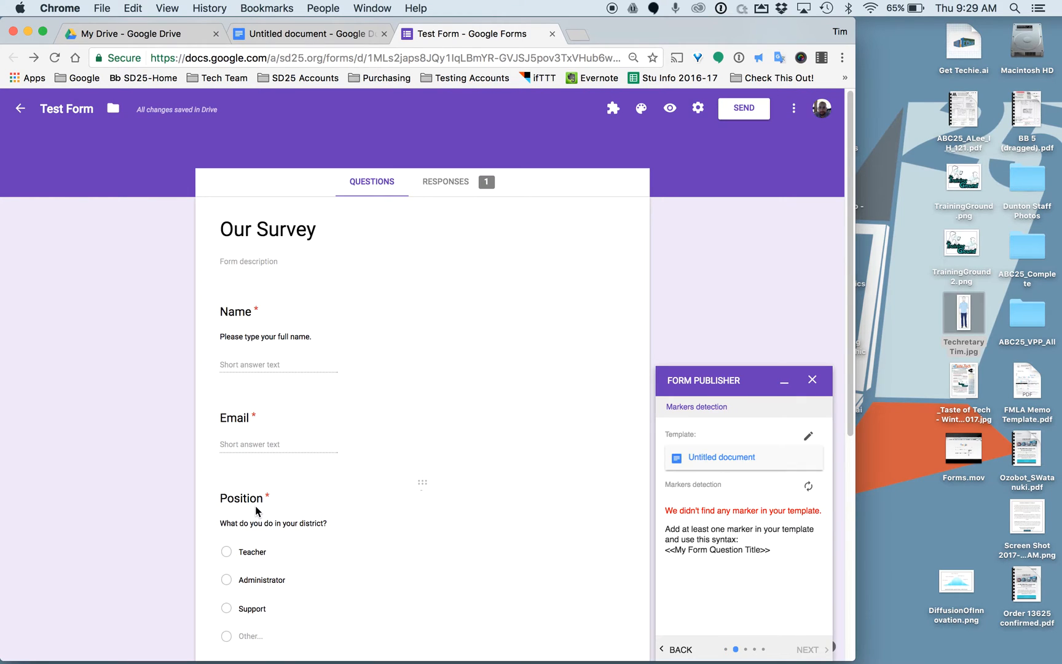
mouse_move(742, 500)
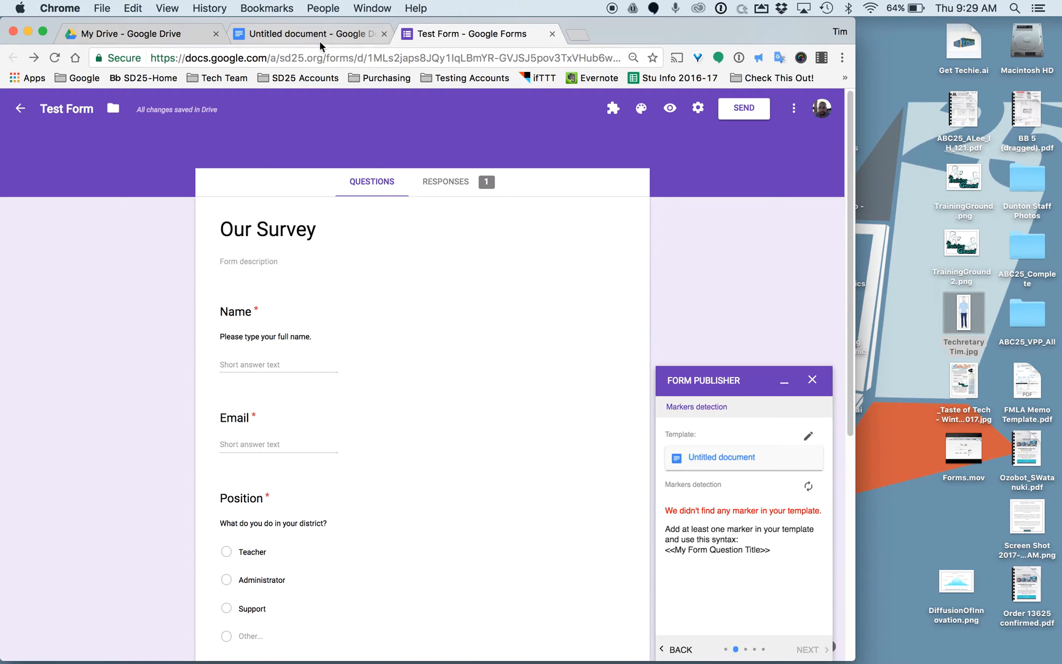
Review the Untitled document's <Name> and question placeholders, then return to the form.
click(309, 33)
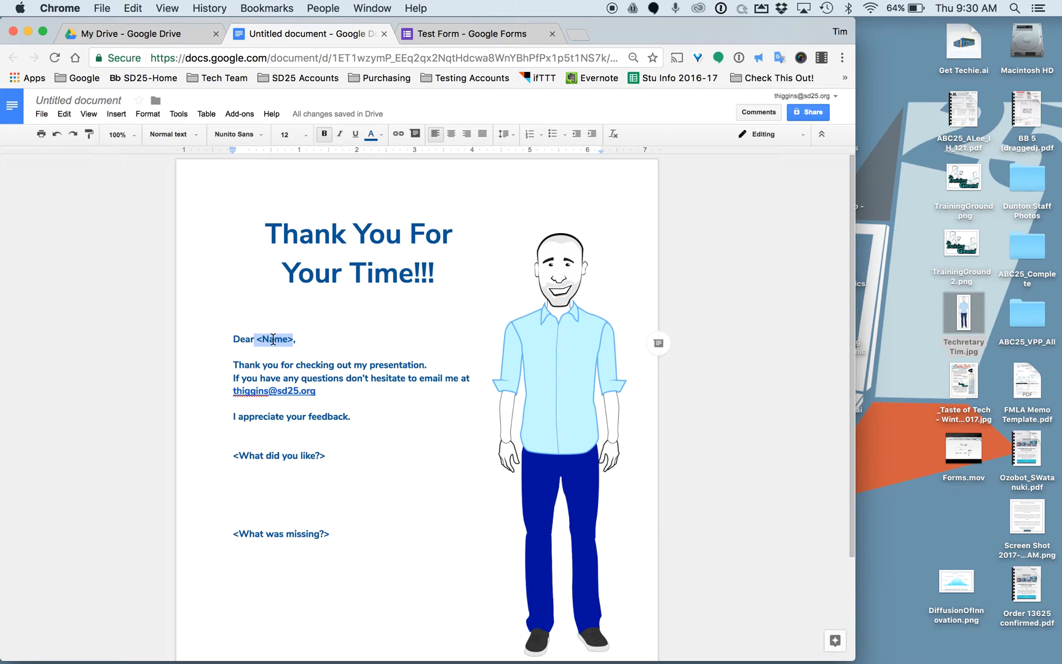
mouse_move(323, 349)
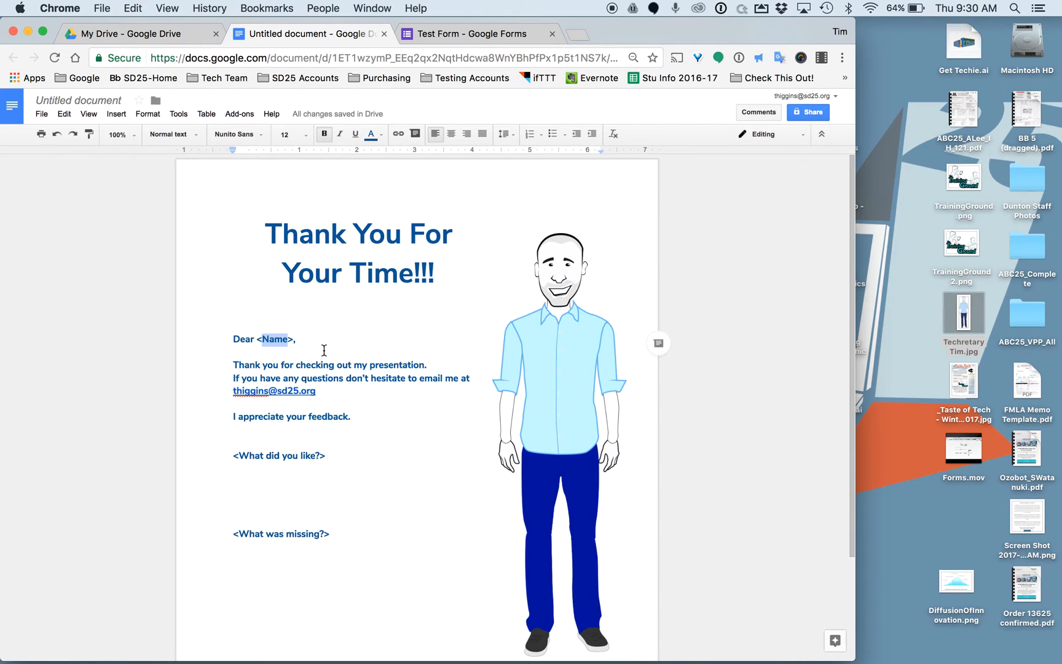
click(323, 455)
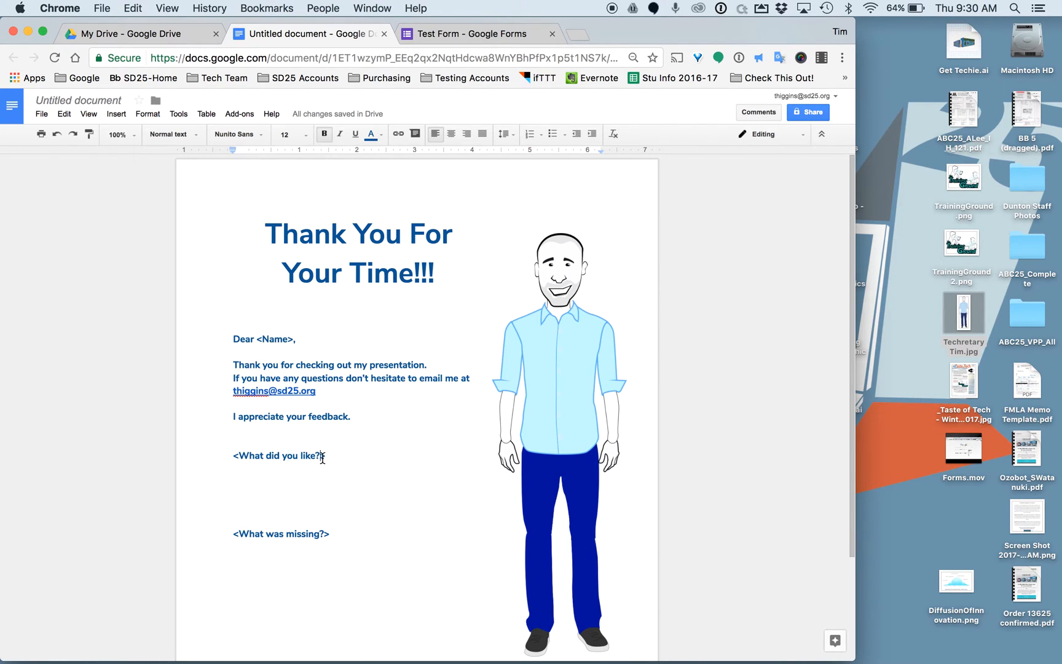
scroll(down, 3)
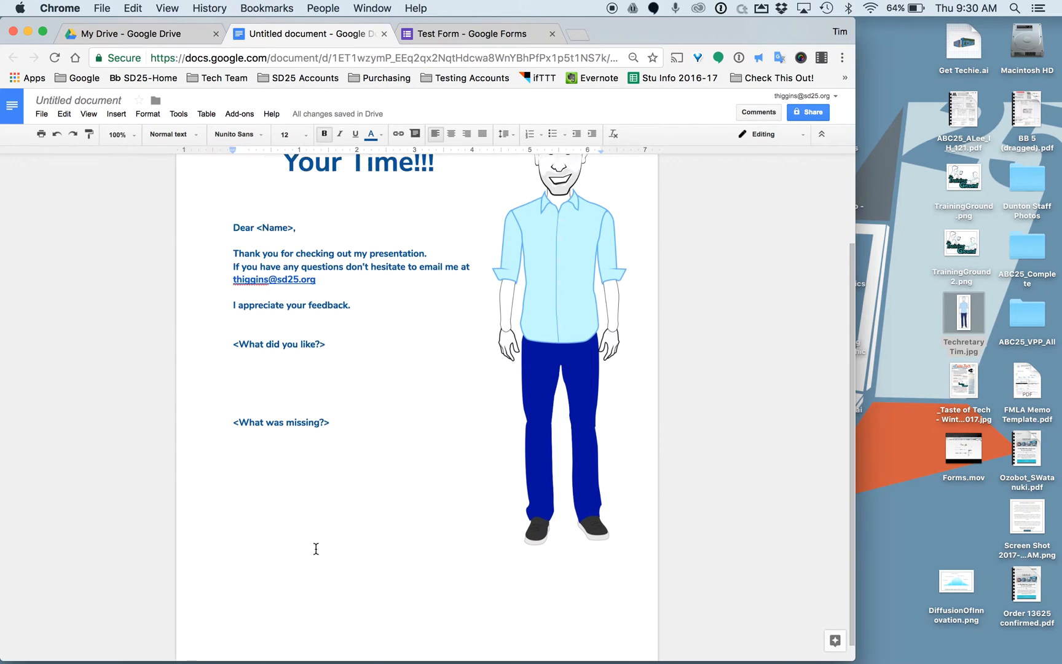
scroll(up, 3)
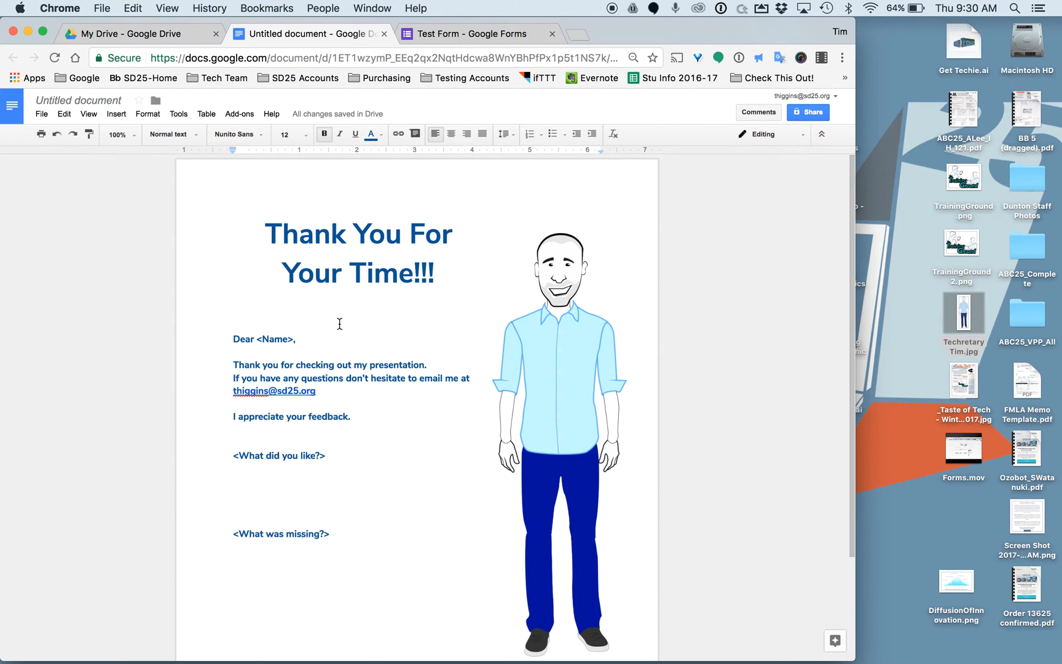
click(477, 34)
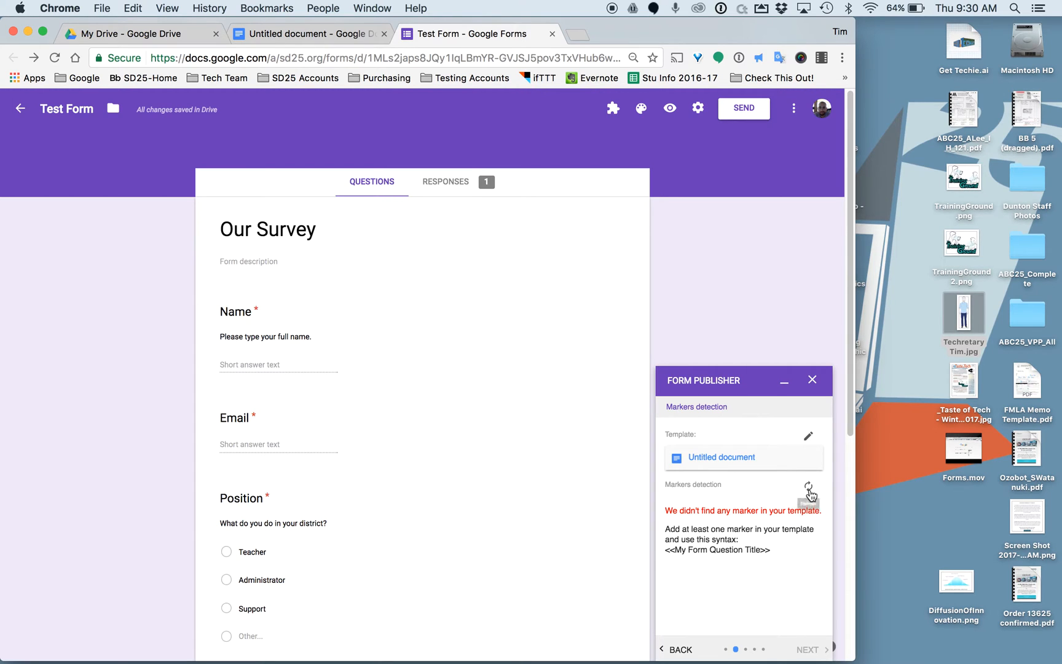
Edit the template placeholders to double-bracket markers such as <<Name>>.
click(720, 457)
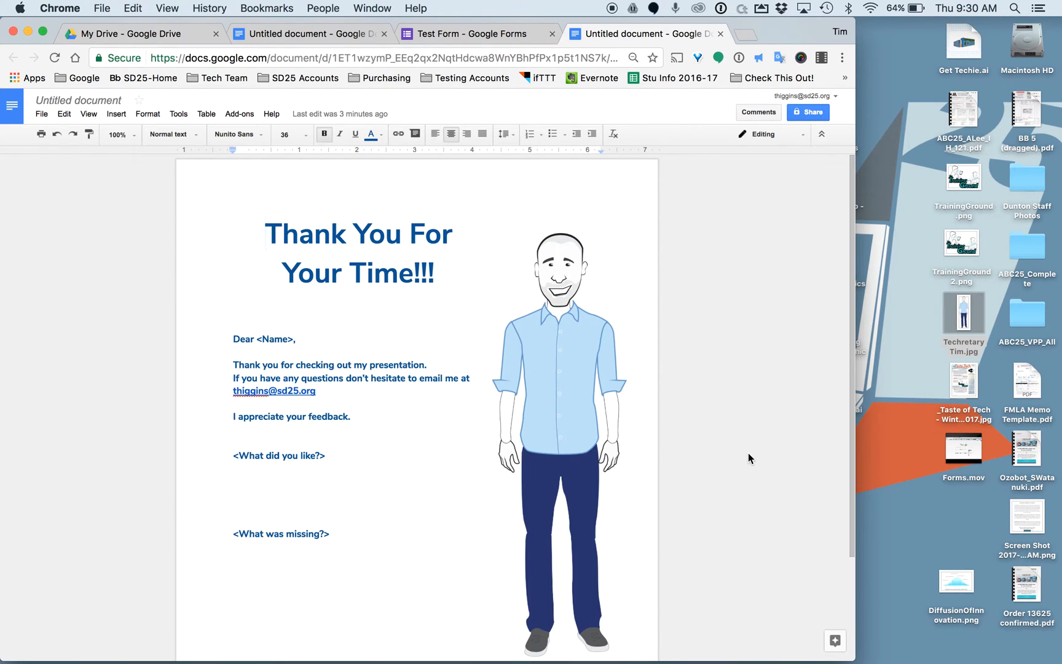
click(477, 34)
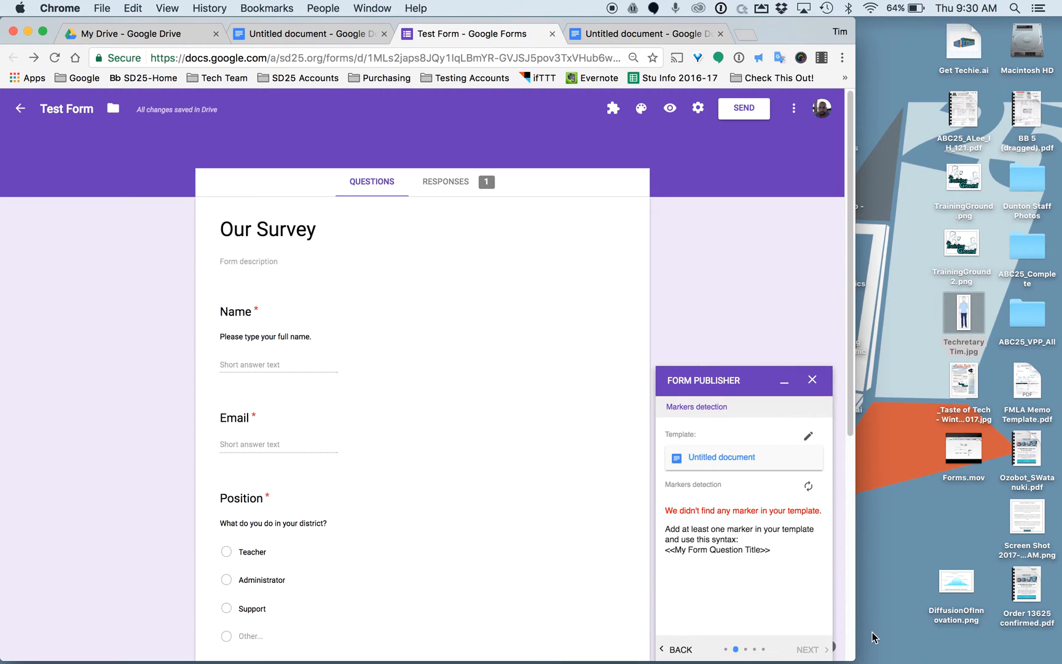
click(642, 35)
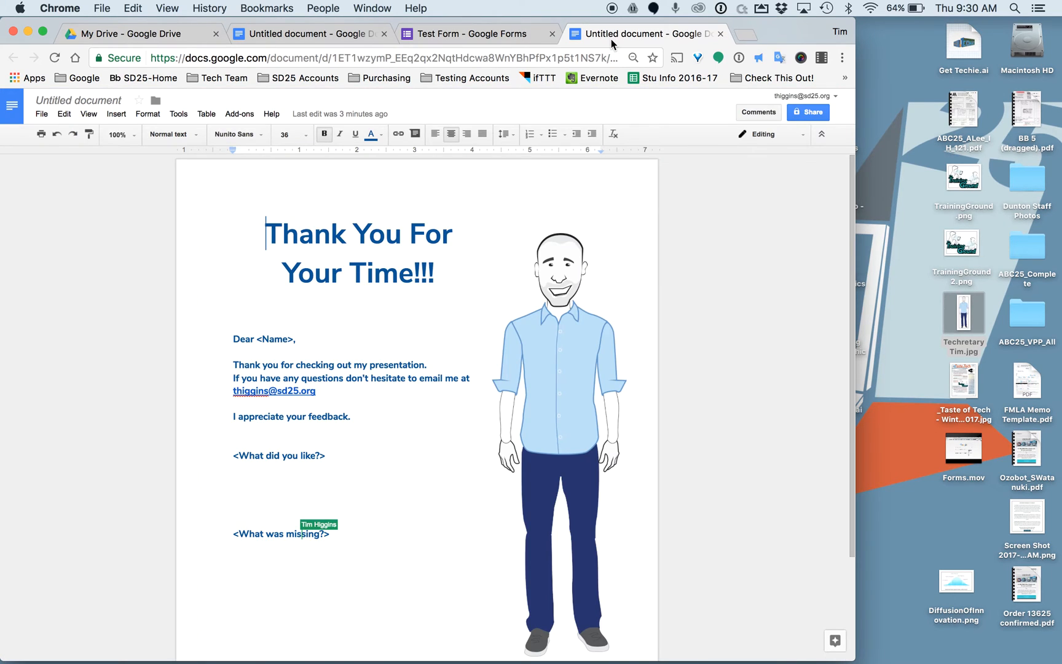
click(256, 339)
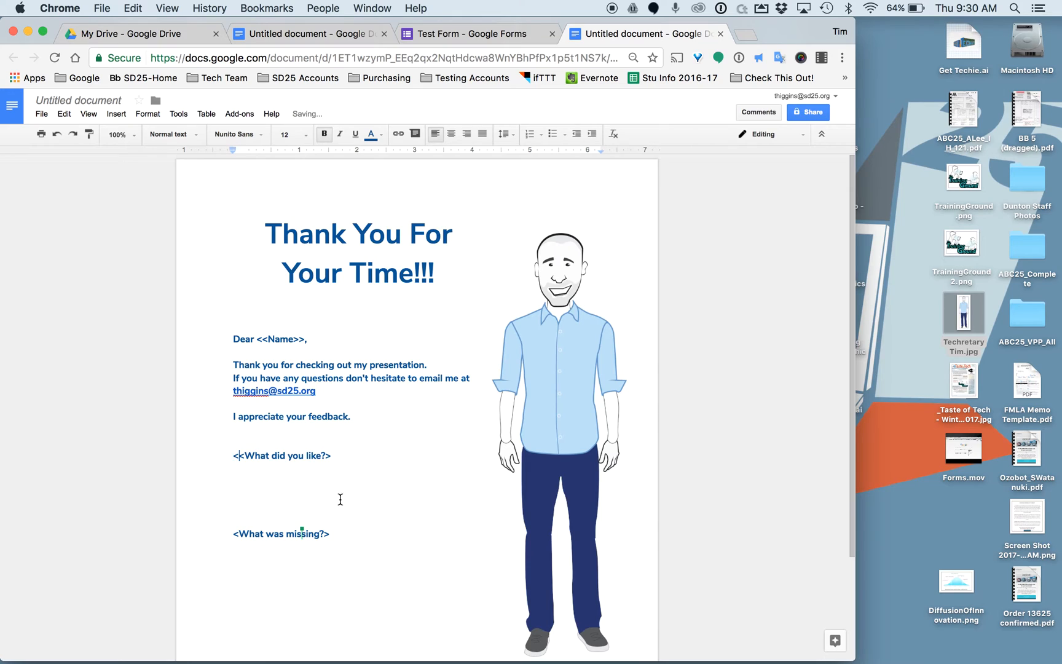
text(>)
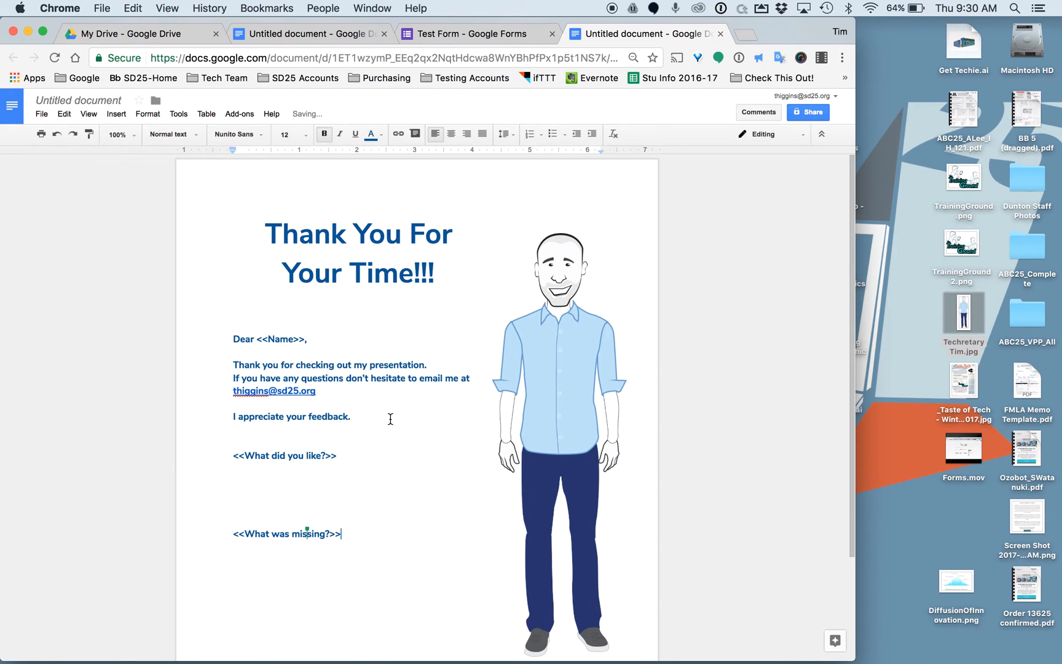
Close the duplicate template tab and refresh marker detection, finding one match and two mismatches.
click(476, 35)
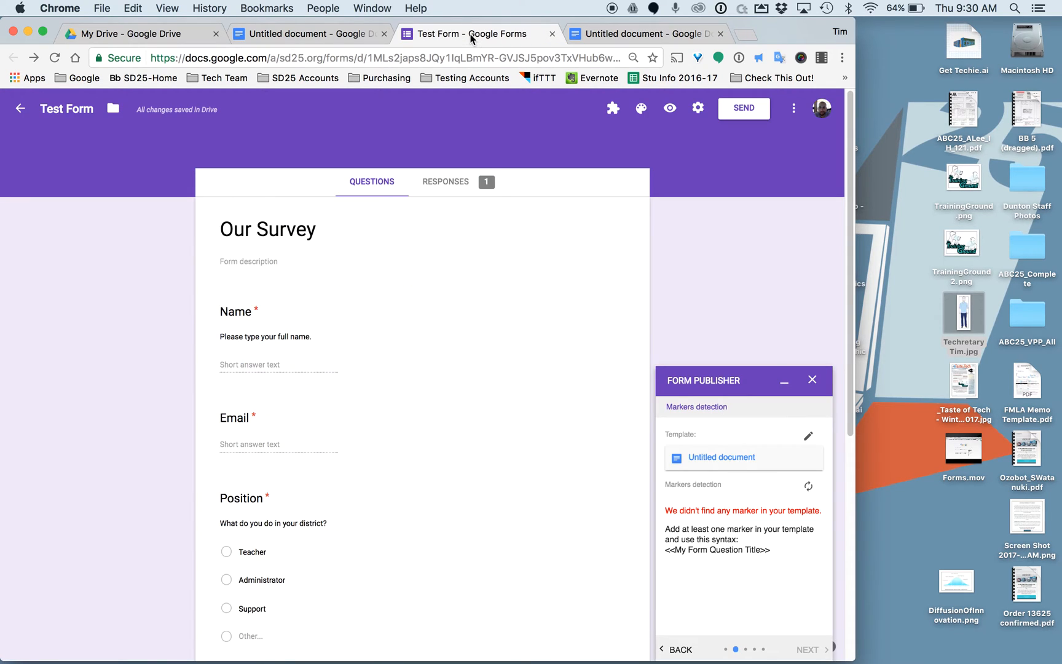
mouse_move(727, 506)
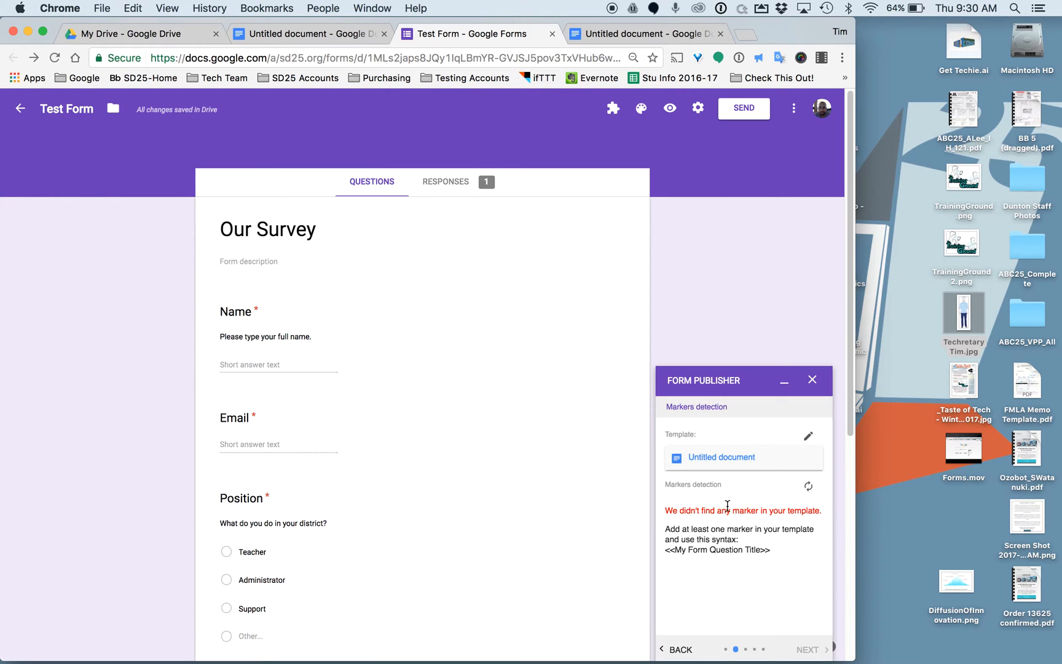
click(720, 34)
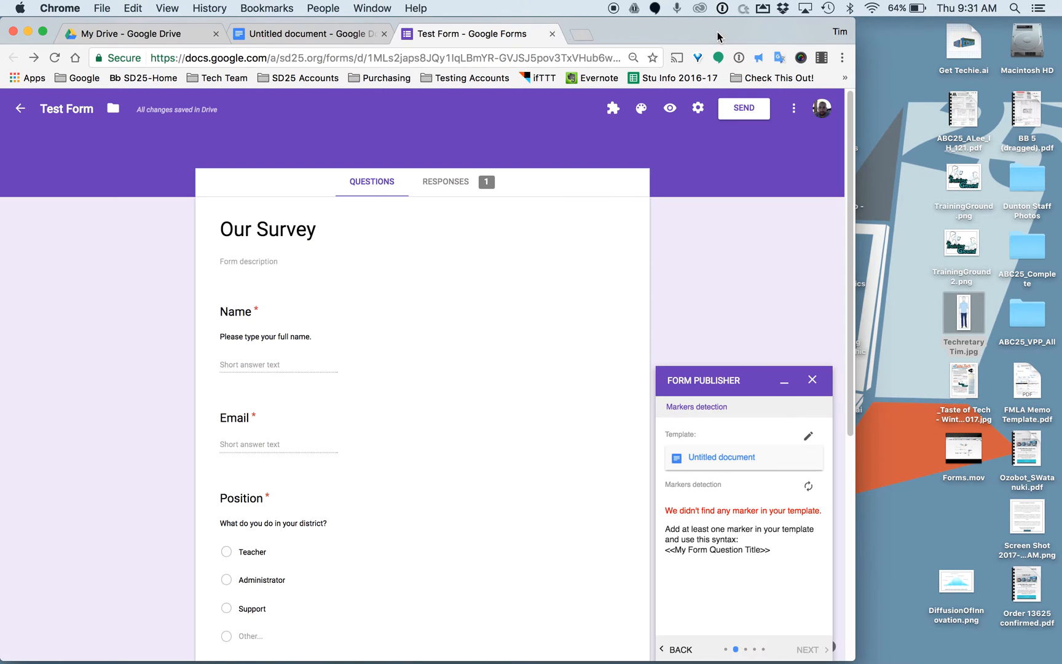
mouse_move(807, 489)
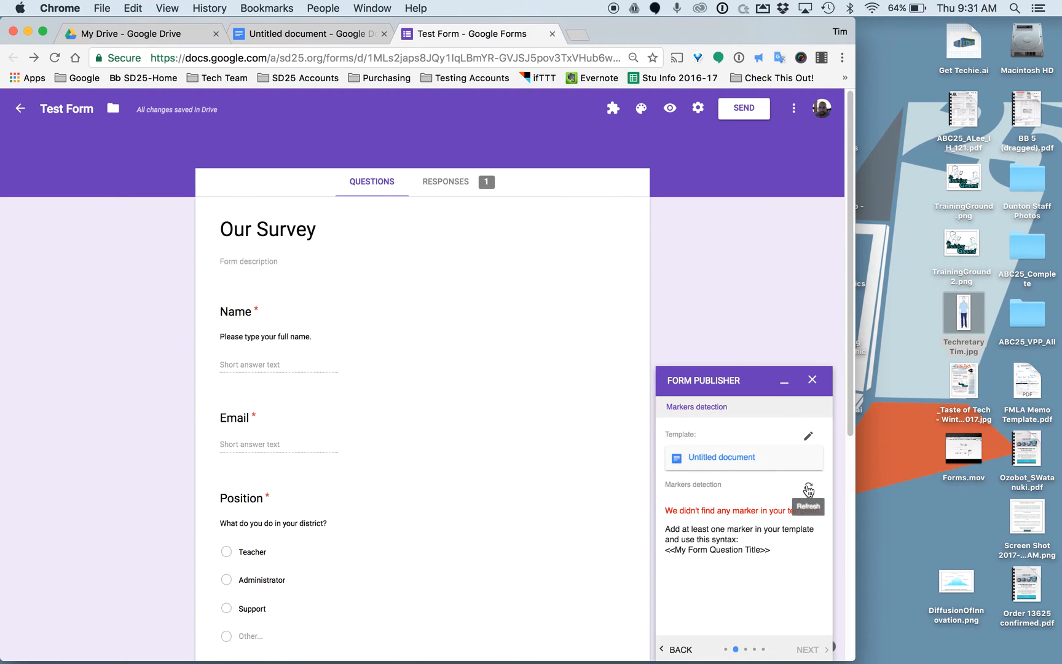
click(798, 487)
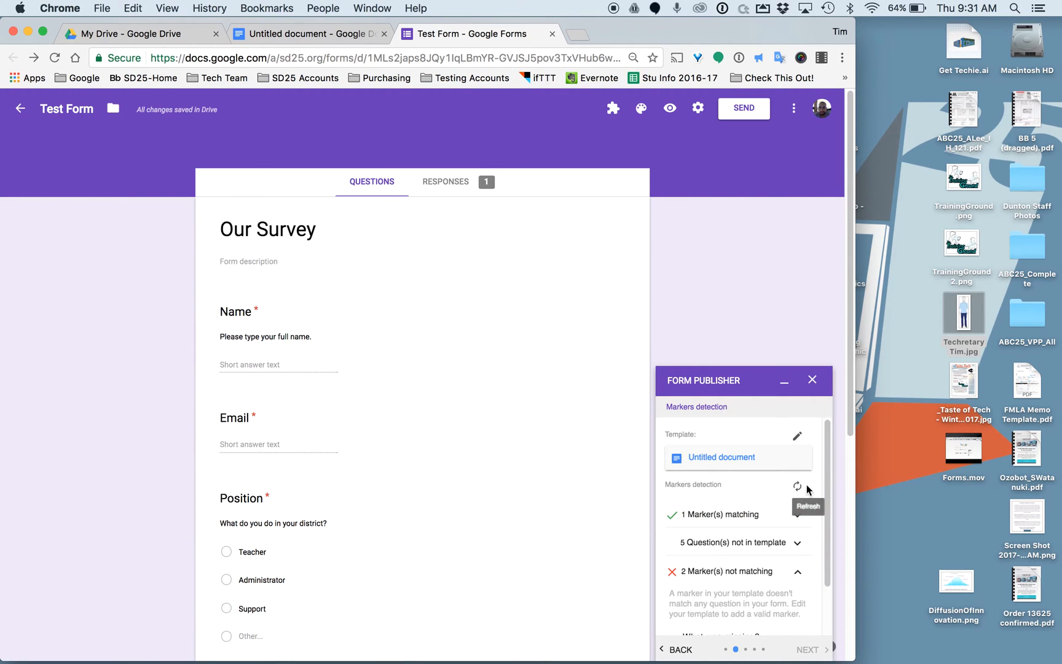
mouse_move(760, 536)
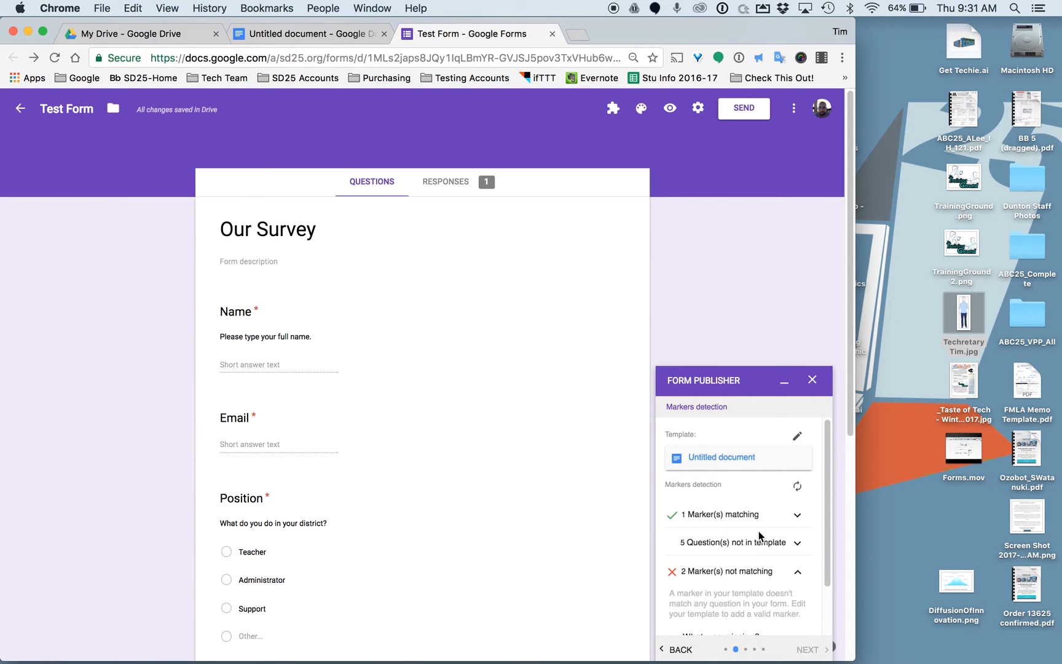
scroll(down, 3)
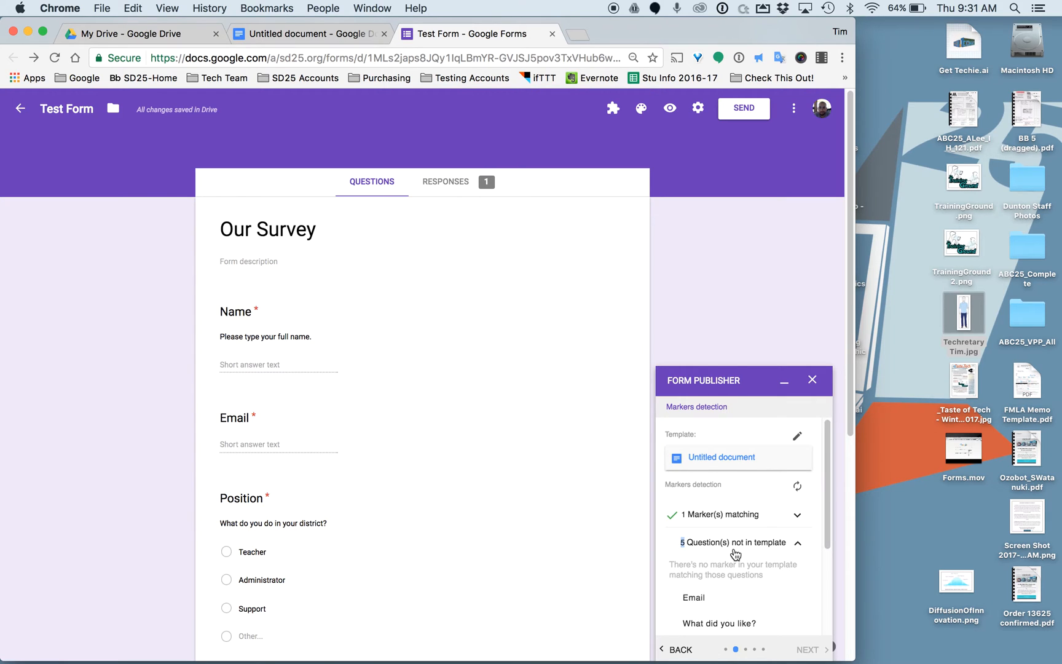
scroll(down, 3)
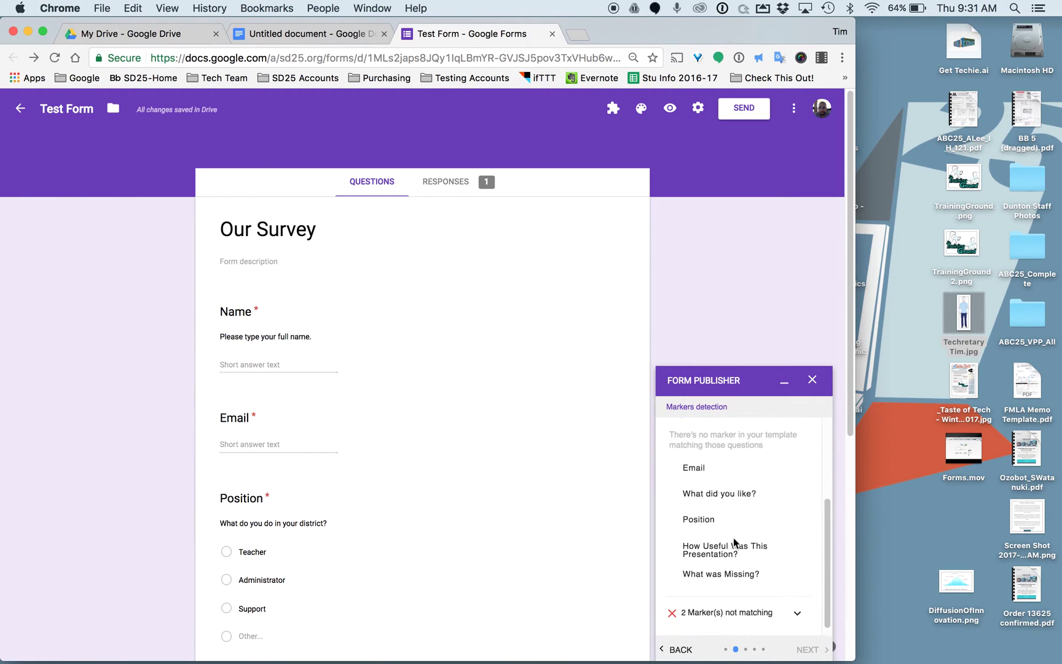
mouse_move(646, 208)
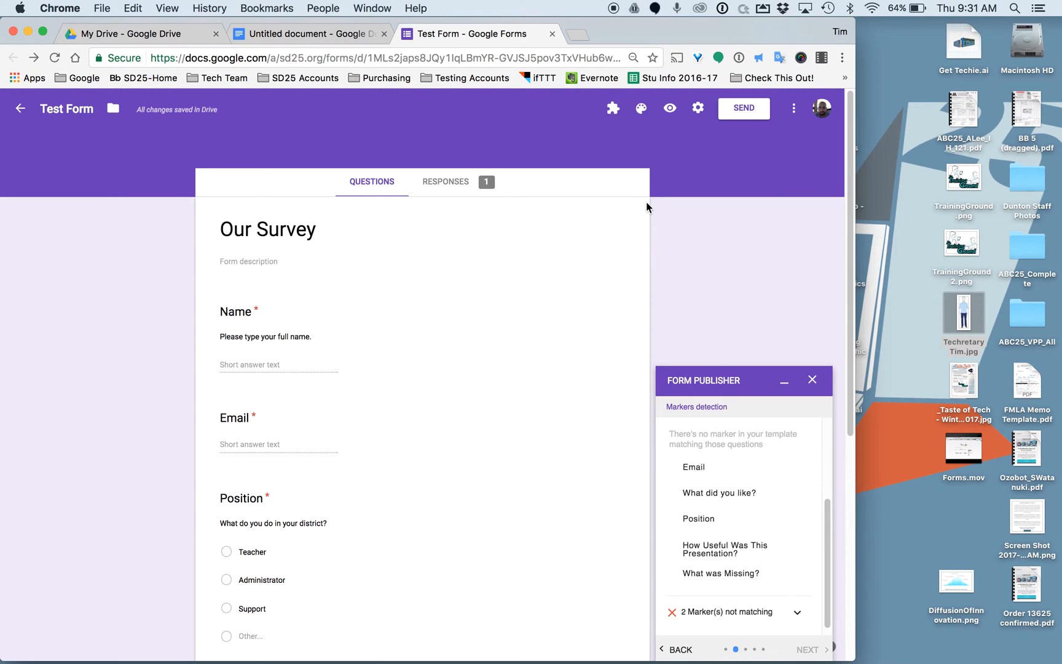
click(309, 34)
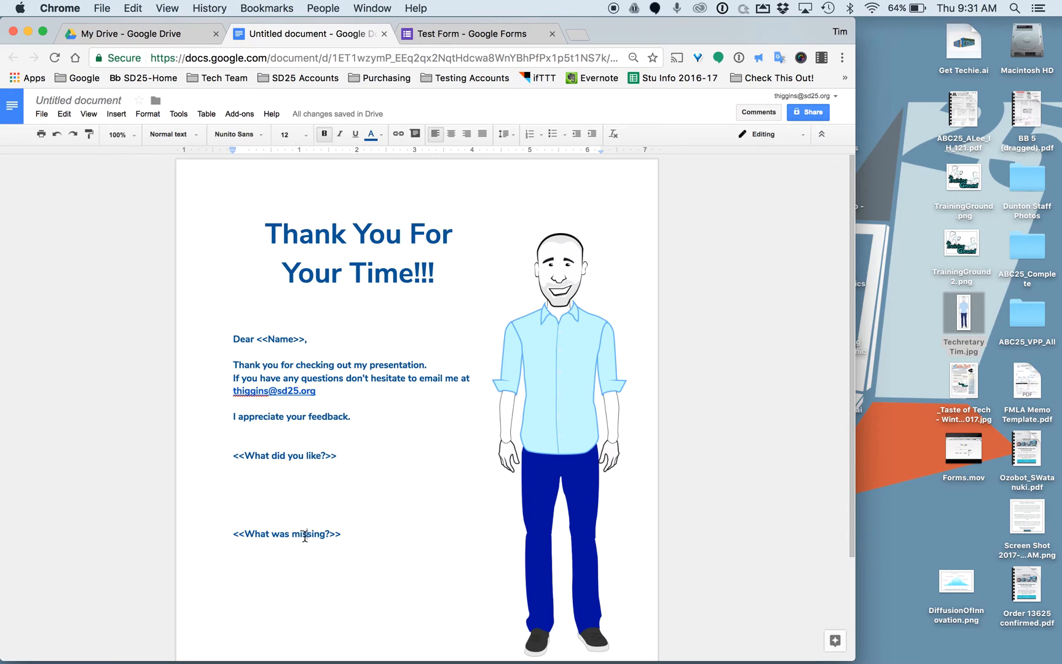
Compare the 'What did you like?' question title against its template marker.
click(470, 33)
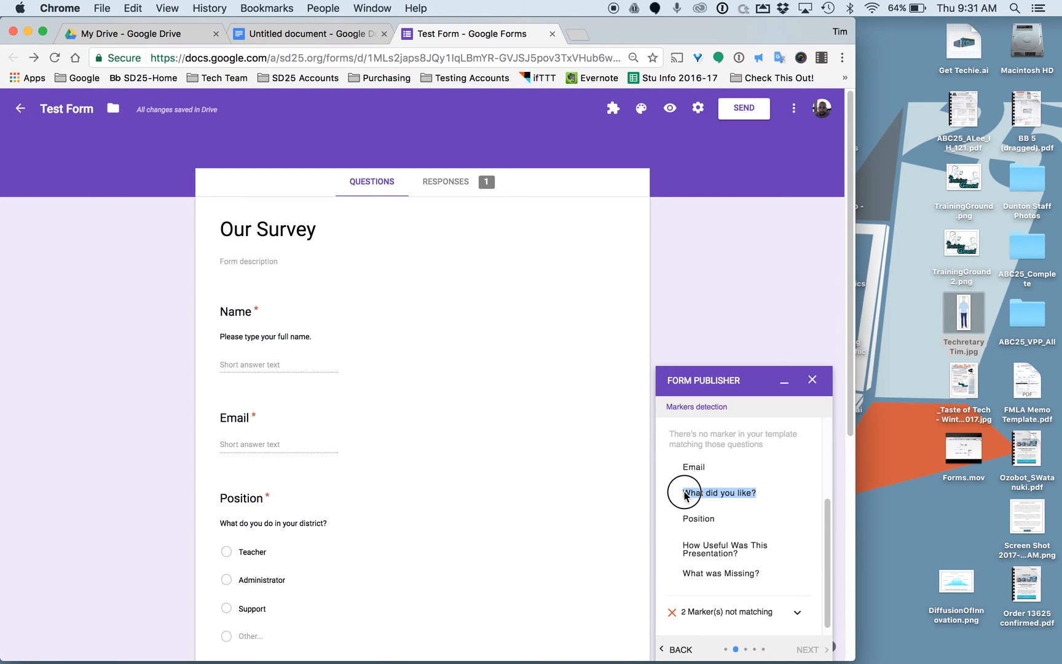
click(719, 493)
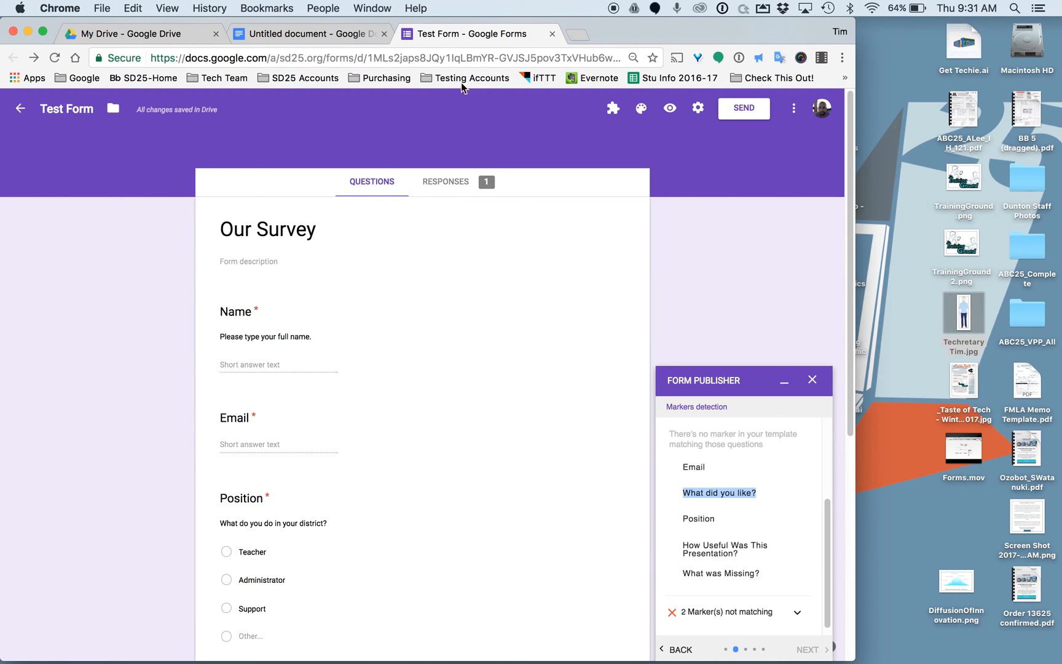
click(308, 33)
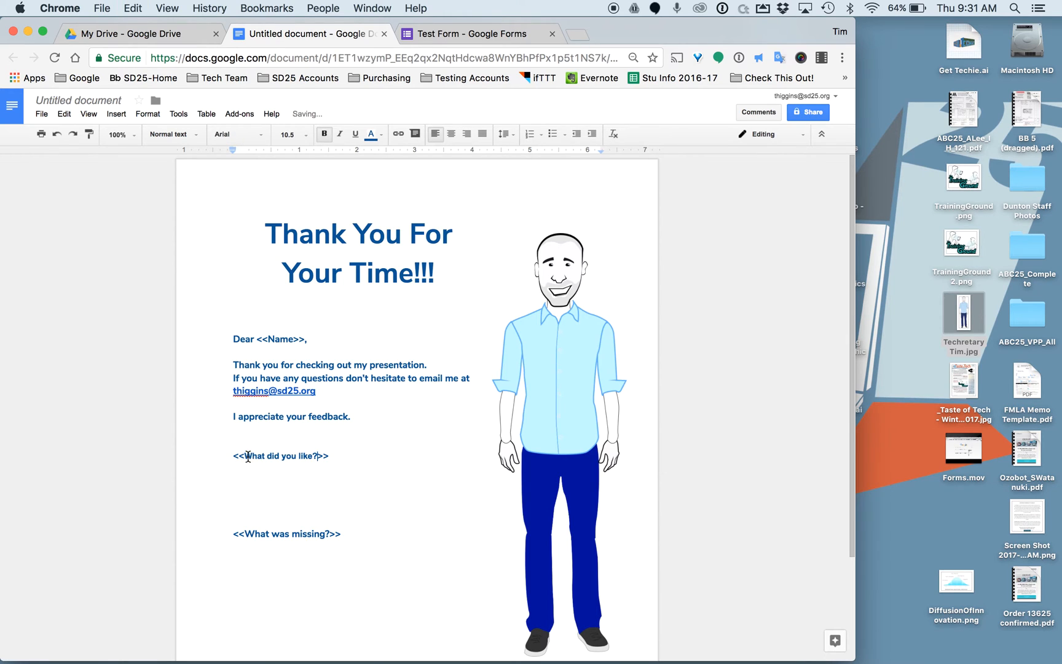
click(470, 33)
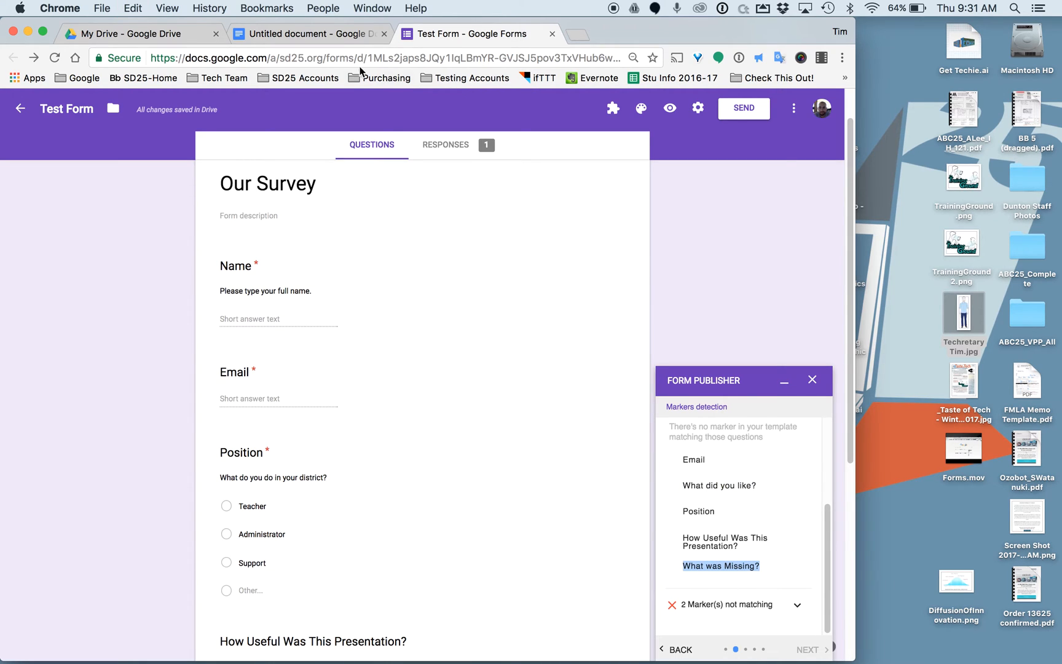
Compare the 'What was Missing?' title with its marker and expand the 2 not-matching markers section.
click(309, 33)
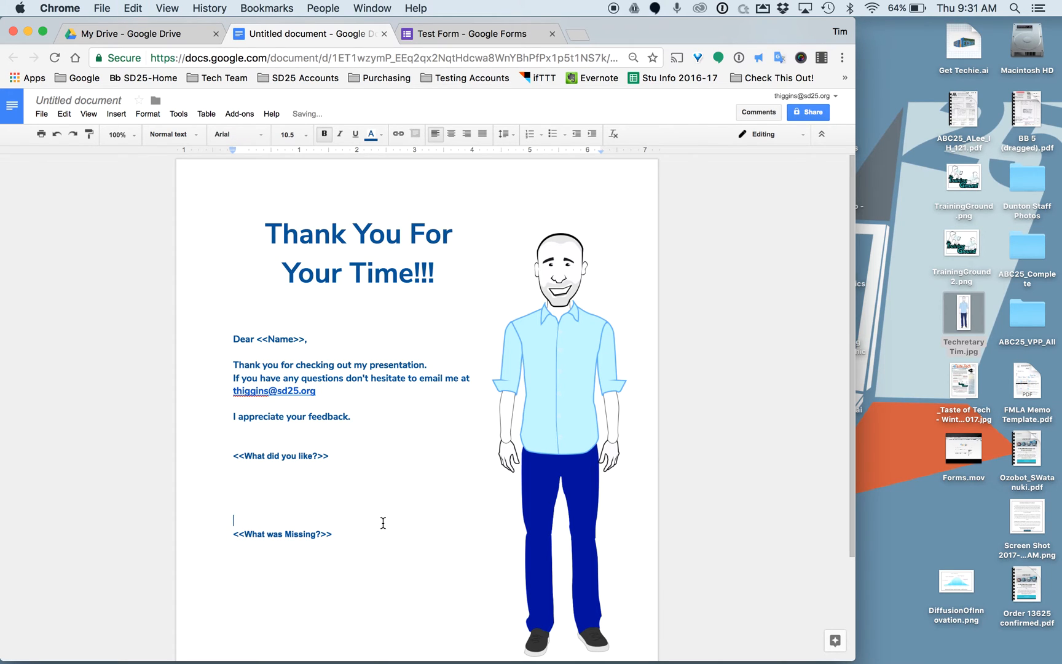
click(479, 34)
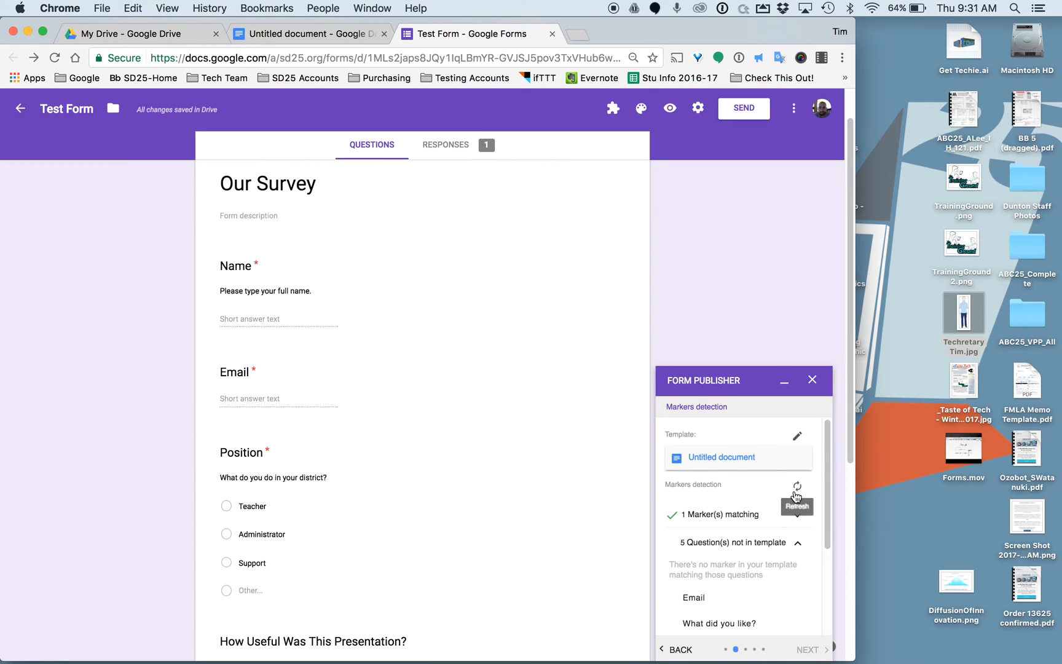
mouse_move(781, 498)
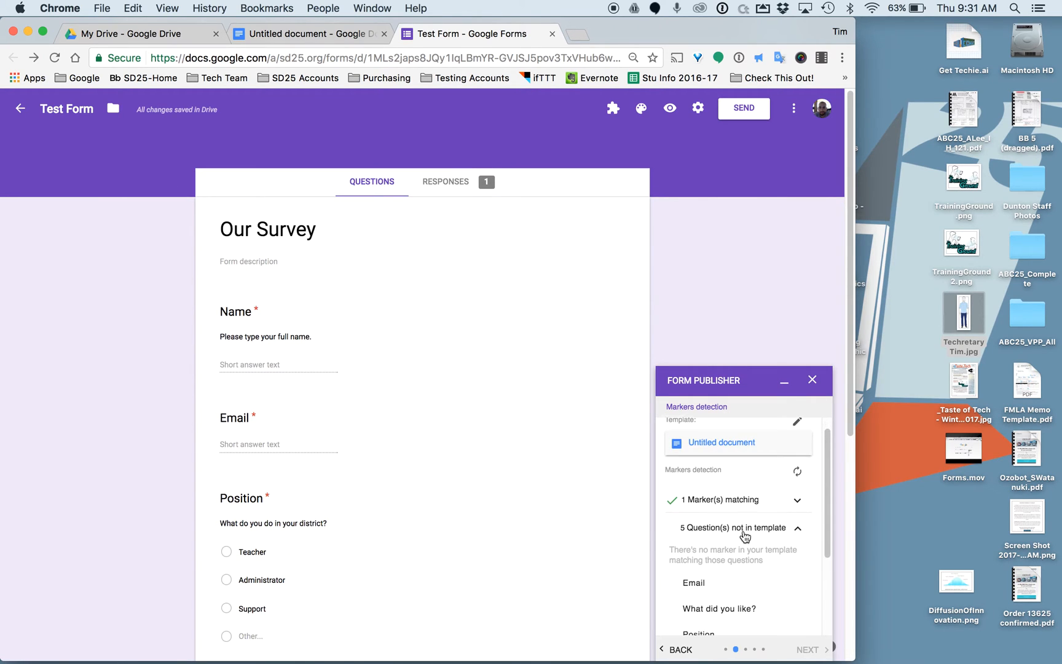
scroll(down, 3)
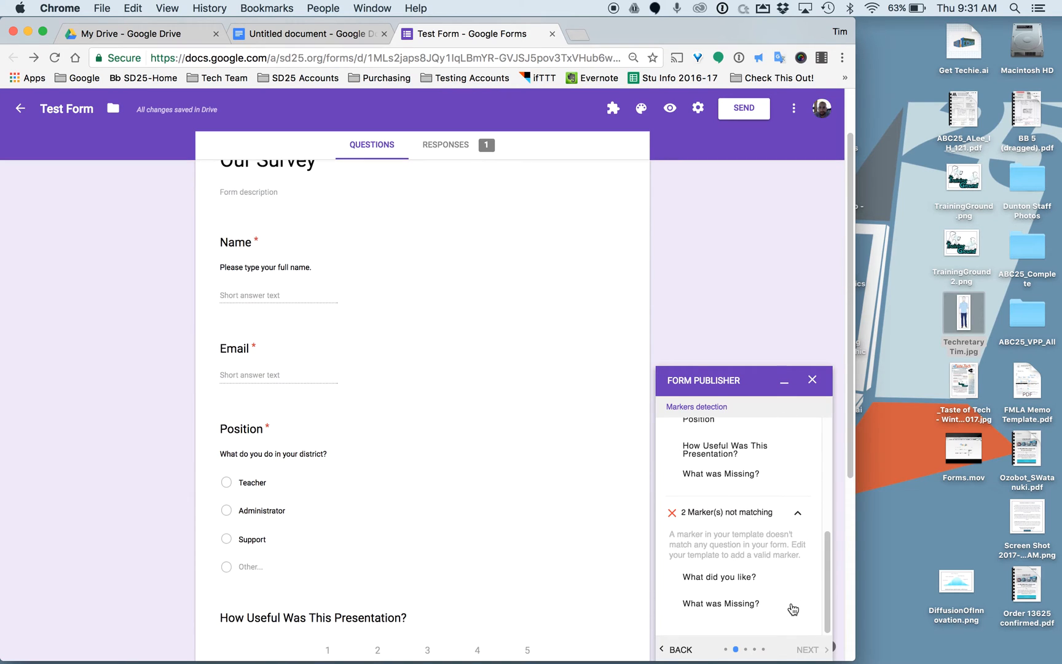
mouse_move(711, 580)
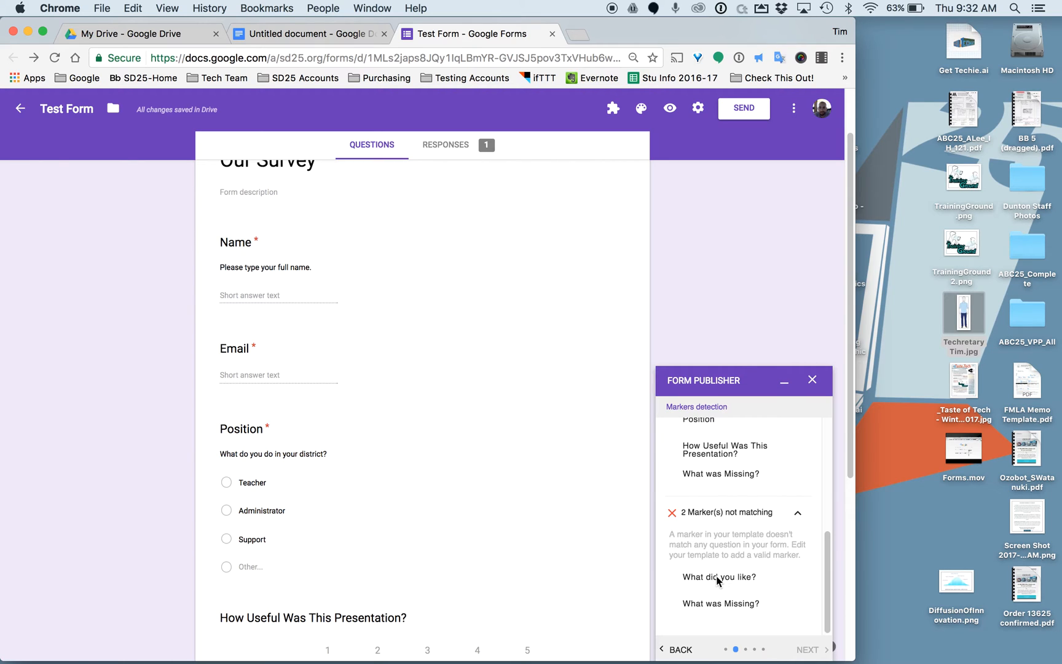
mouse_move(738, 583)
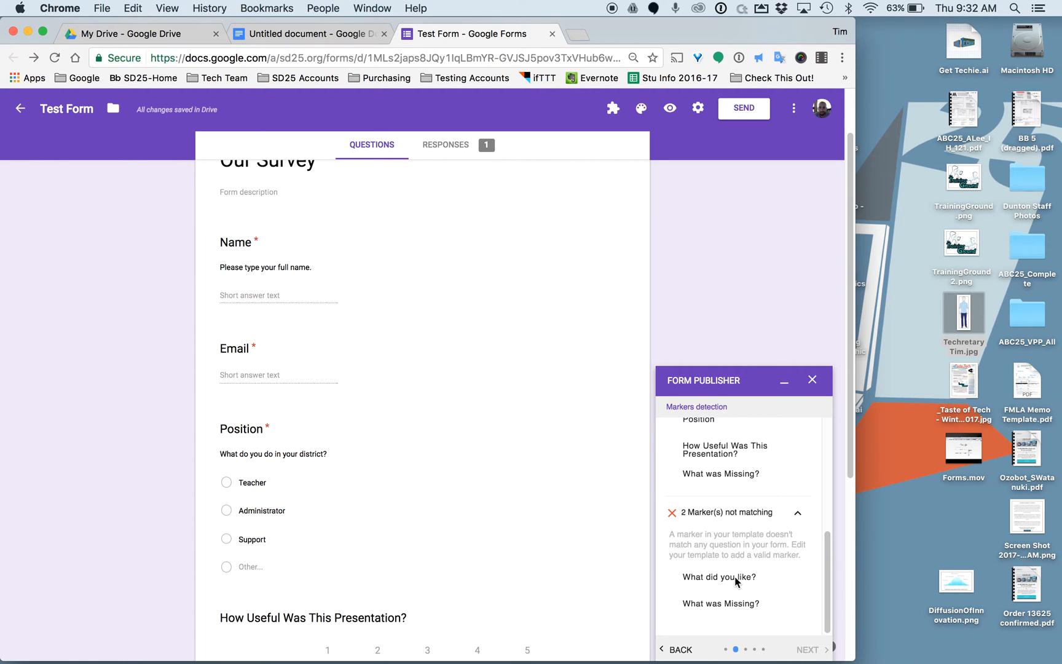
Retype the question mark in the 'What was Missing?' question title to match the template marker.
click(309, 34)
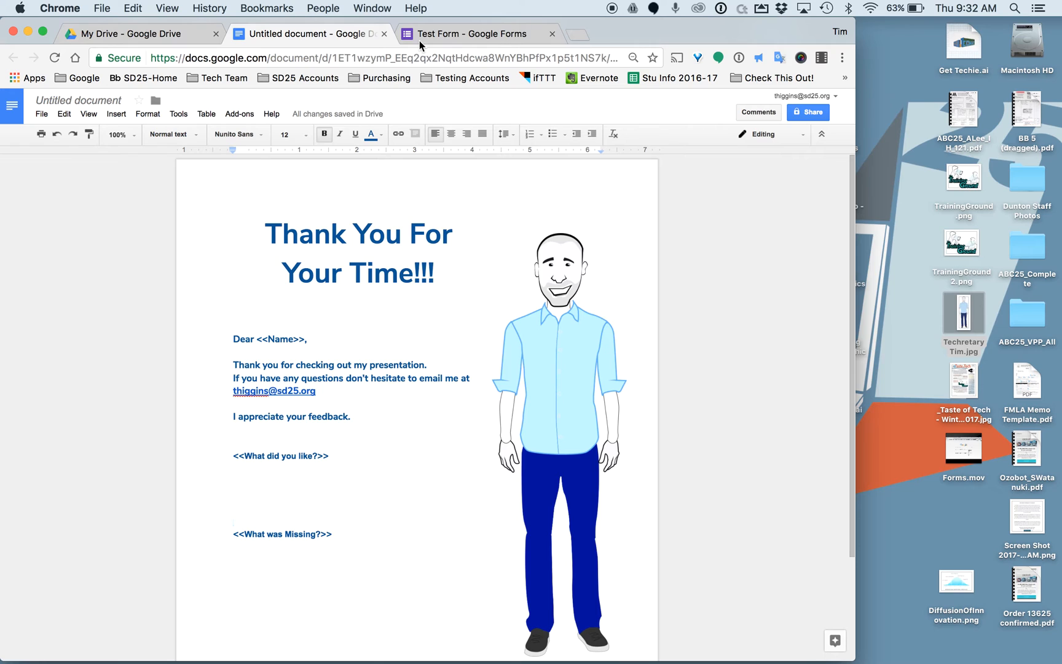
click(469, 35)
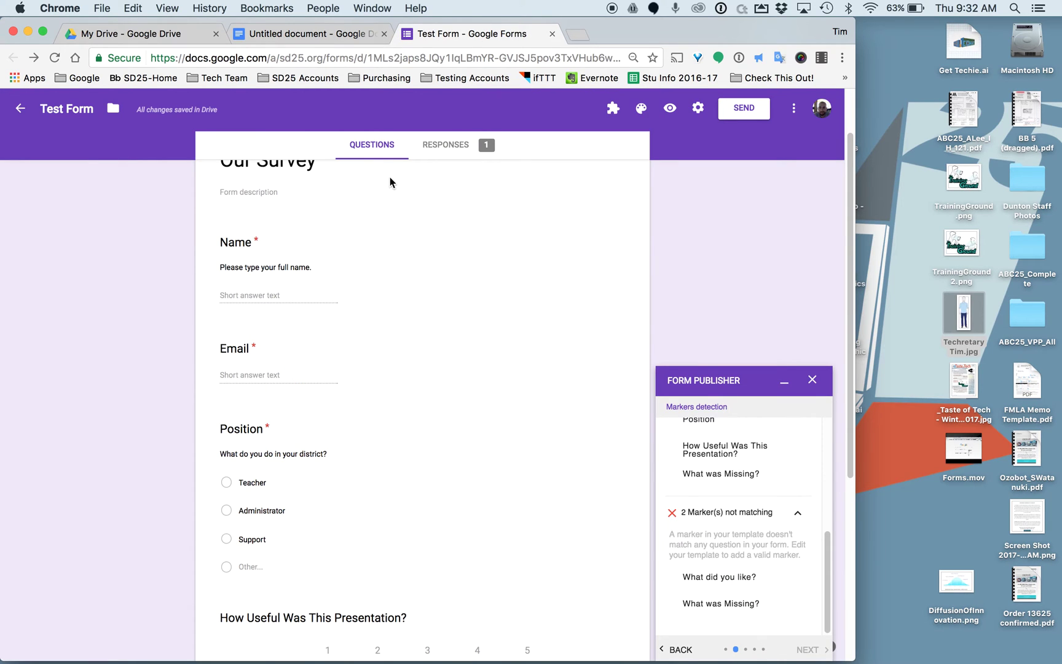
scroll(down, 3)
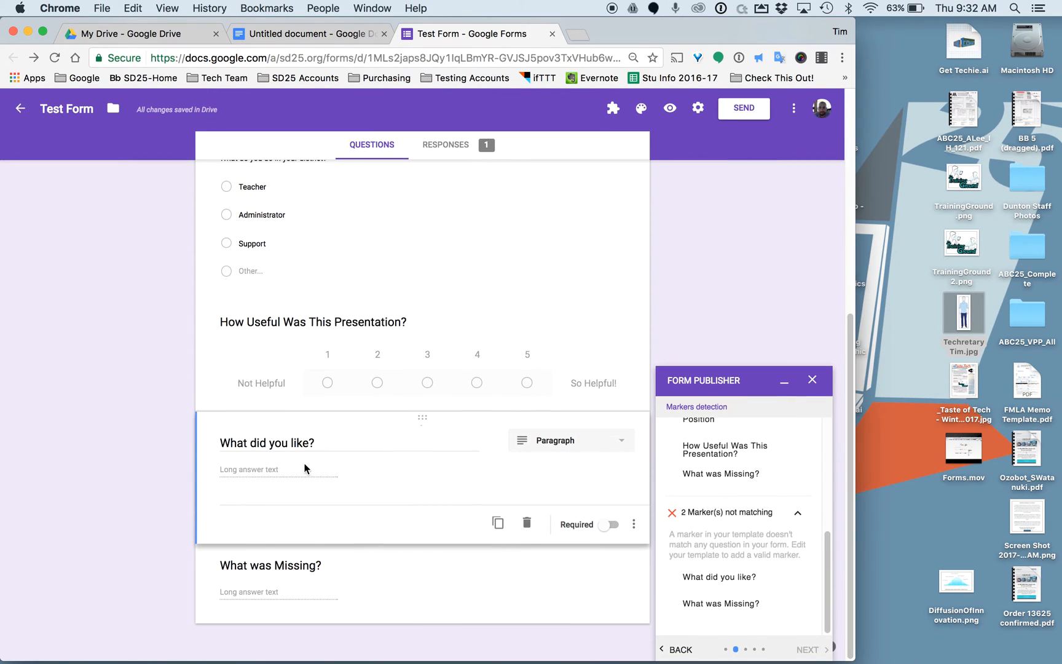
mouse_move(295, 442)
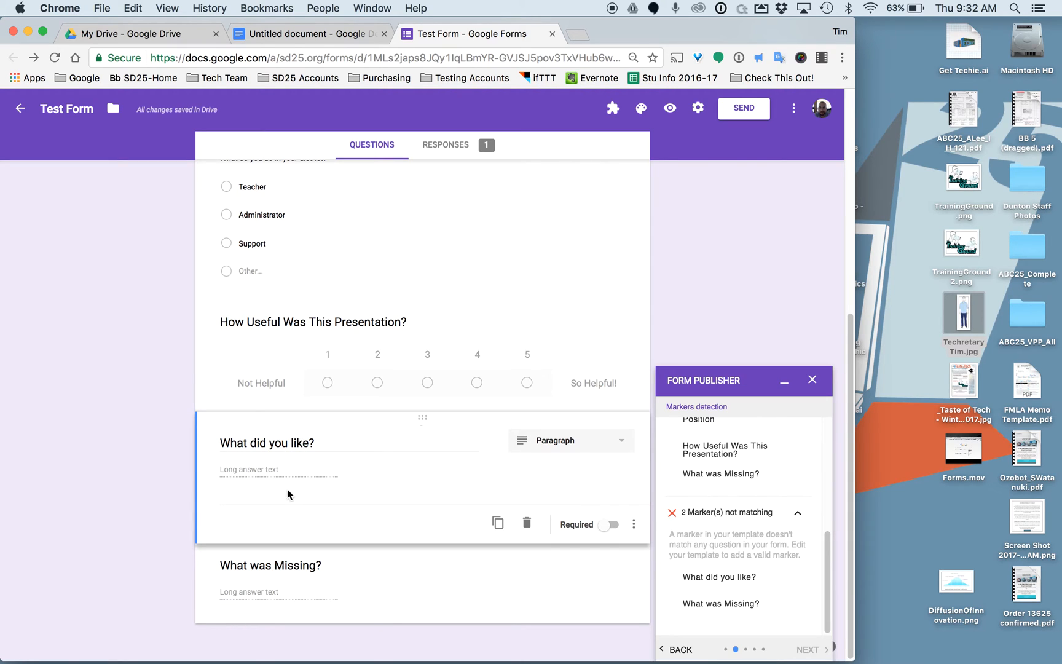
click(269, 566)
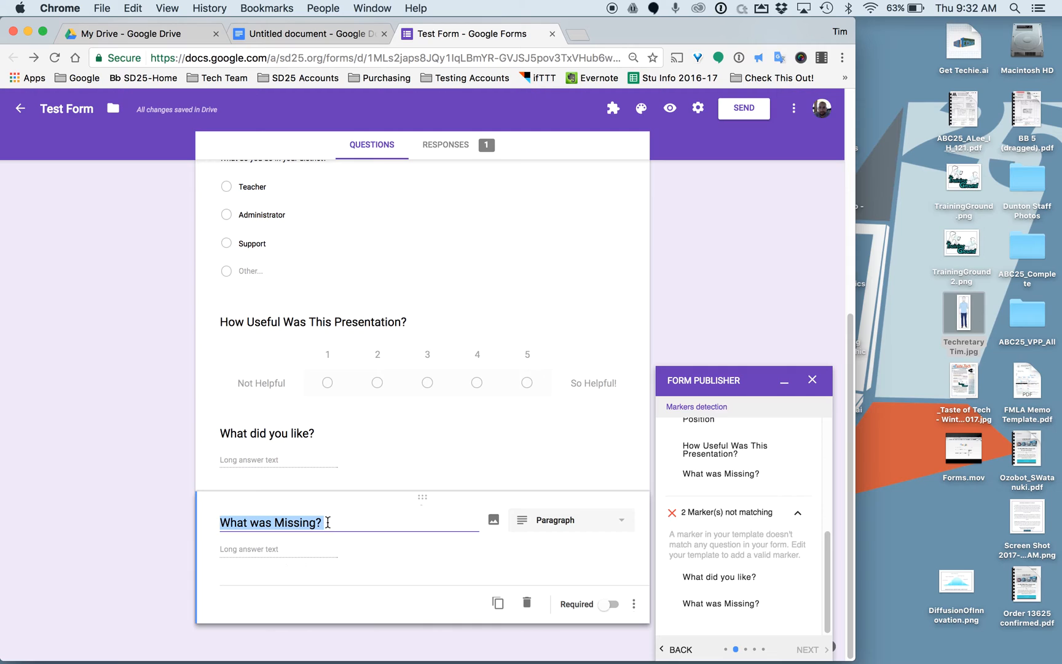
key(Backspace)
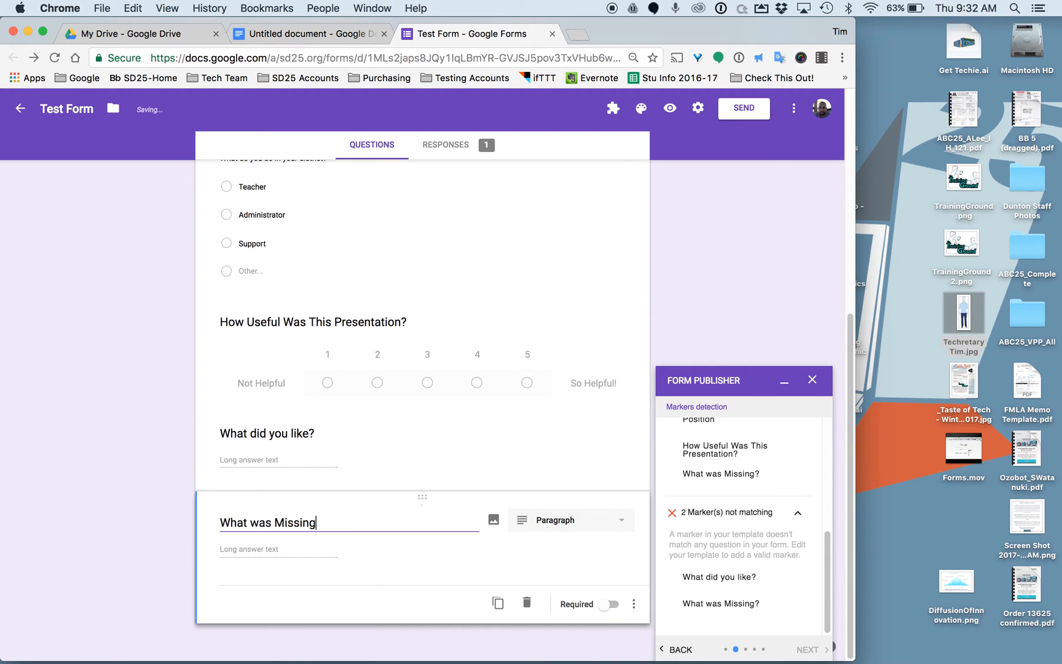
text(?)
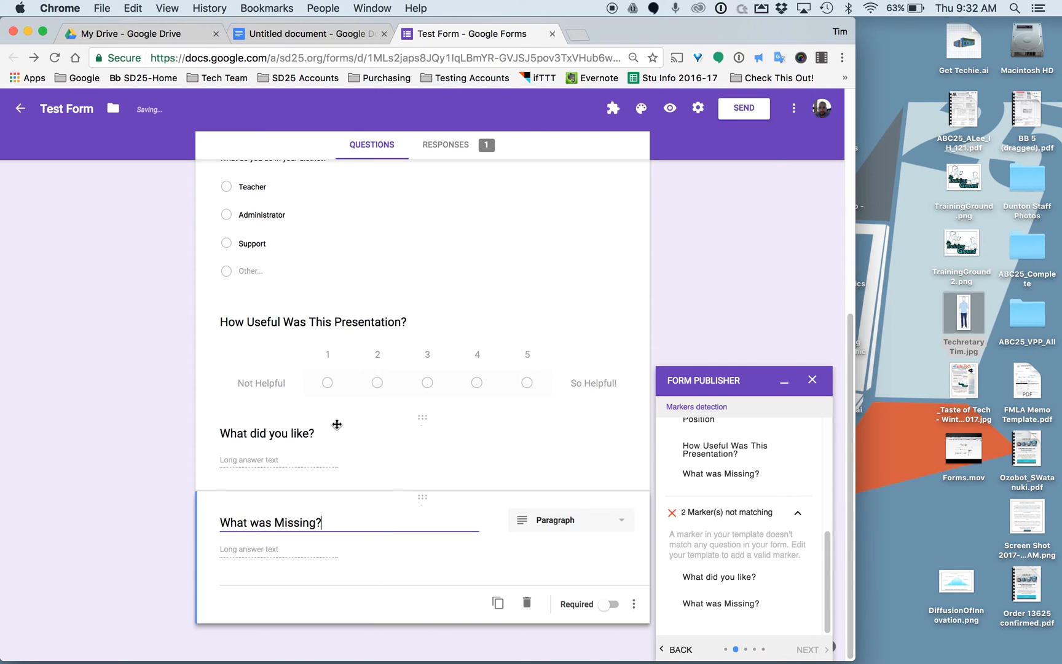
click(267, 434)
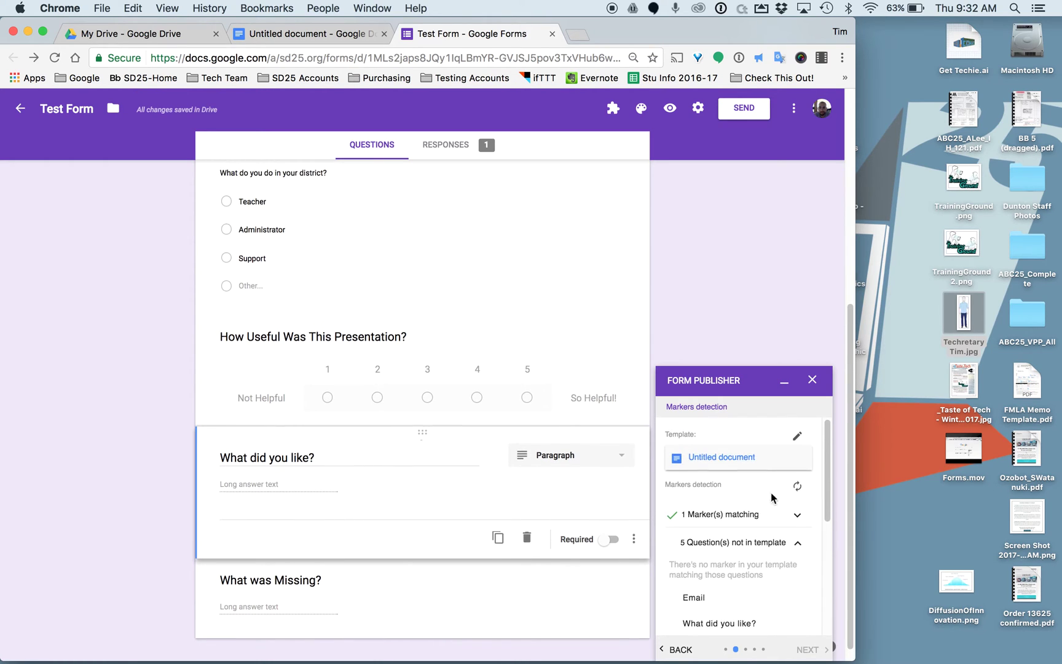
Re-run marker detection so Form Publisher reports three matching markers.
click(798, 487)
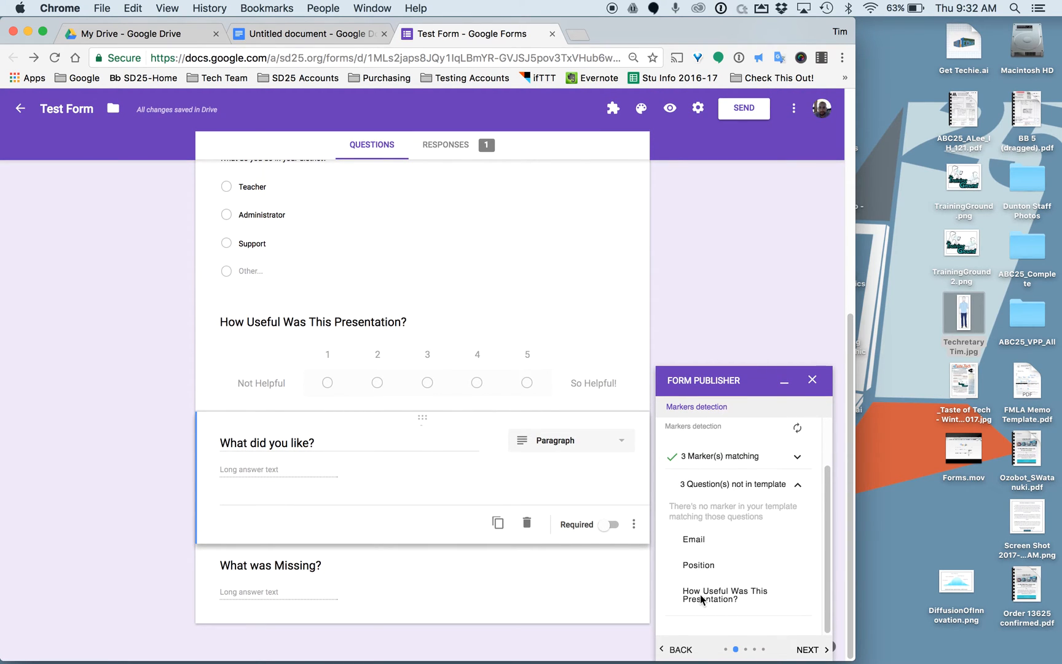
Continue past marker detection and have Form Publisher create a new output folder.
click(808, 649)
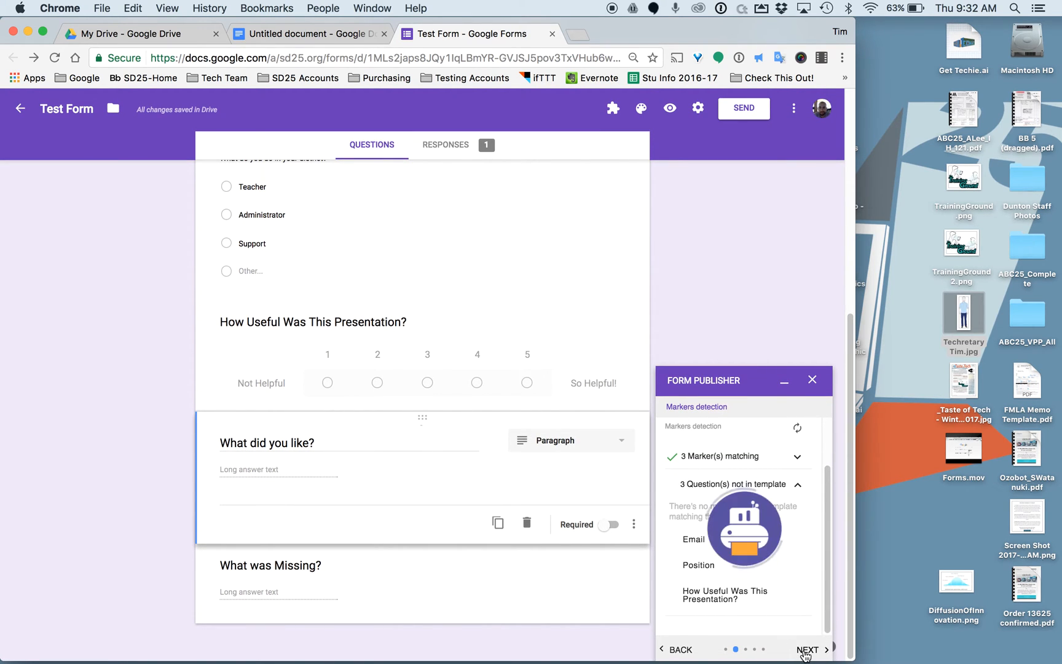
click(807, 649)
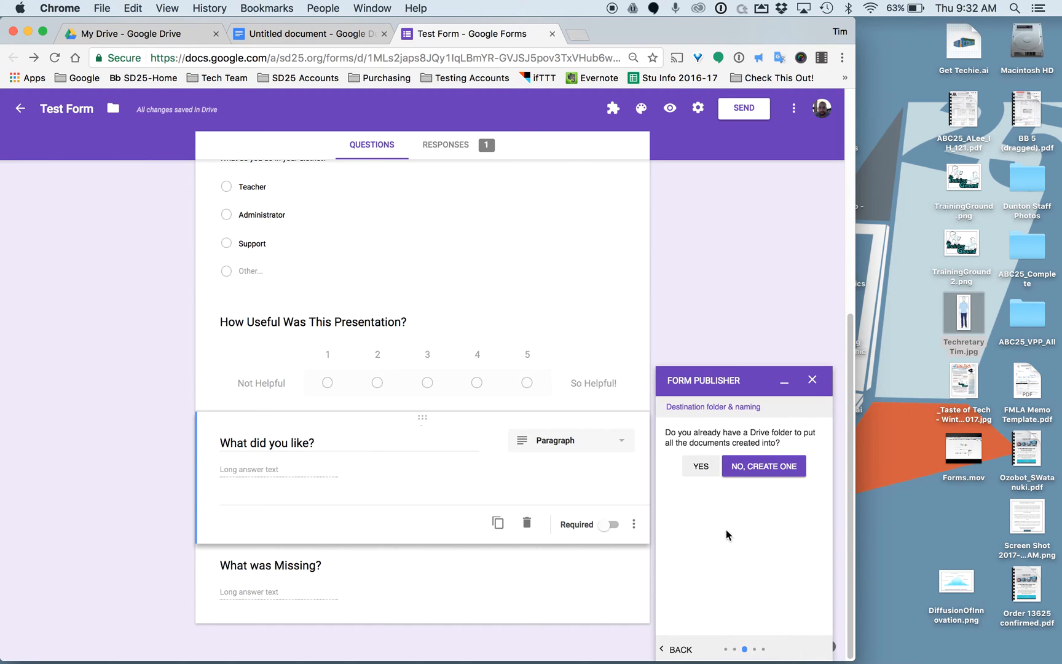
mouse_move(750, 479)
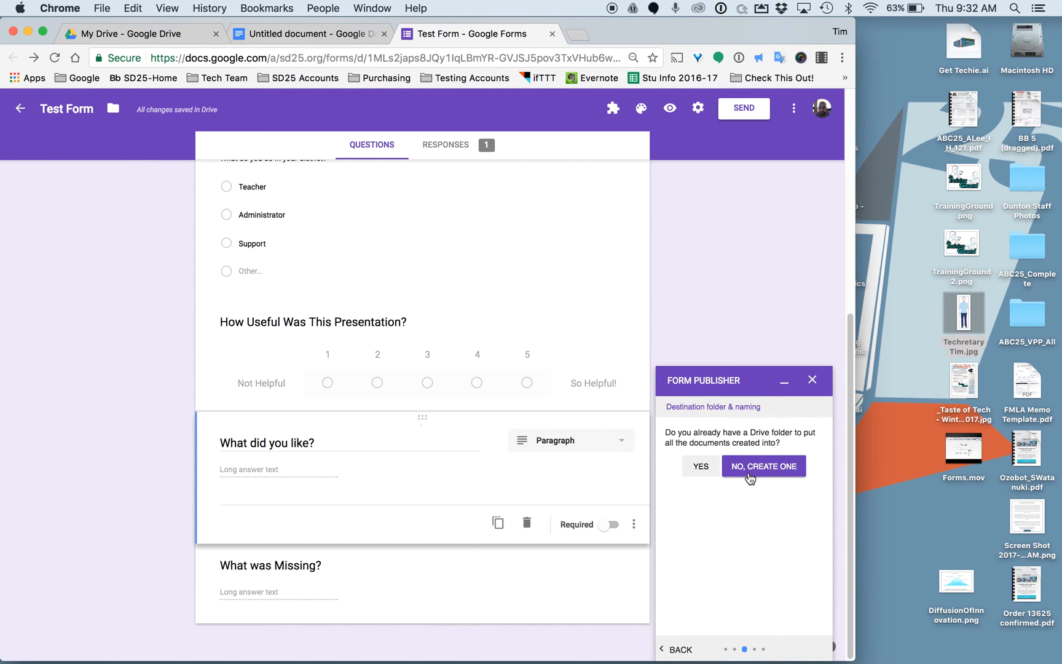
click(764, 466)
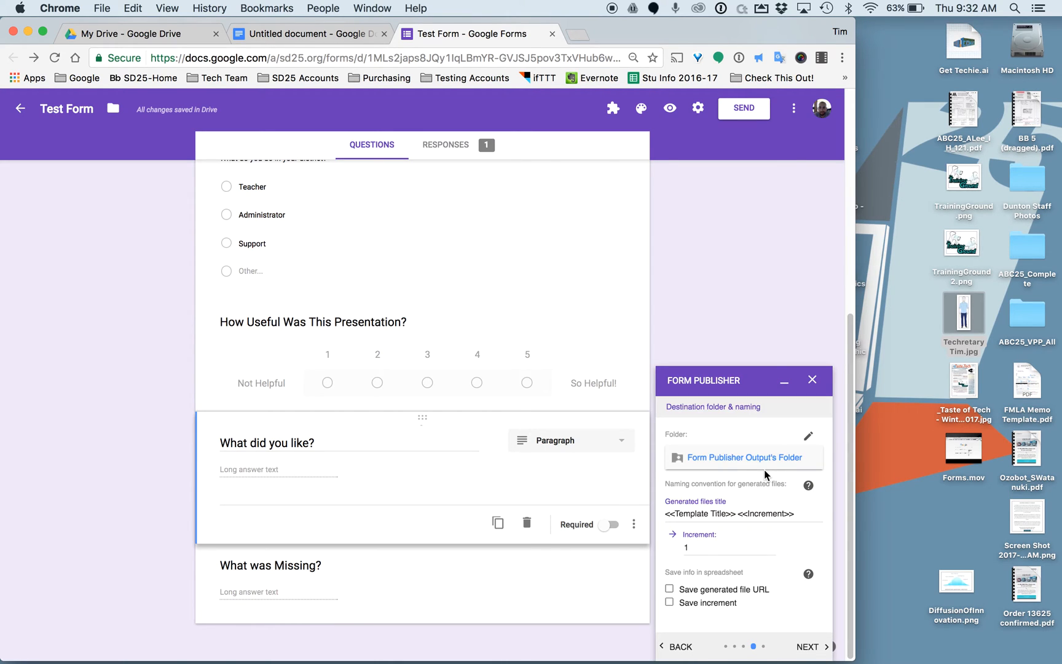
mouse_move(744, 471)
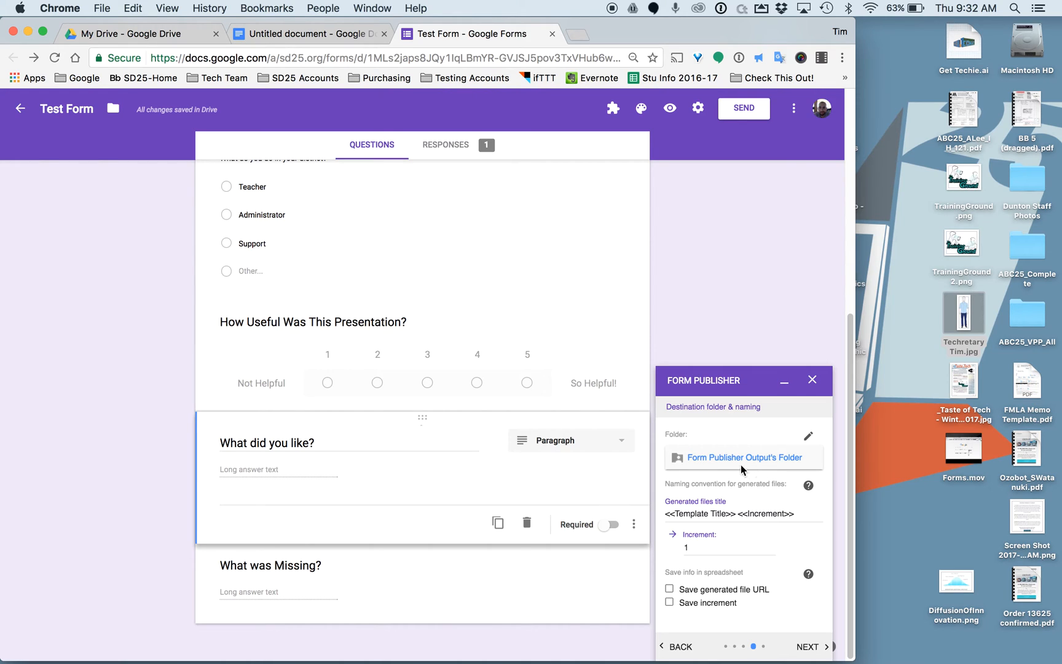
mouse_move(765, 467)
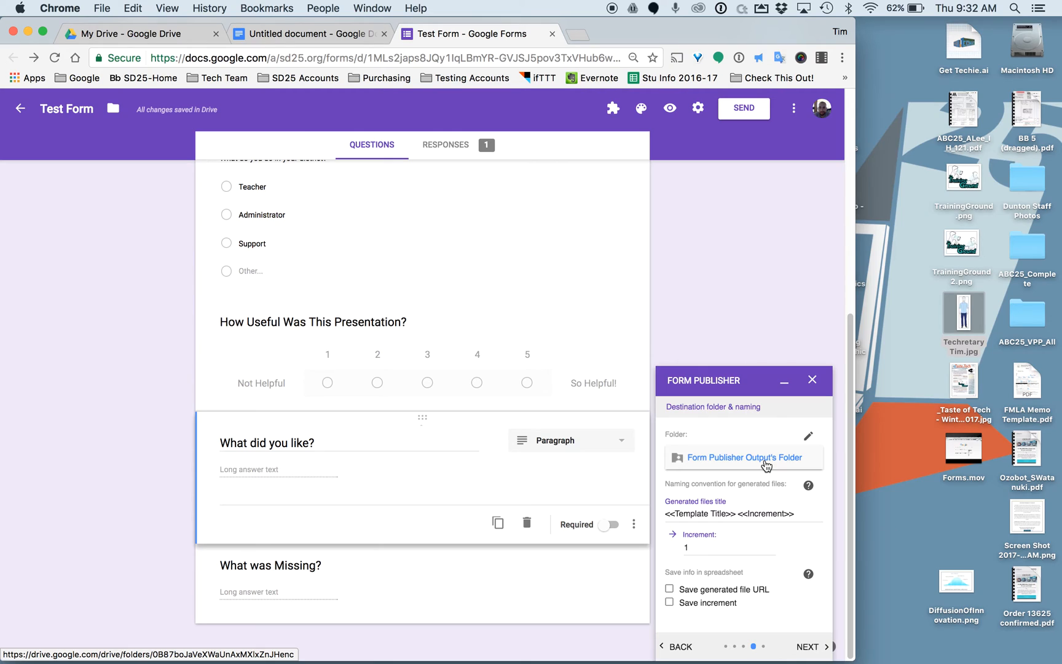
Set the generated files title to <<Name>> <<Timestamp>> and continue.
click(721, 513)
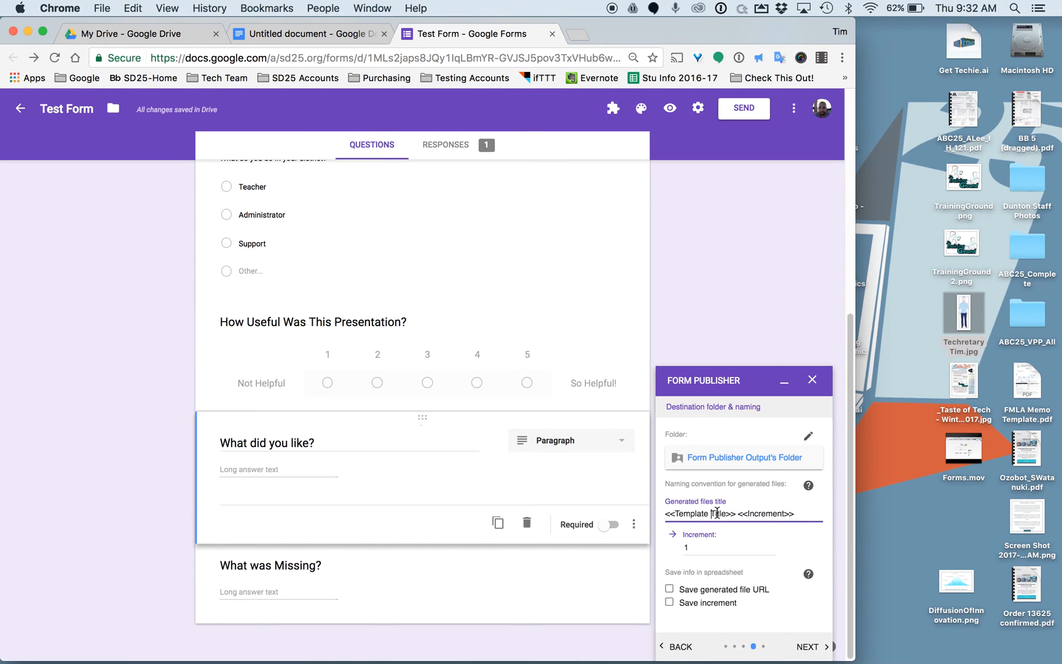
double_click(701, 514)
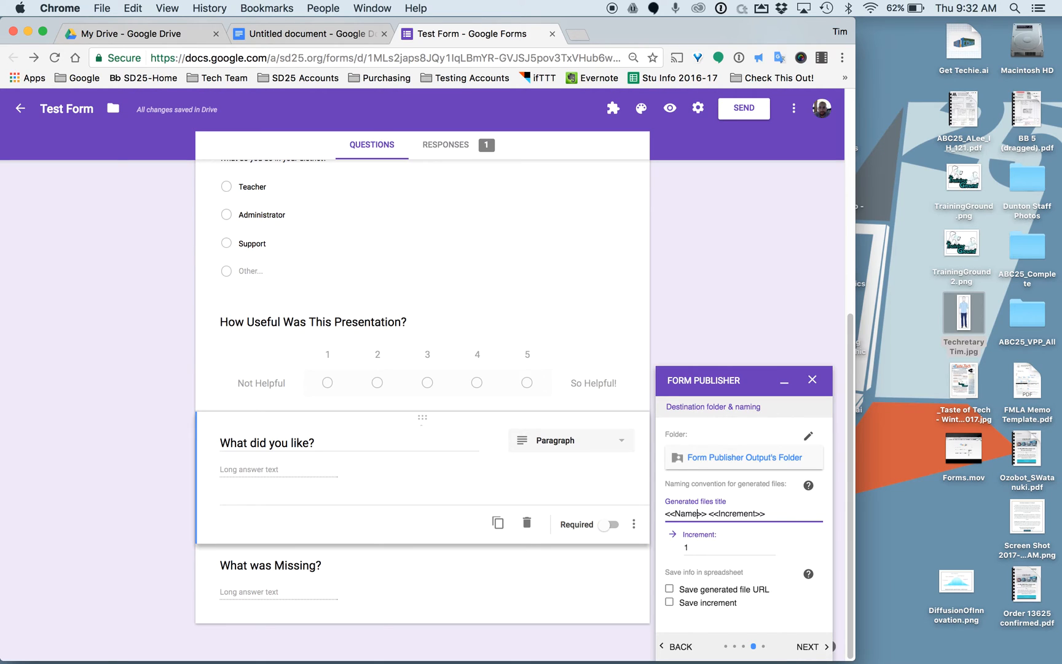
double_click(735, 514)
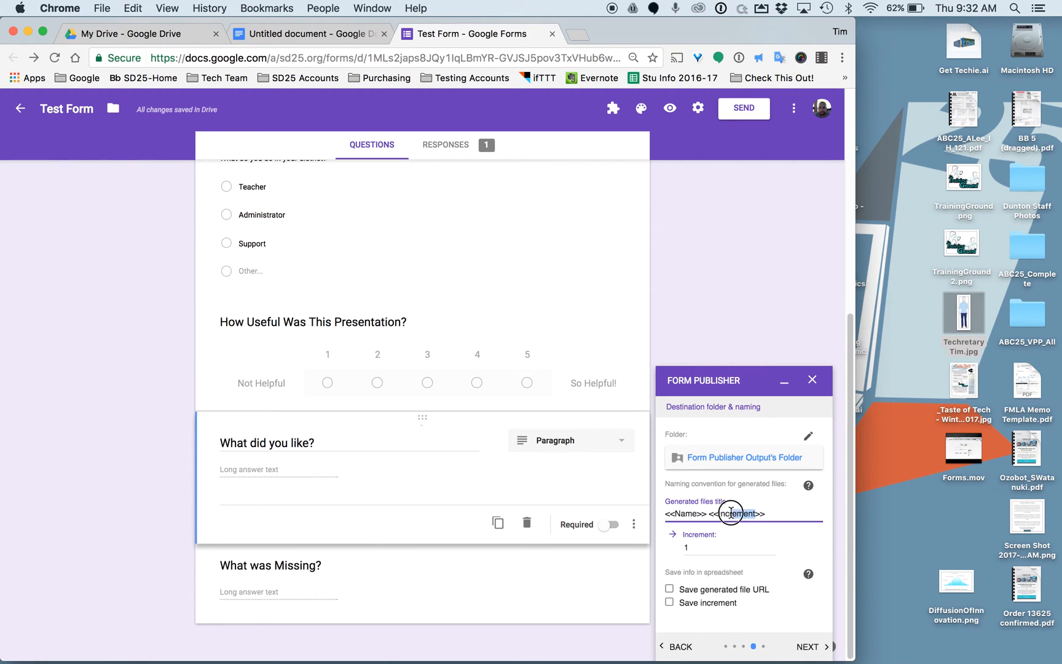
text(<<Times>>)
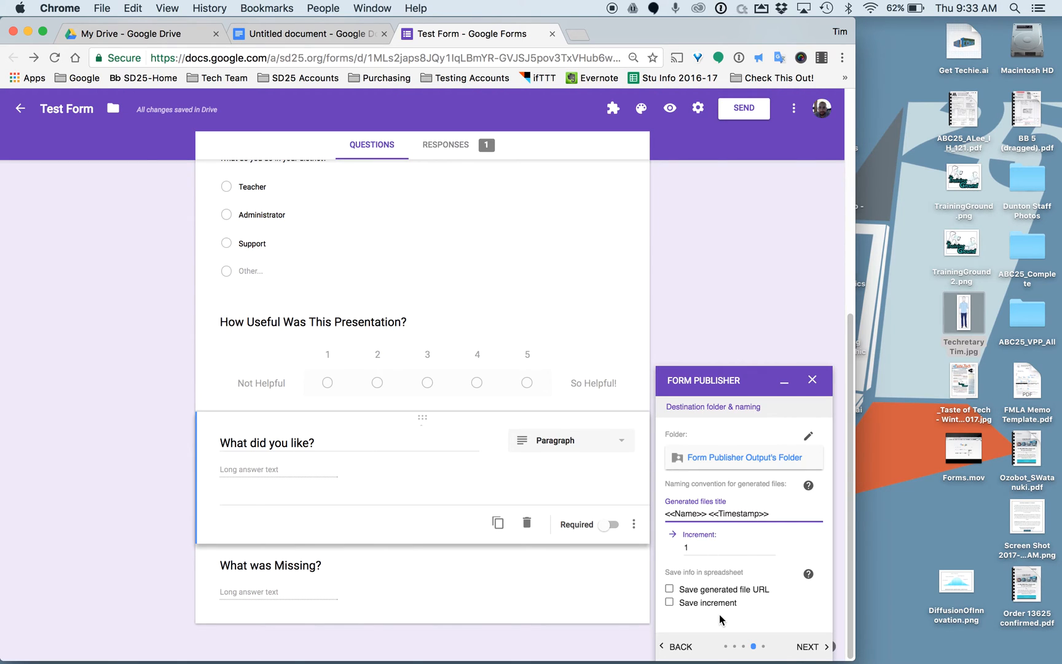
click(808, 646)
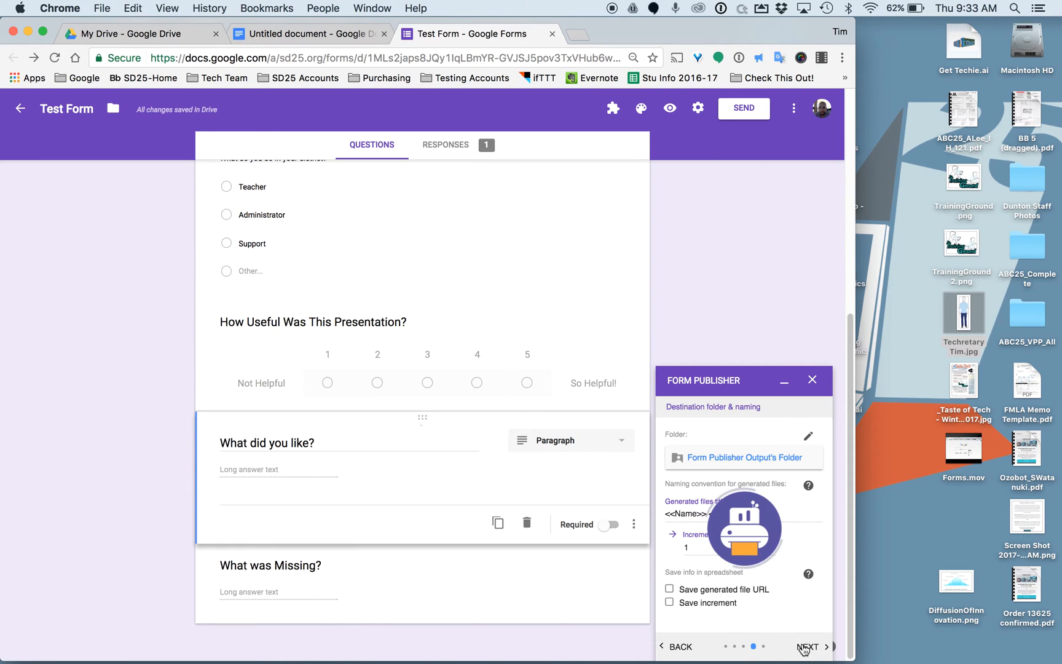
Review the default notification email in Email Customization and Save and Close it.
click(807, 646)
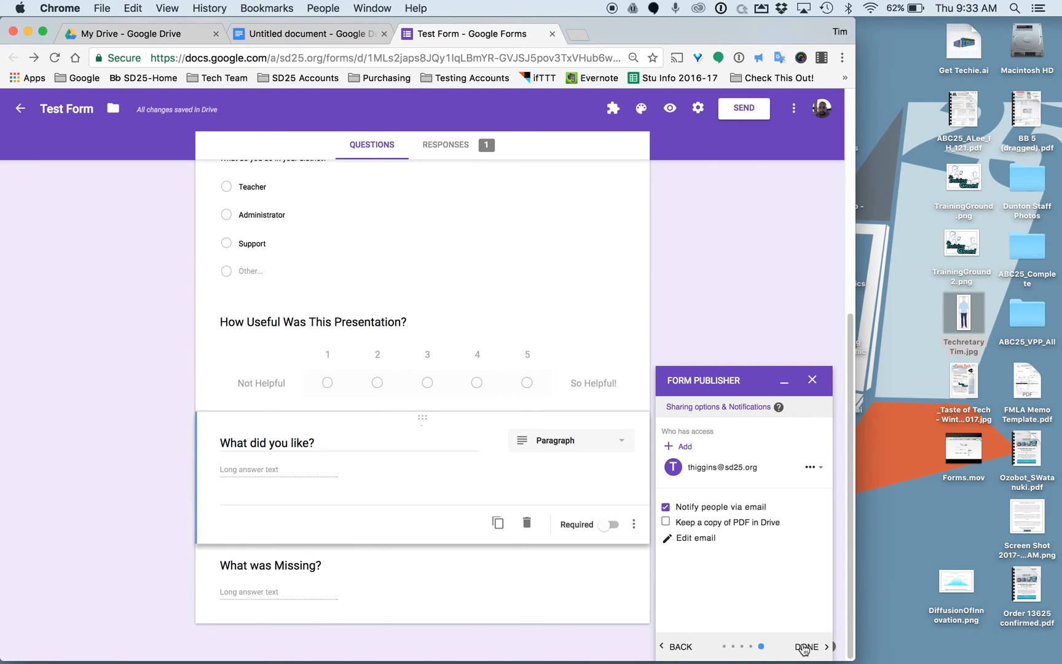
mouse_move(719, 477)
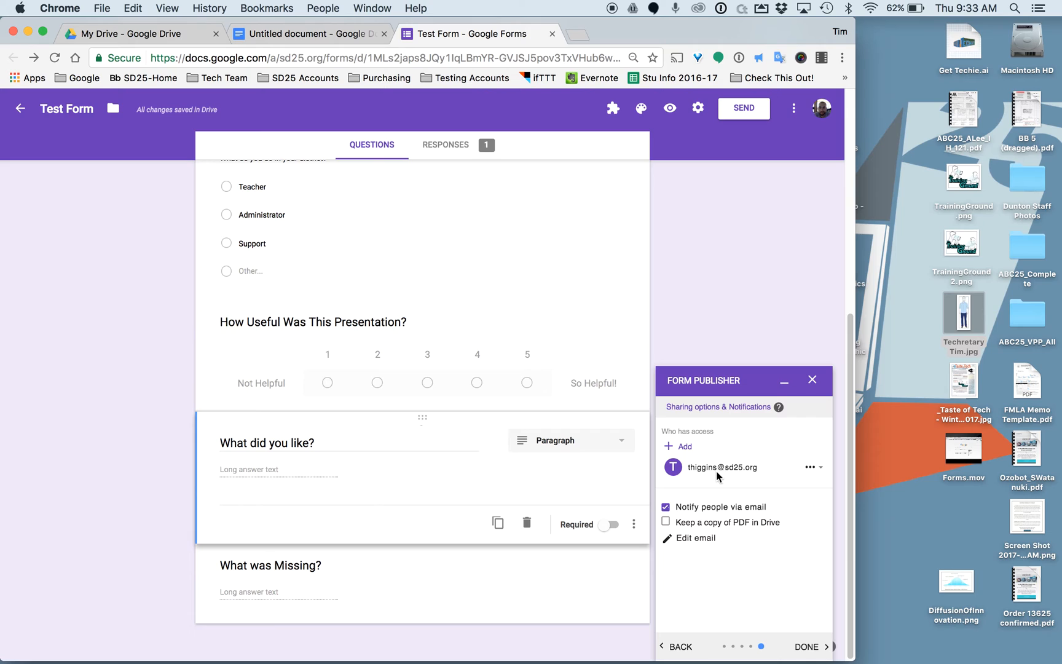
mouse_move(732, 479)
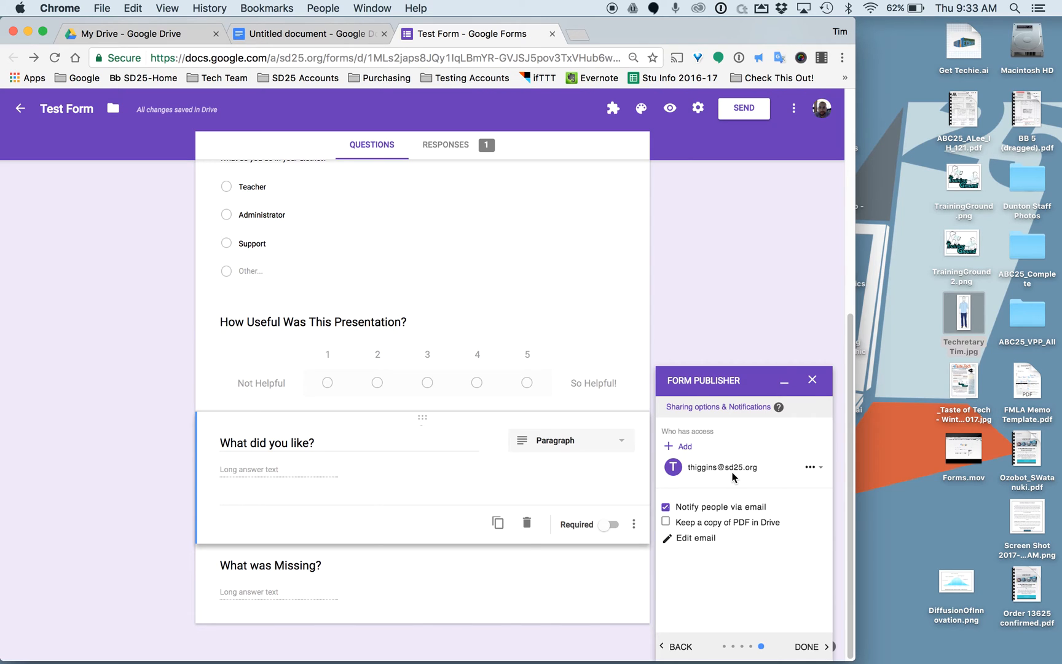
mouse_move(675, 510)
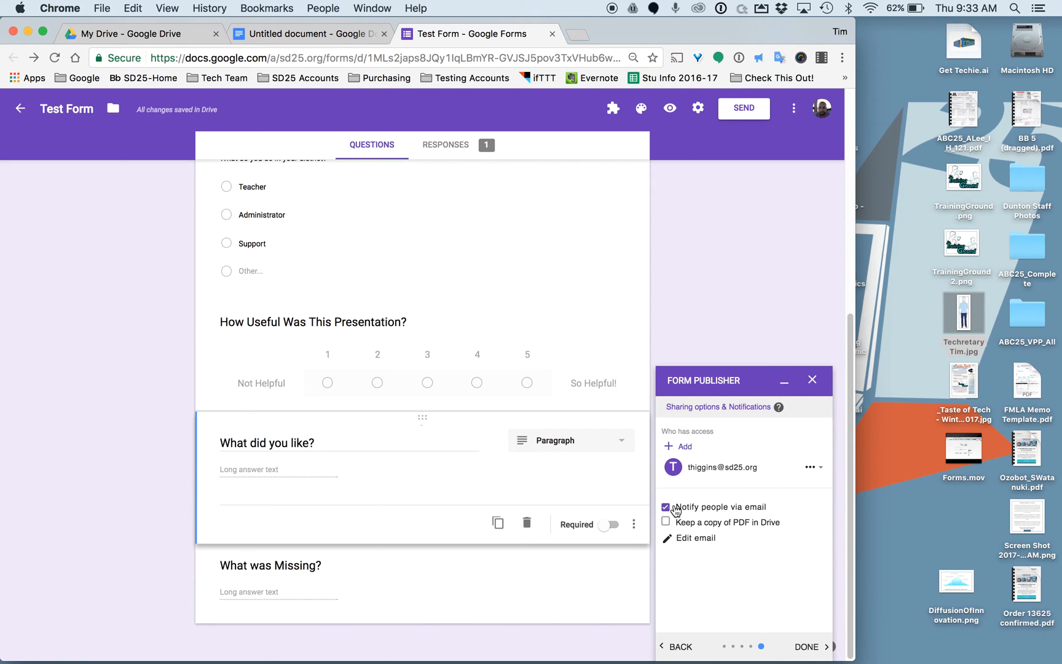
mouse_move(747, 511)
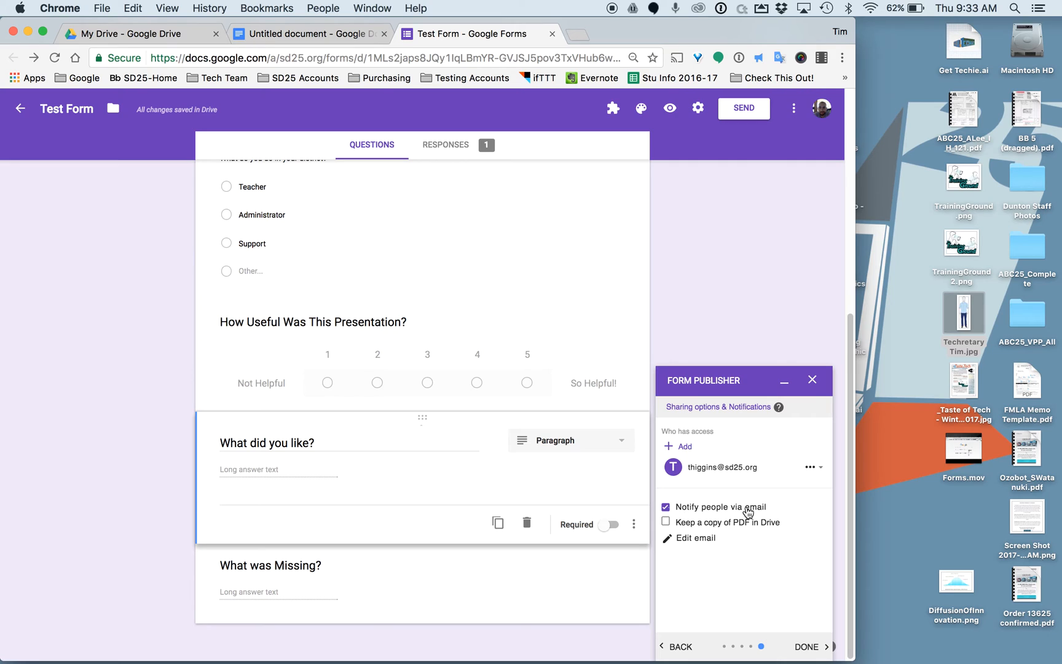
mouse_move(701, 547)
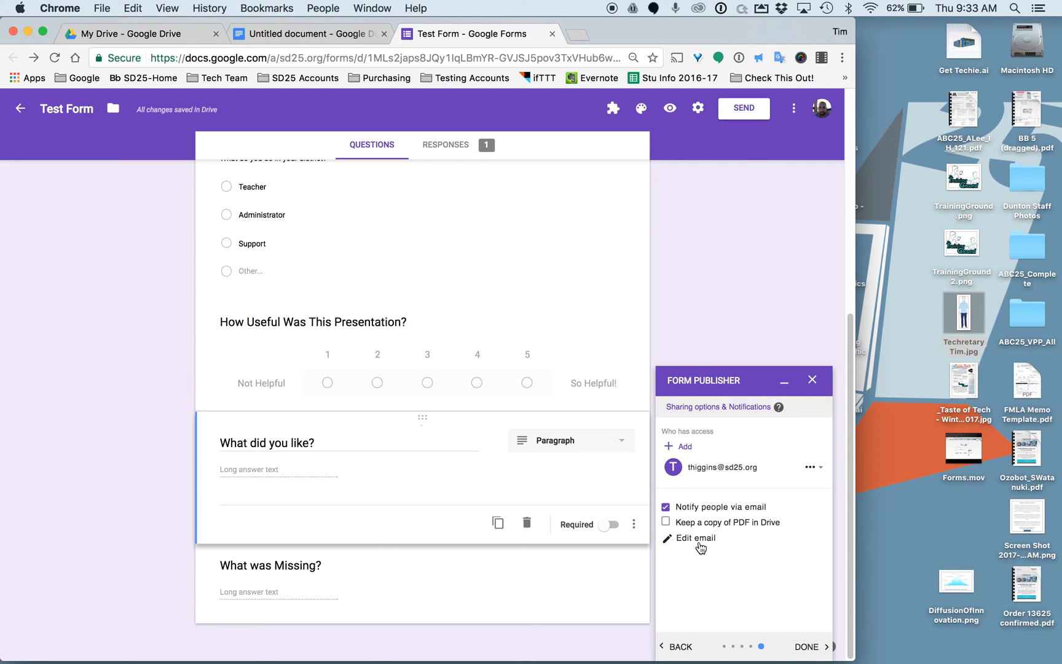
click(692, 537)
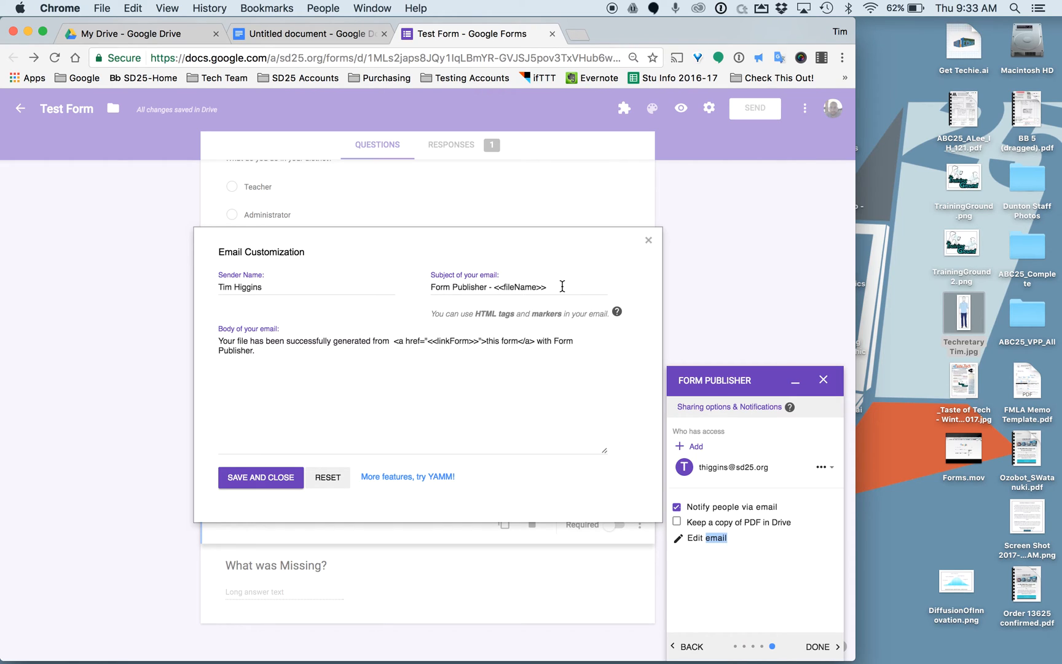
mouse_move(534, 287)
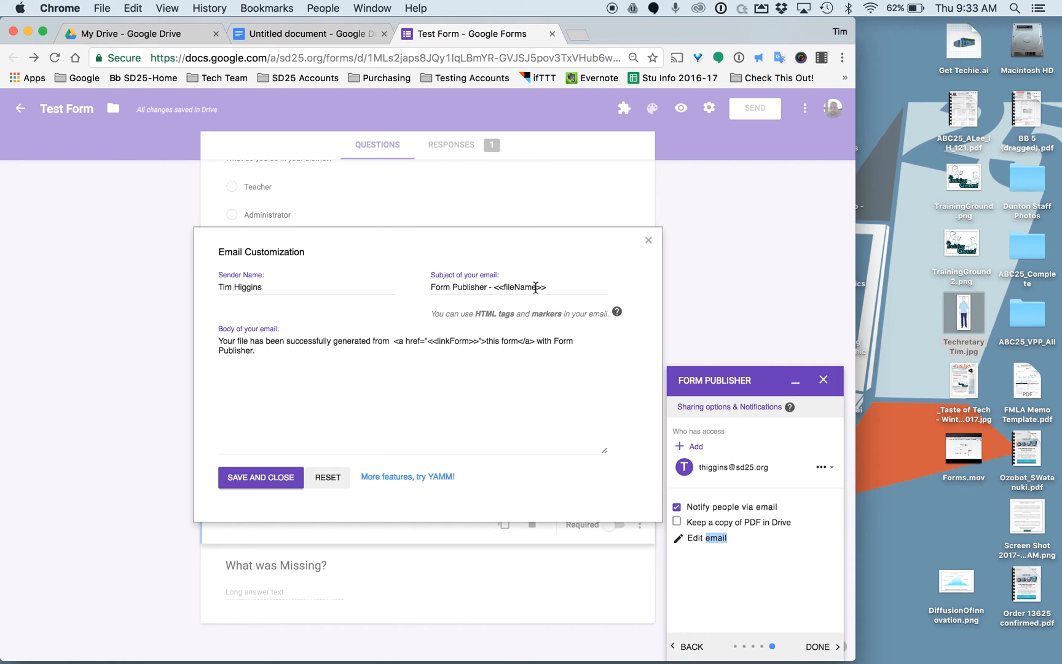
mouse_move(607, 271)
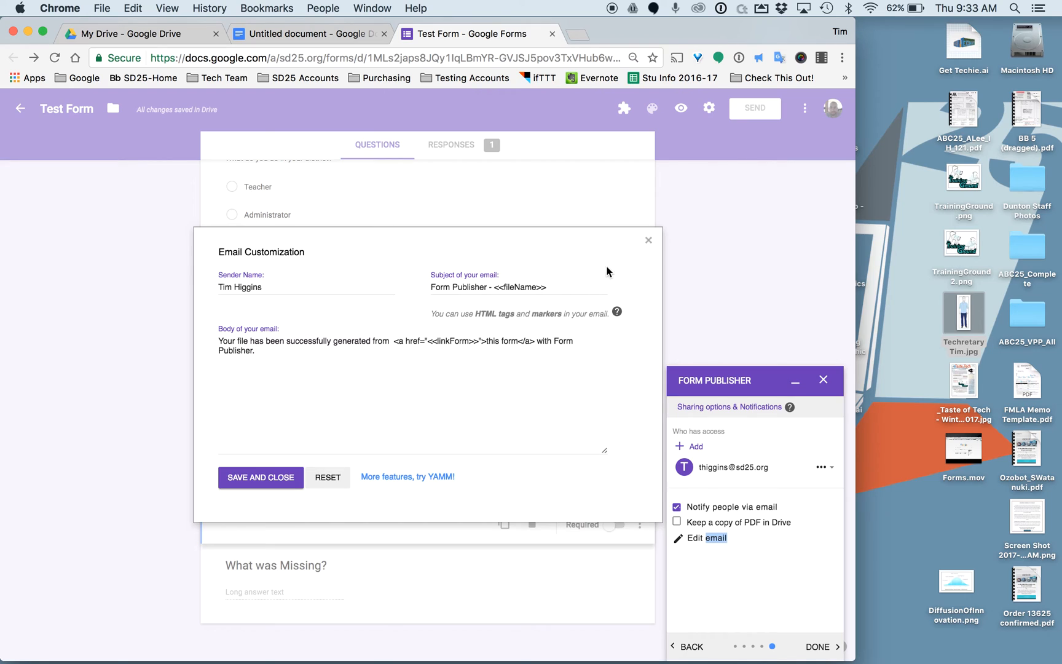
click(647, 240)
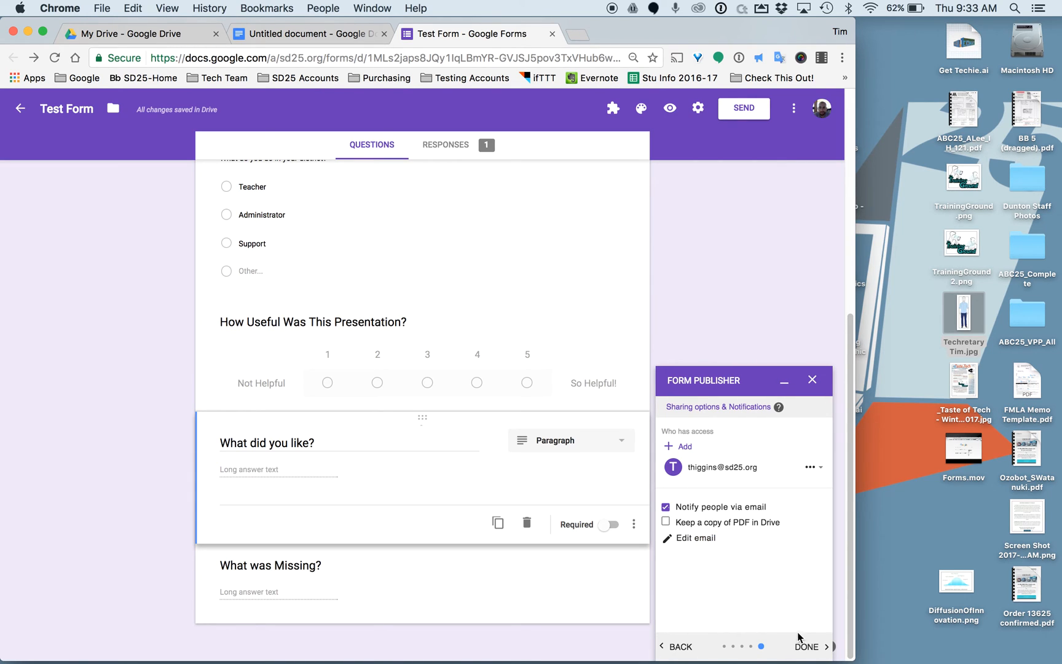
Finish setup, open the live survey and enter Joe Smith with a 'The Presenter was ha…' comment.
click(806, 647)
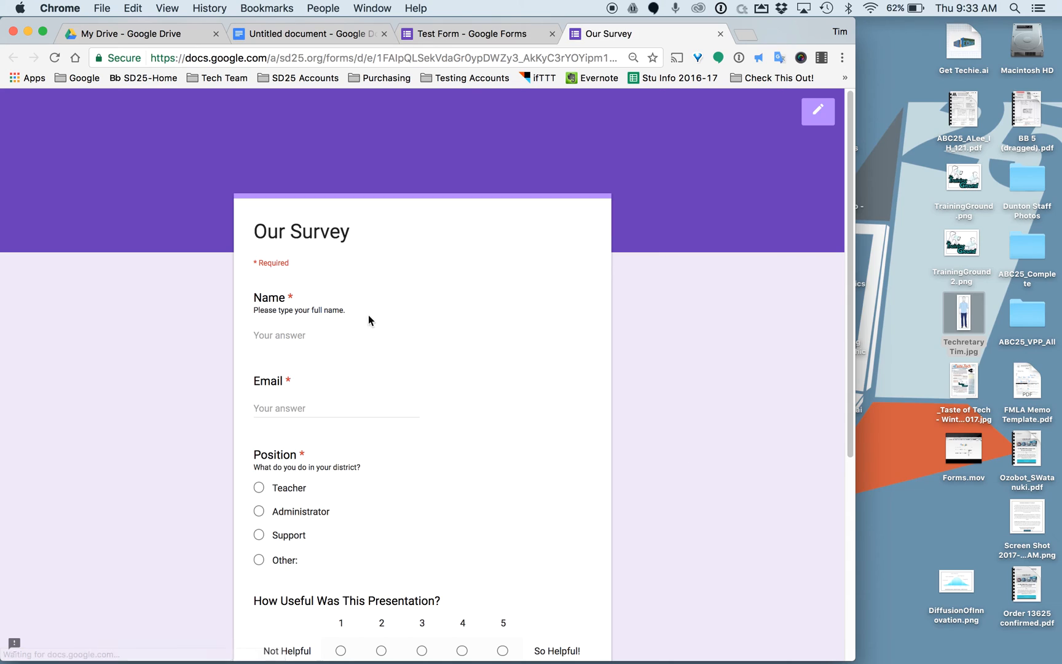
text(Jo)
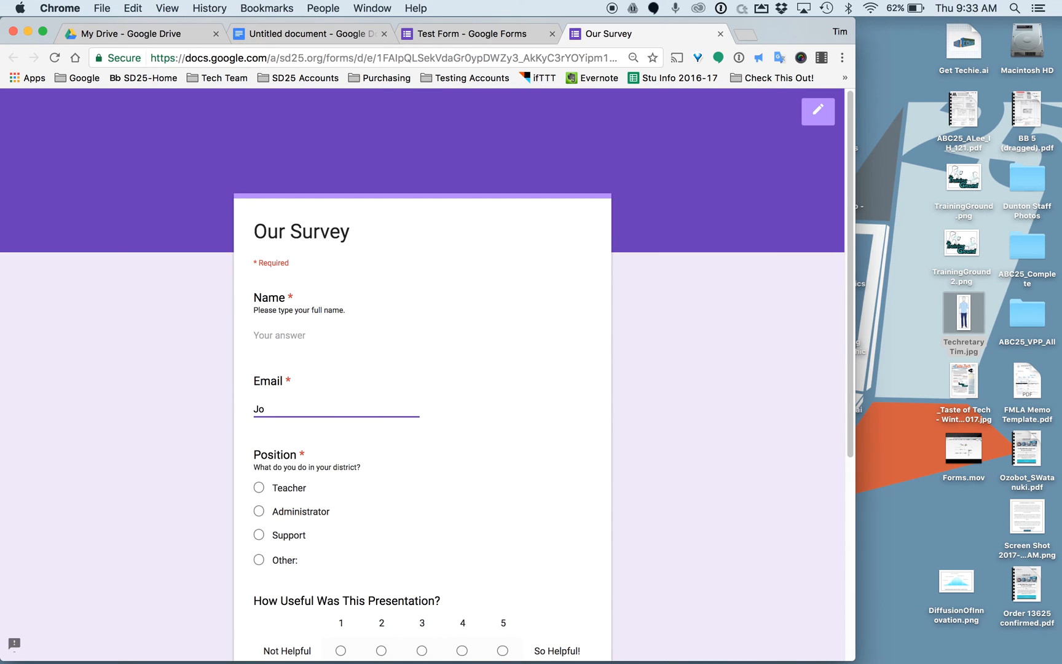
text(e S)
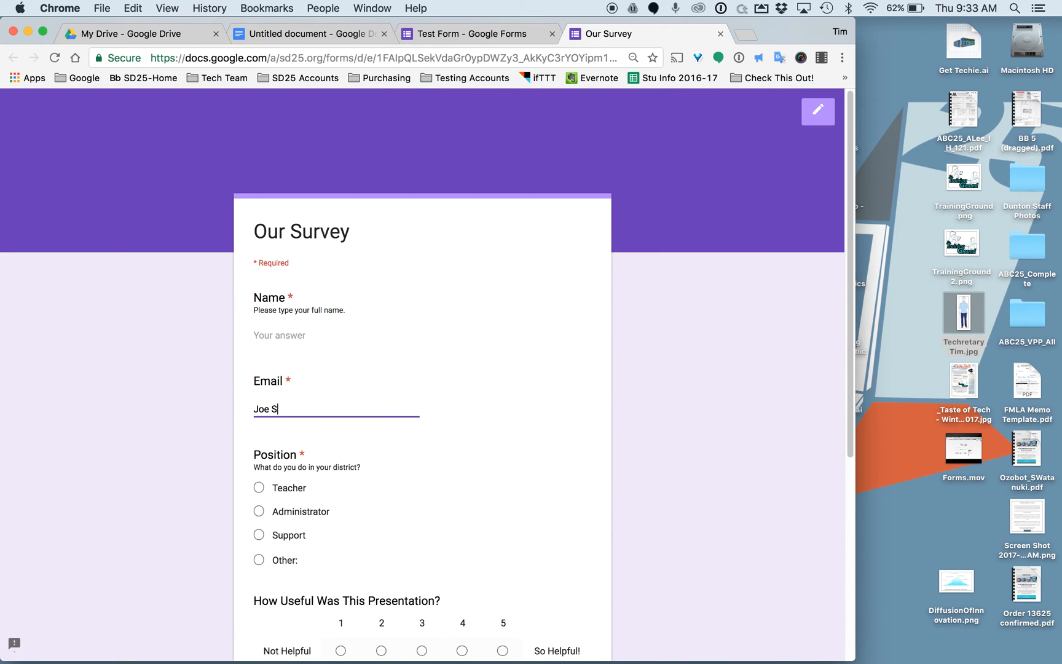
text(mith)
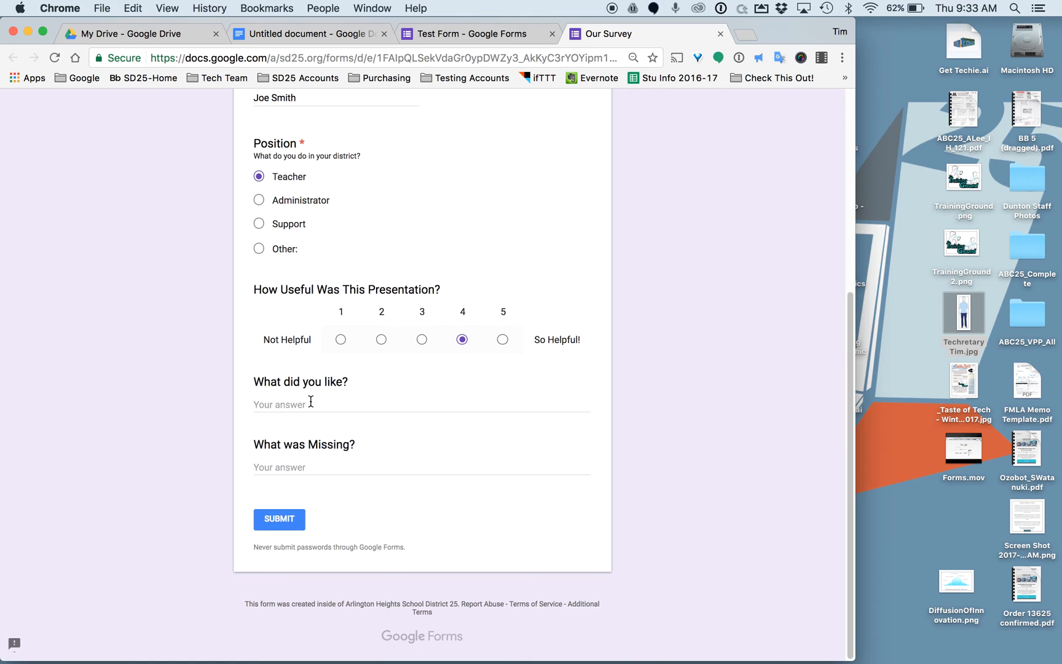
text(The)
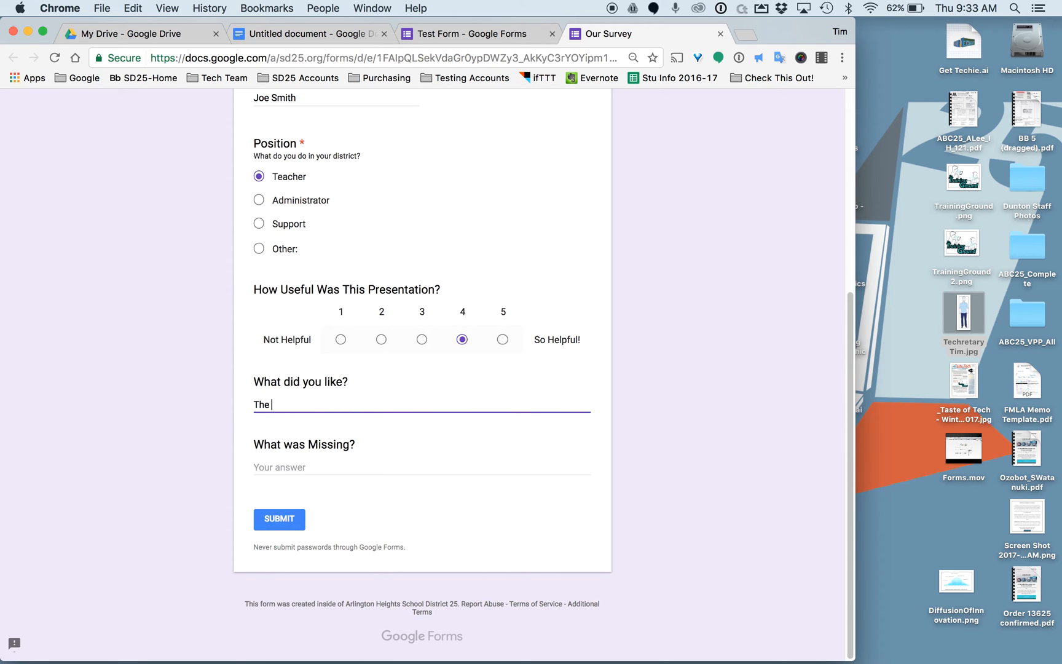
text(Present)
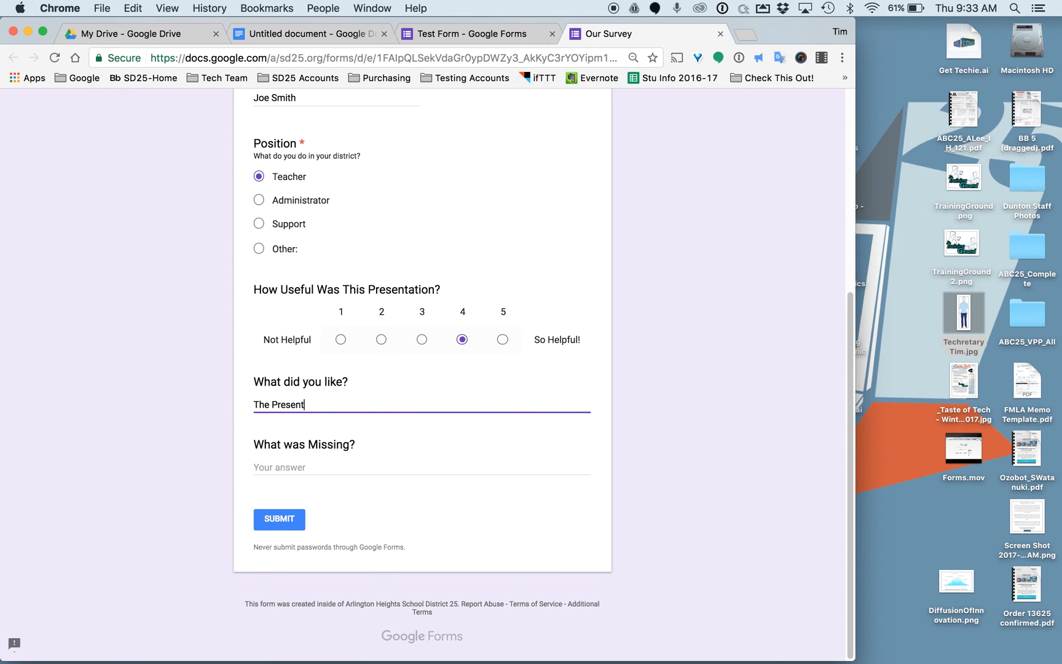
text(er was ha)
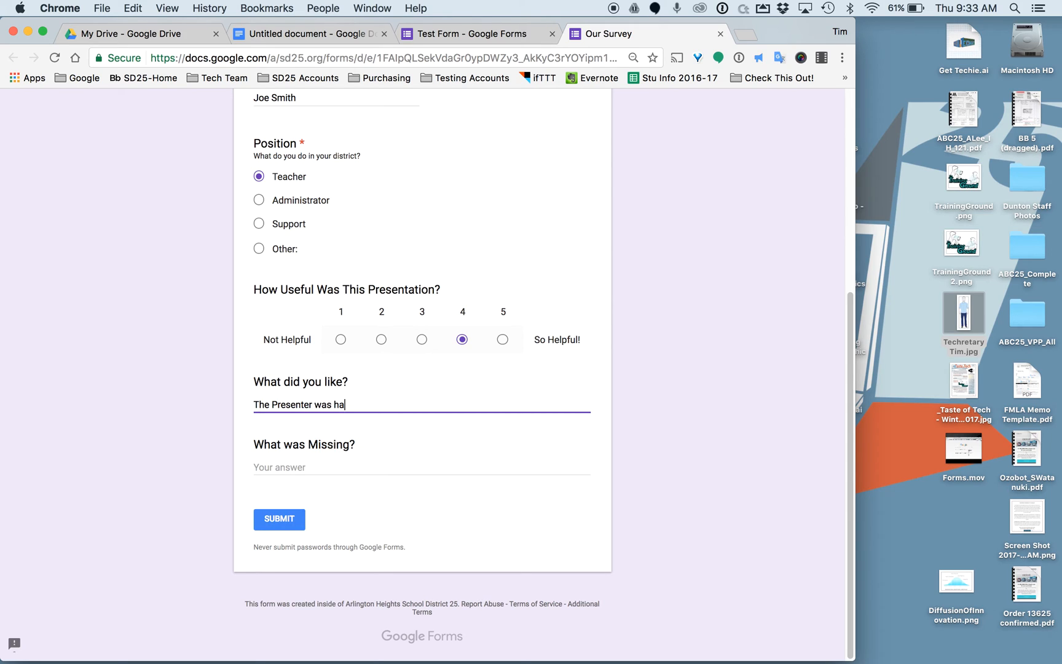
Answer 'I wanted to know more about getting techie.' for What was Missing and submit the response.
click(298, 467)
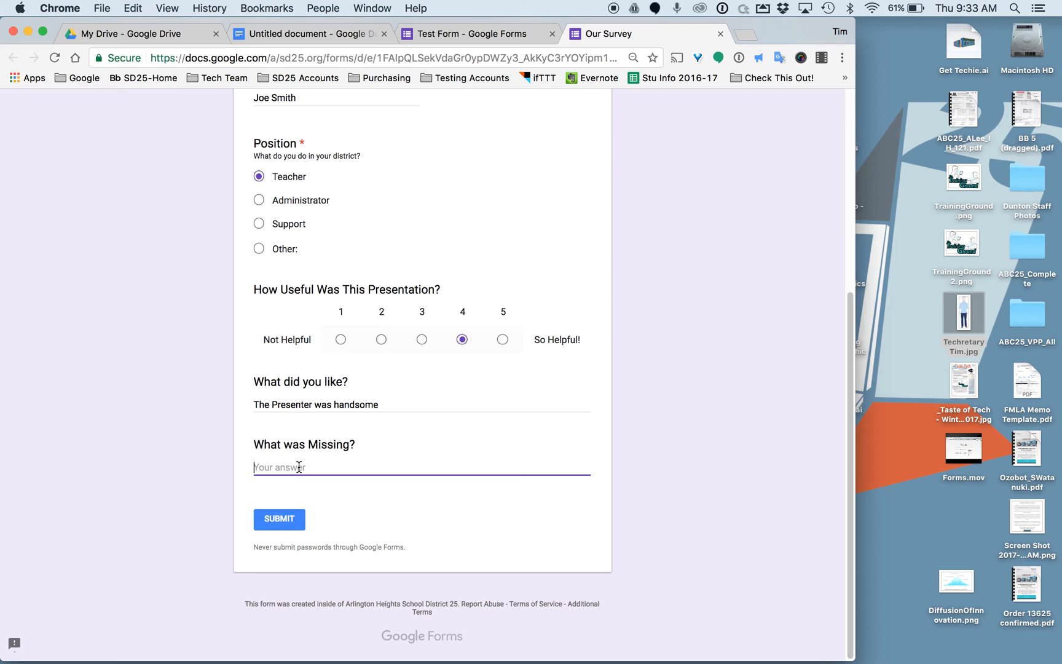
text(I wanted)
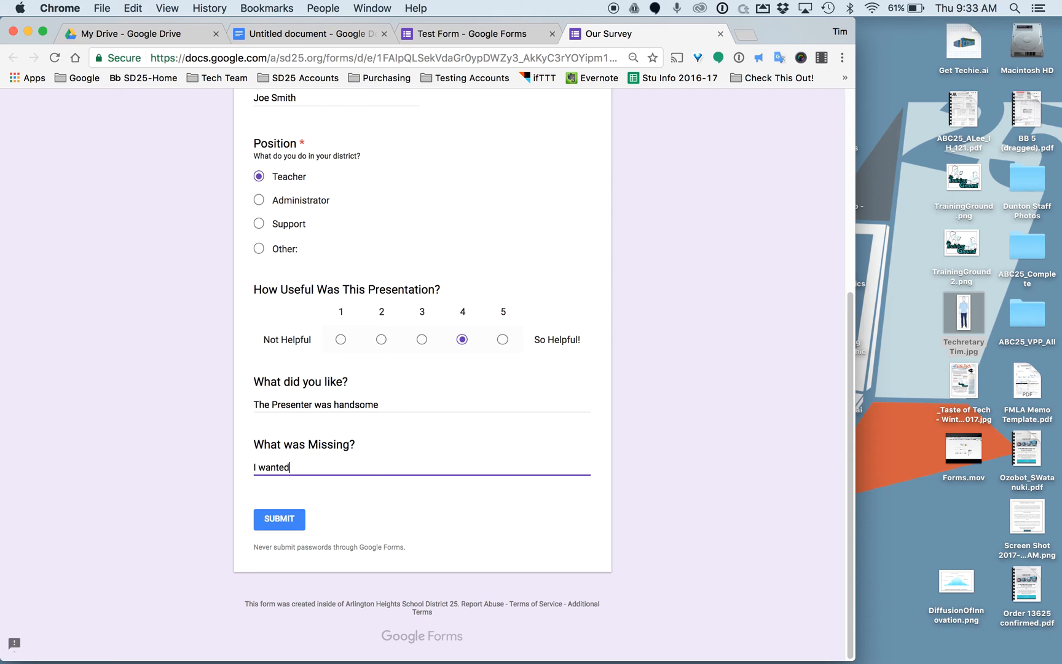
text(to know)
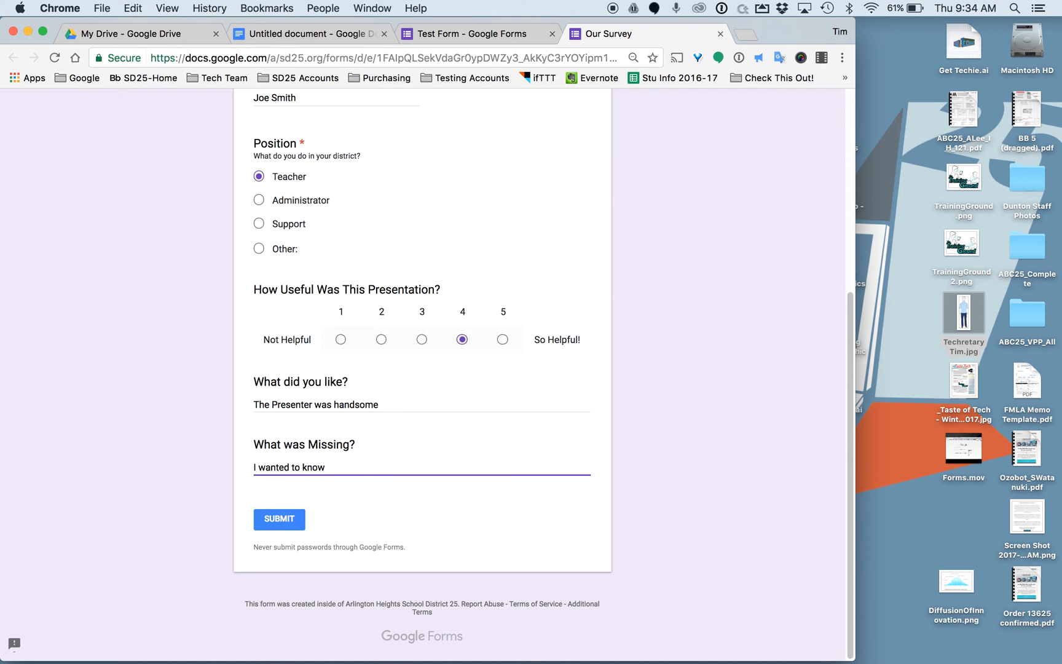
text(more about gett)
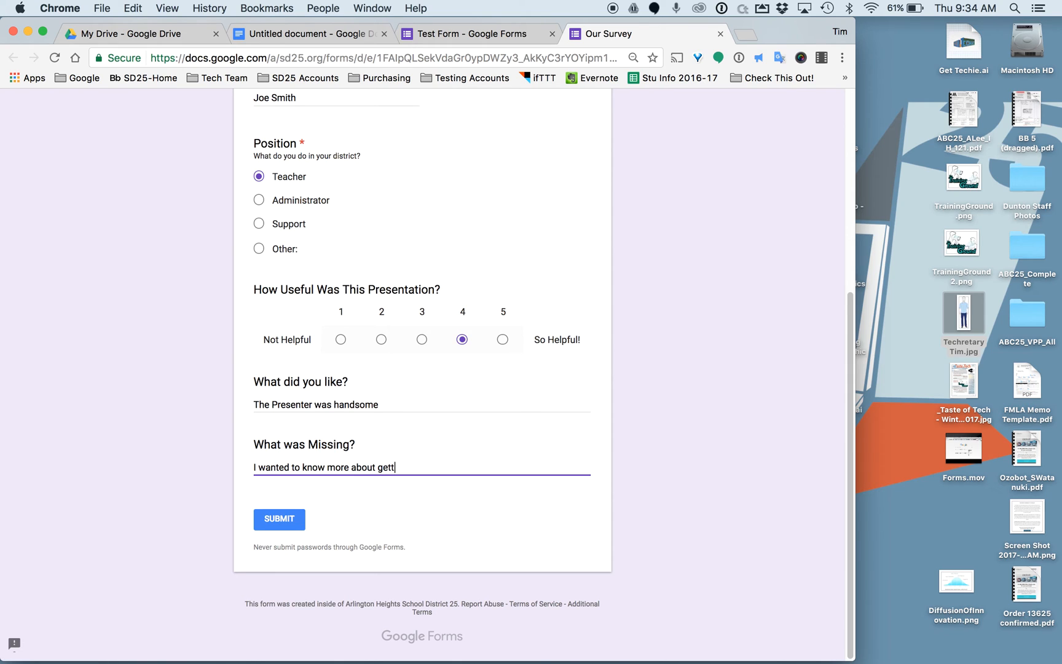
text(ing techie.)
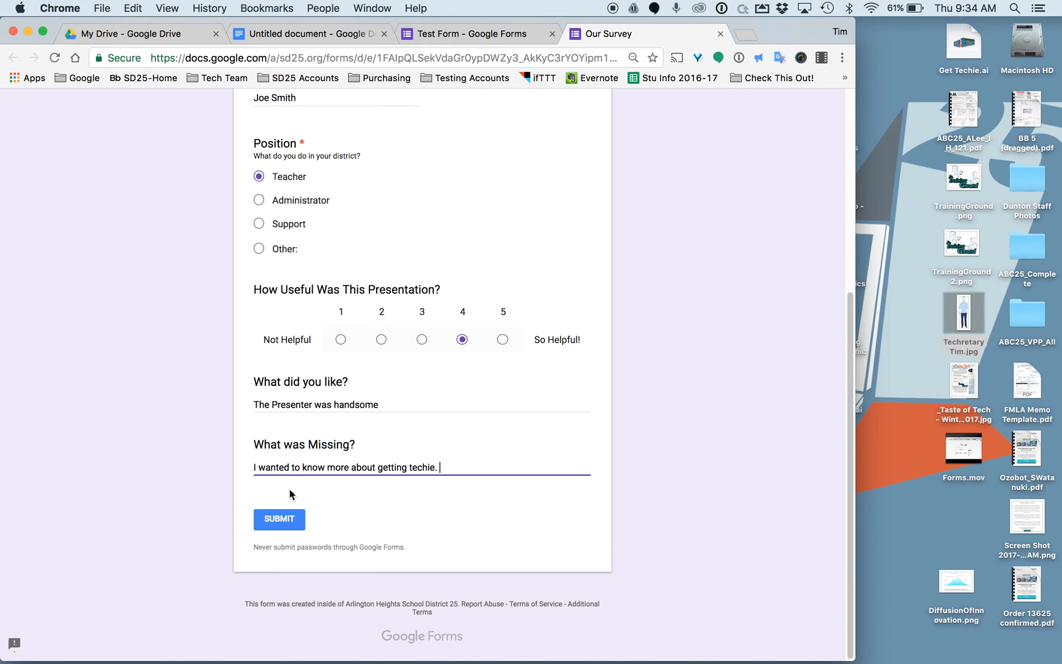
click(277, 518)
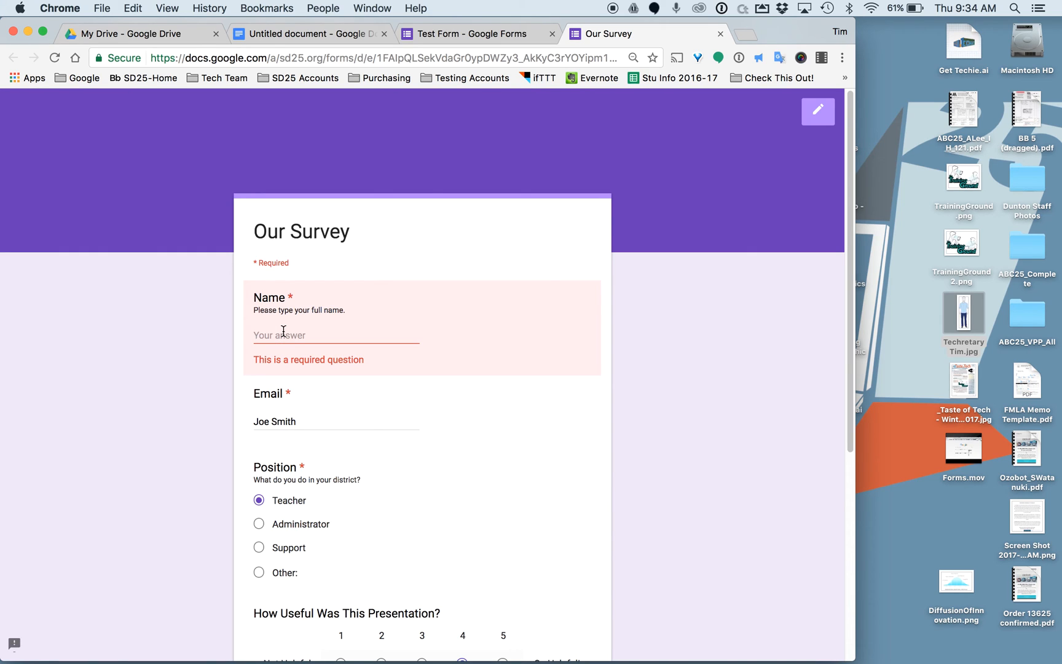
text(Joe Smith)
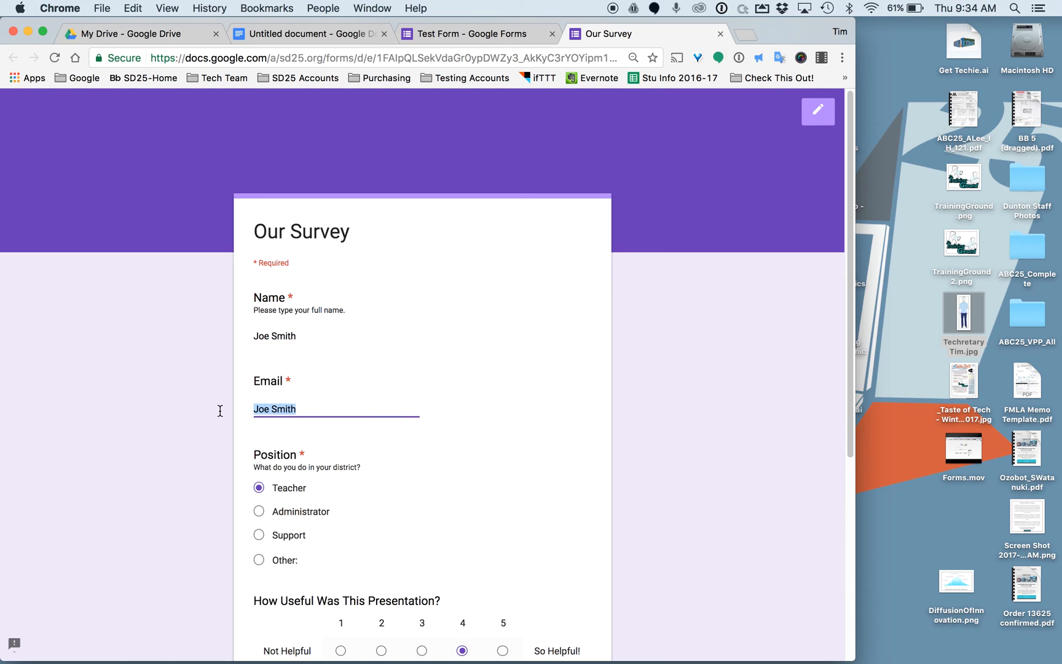
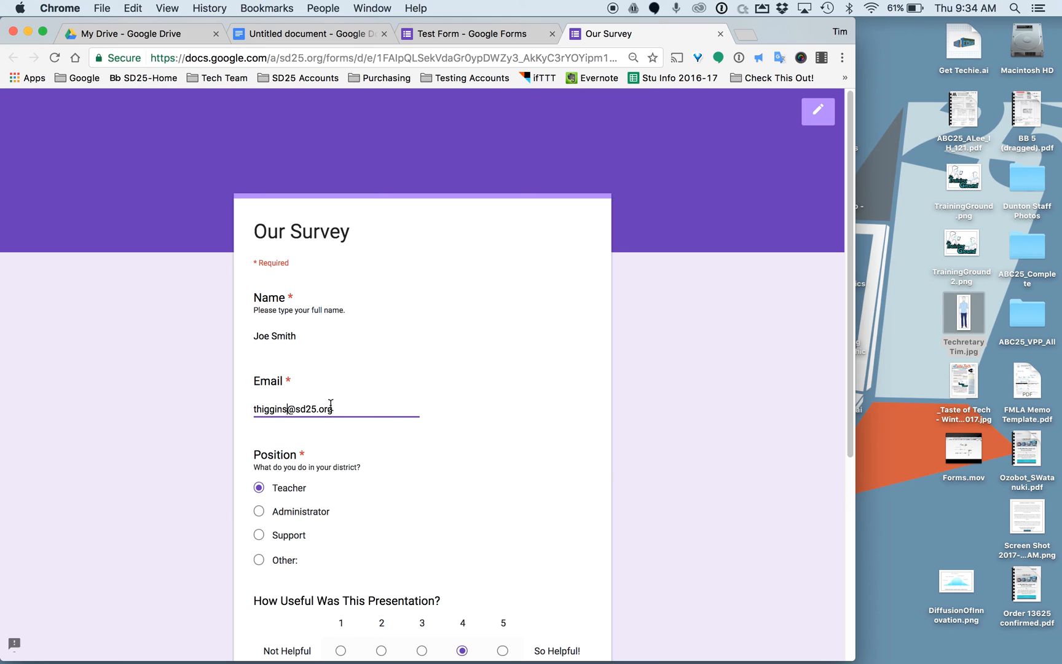
scroll(down, 3)
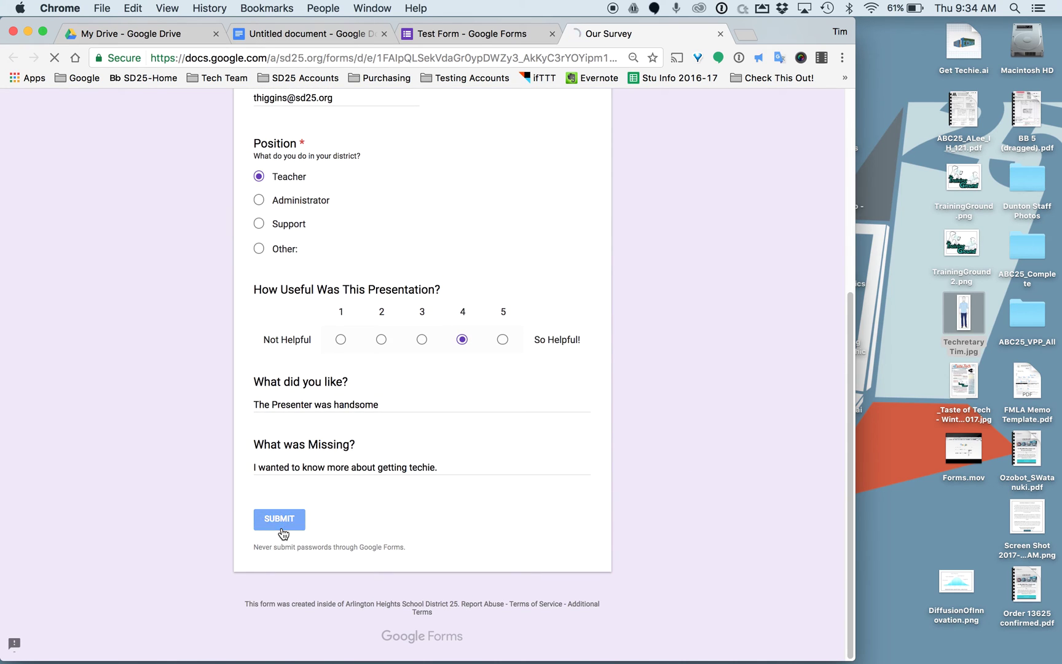
click(278, 518)
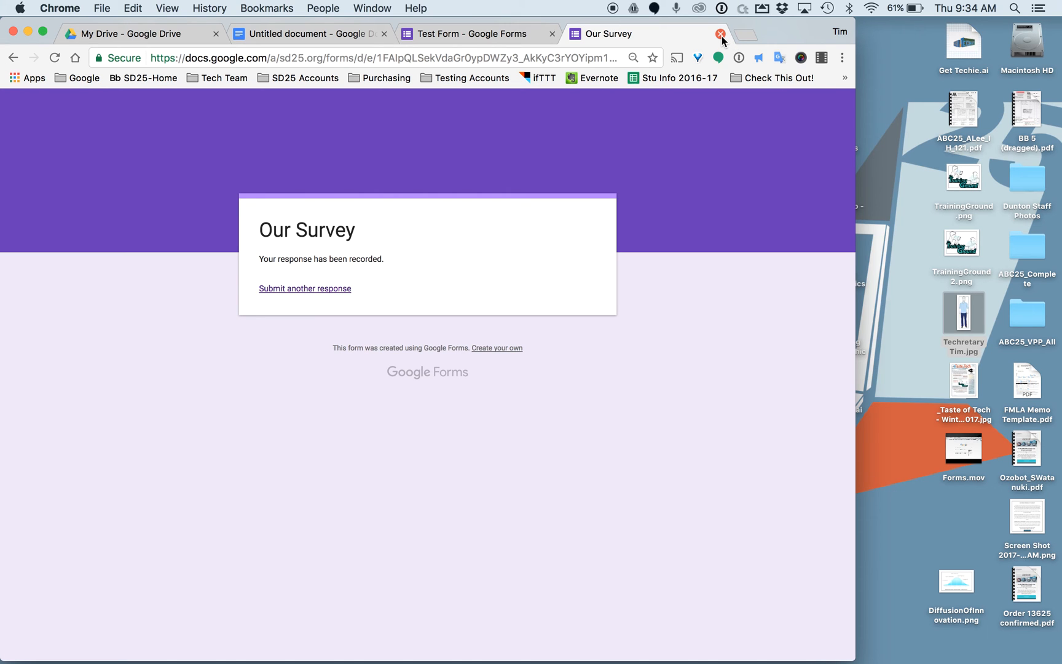
click(720, 34)
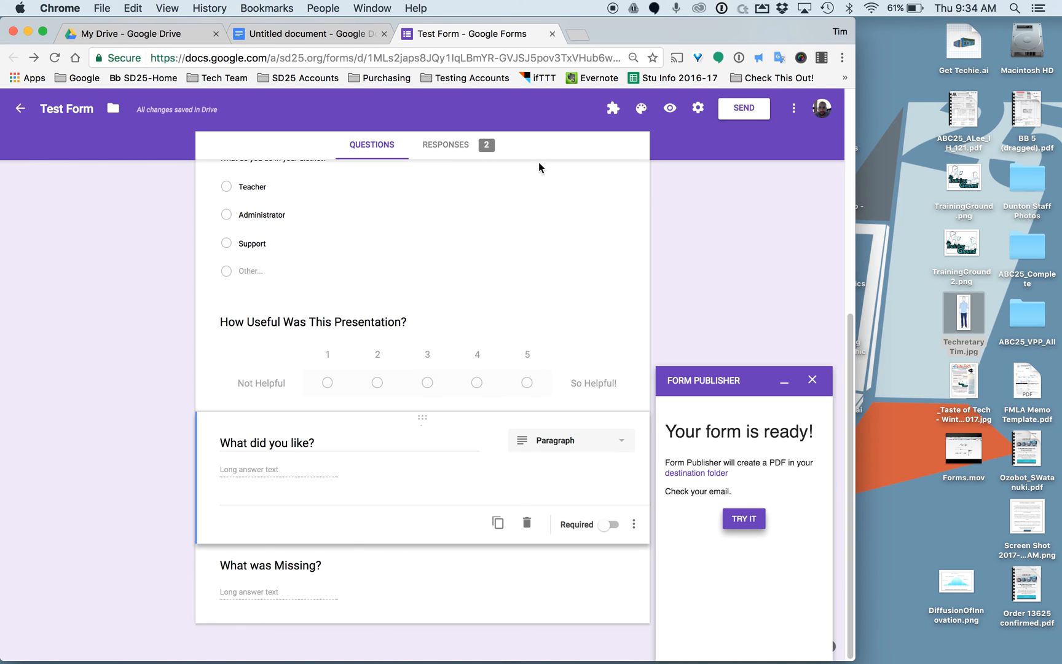
scroll(up, 3)
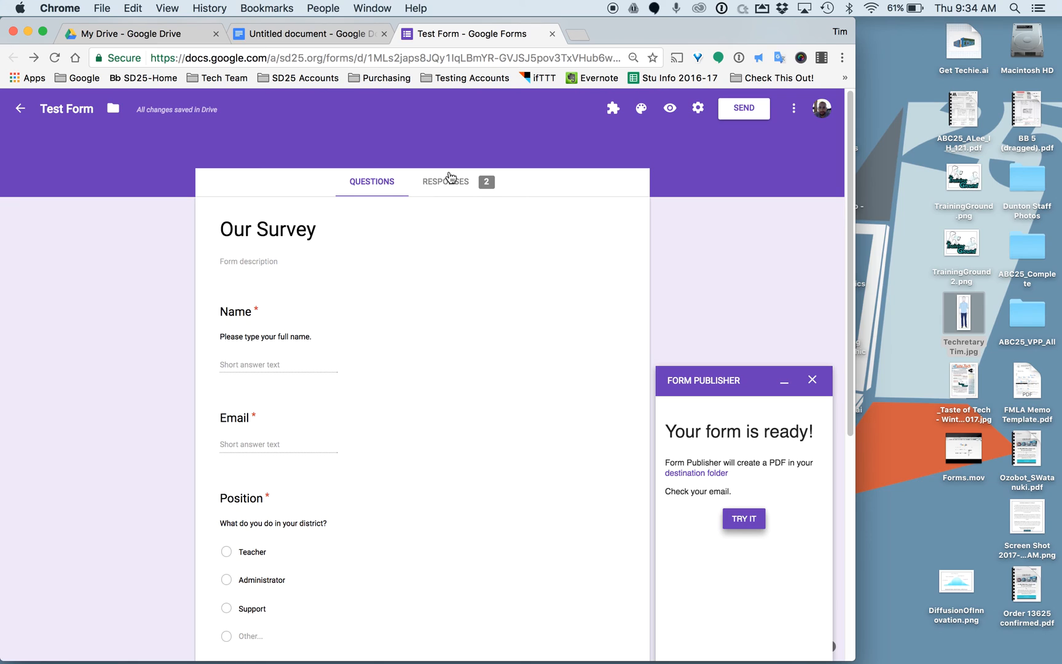
click(446, 182)
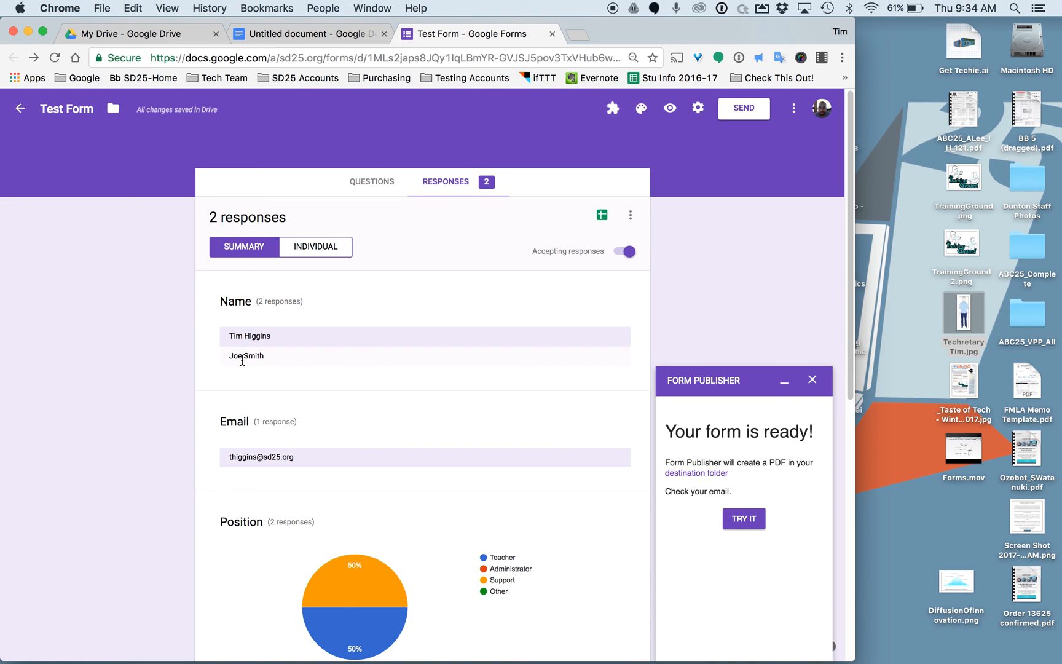
mouse_move(461, 161)
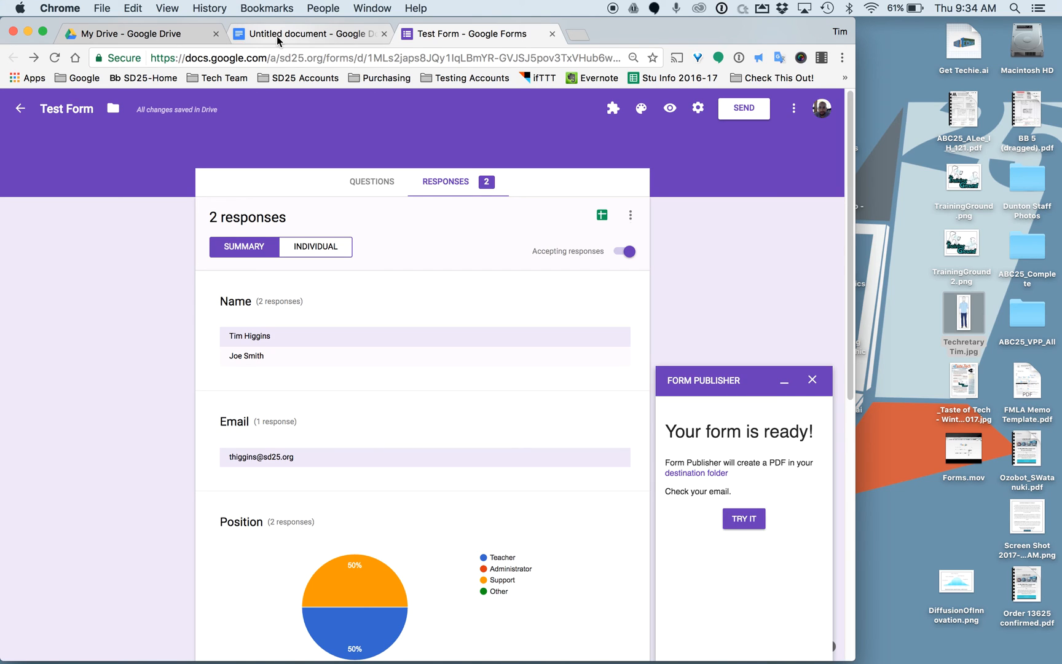
click(132, 35)
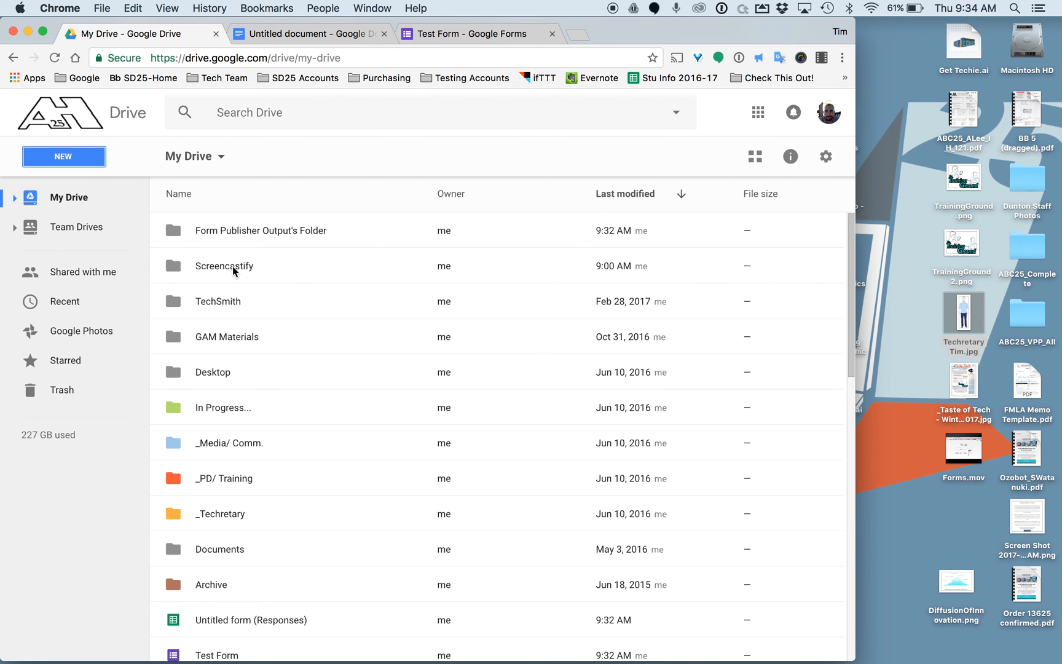
Open the Joe Smith 03/02/2017 document inside Form Publisher Output's Folder.
click(261, 229)
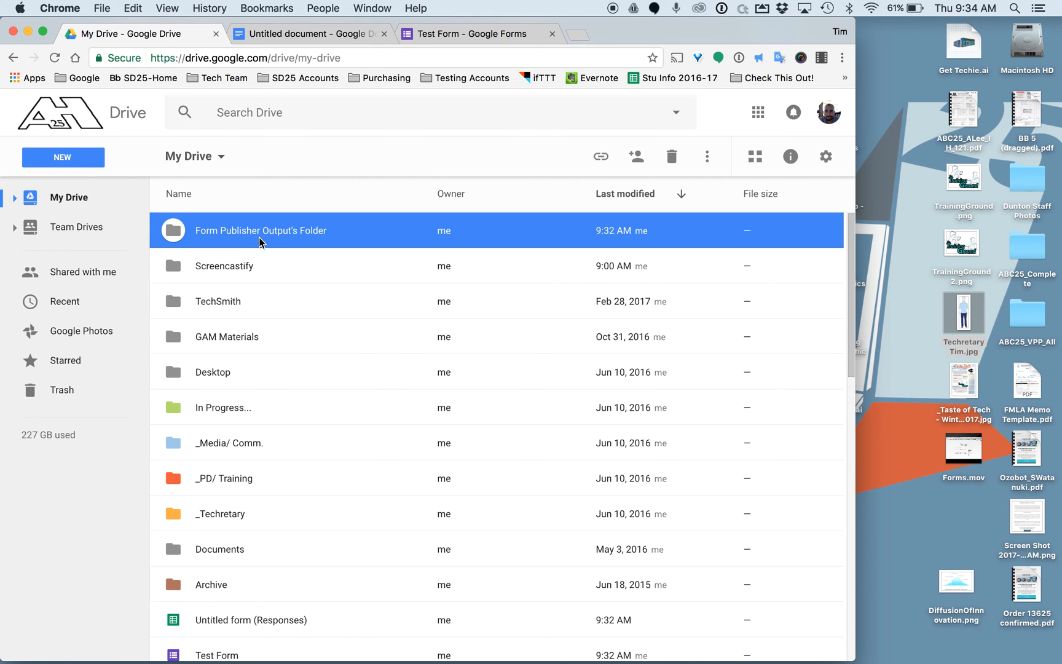
double_click(260, 230)
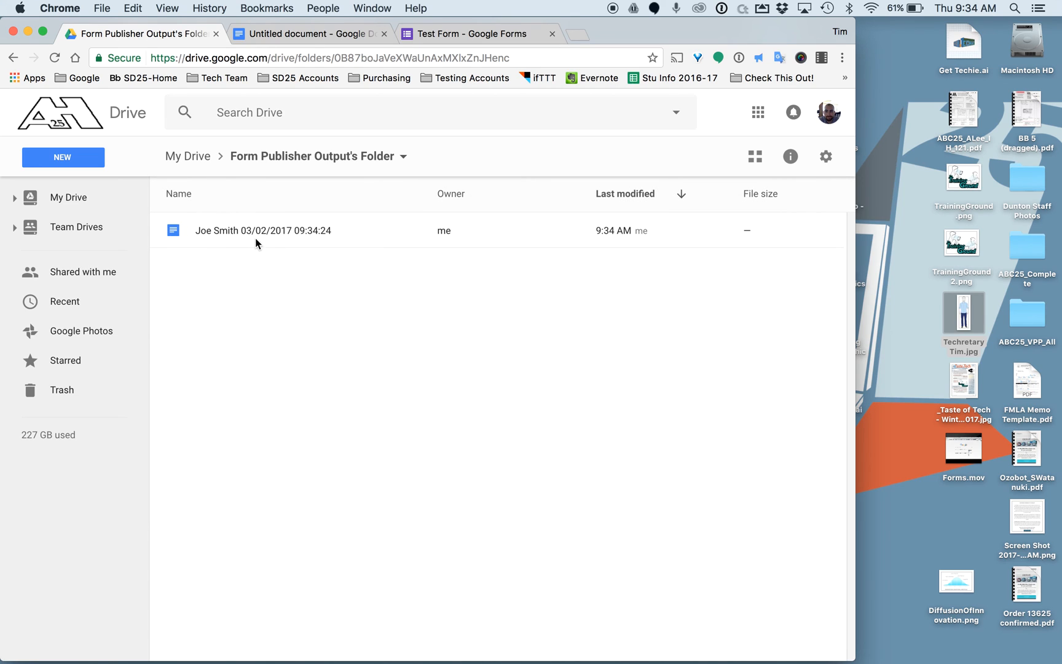
mouse_move(287, 243)
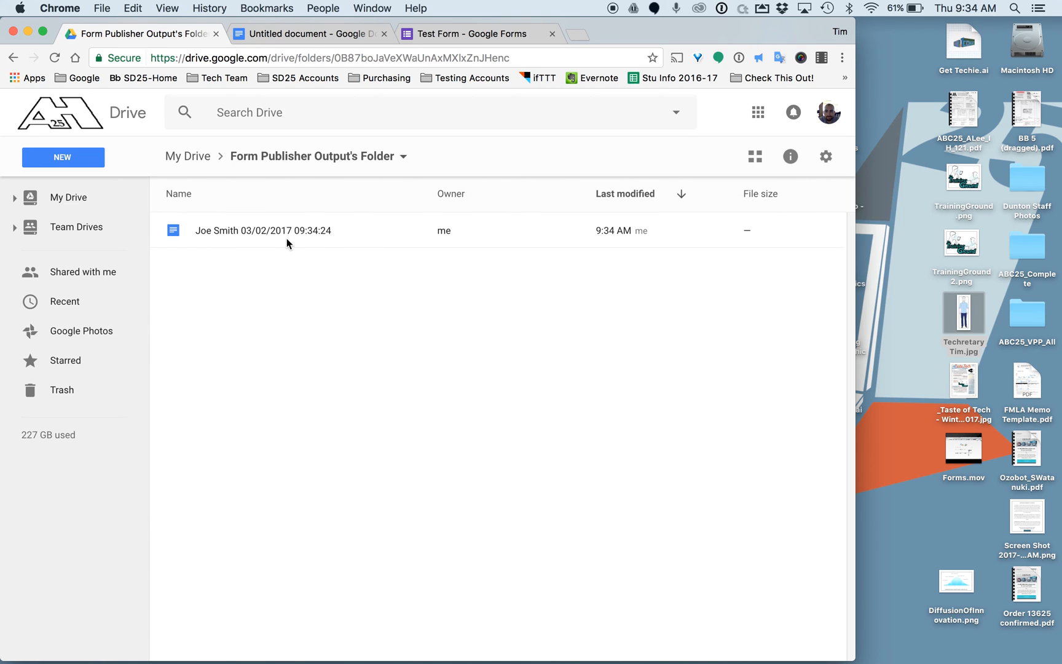
double_click(263, 230)
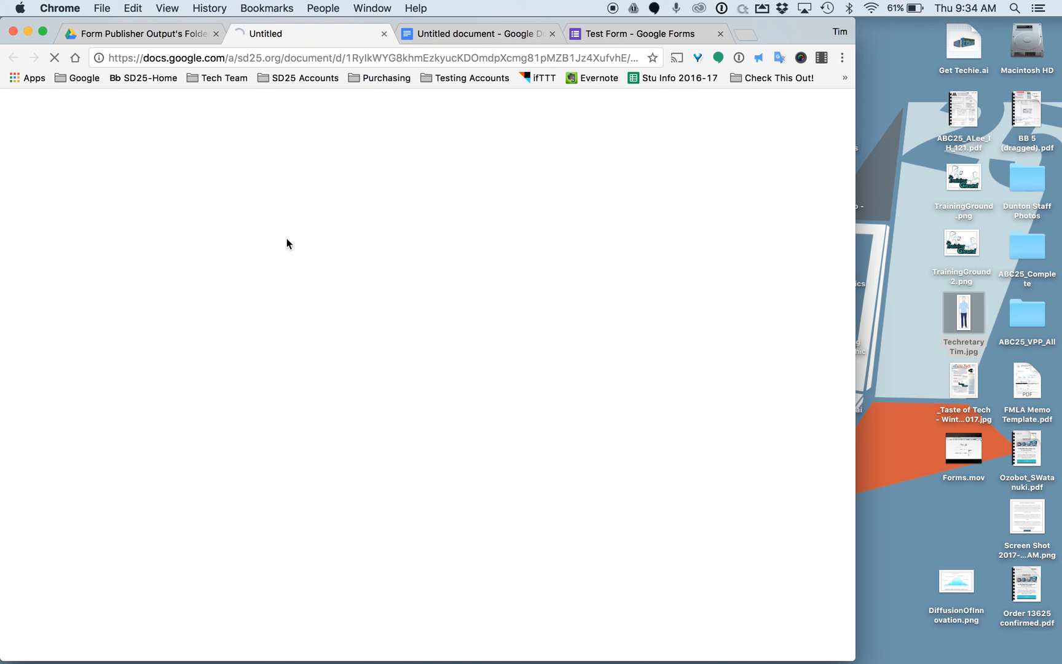